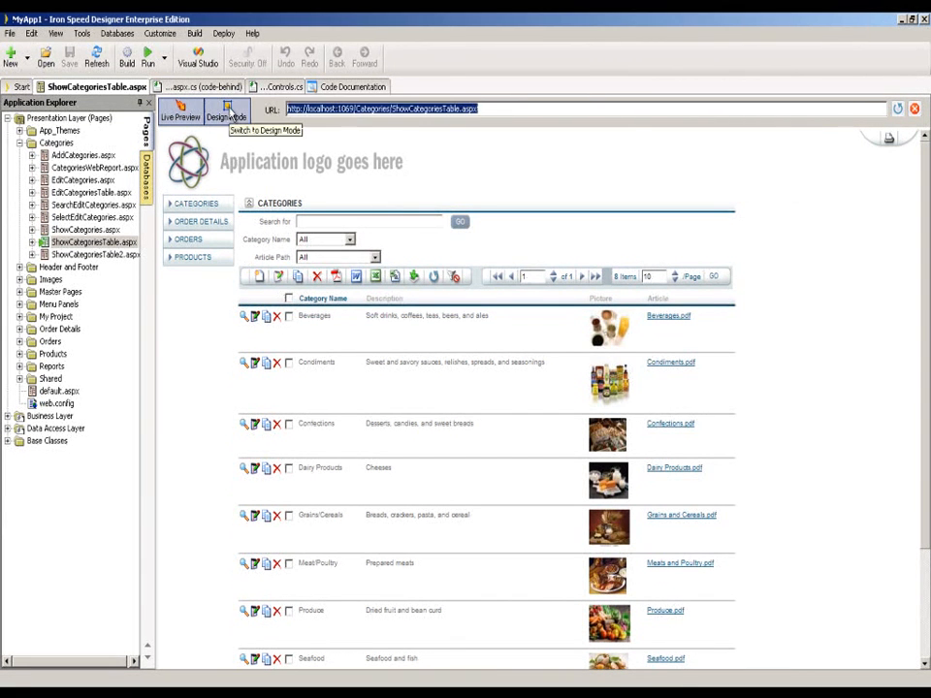
# Step: Switch ShowCategoriesTable to Design Mode, then run the application in the browser
pyautogui.click(226, 111)
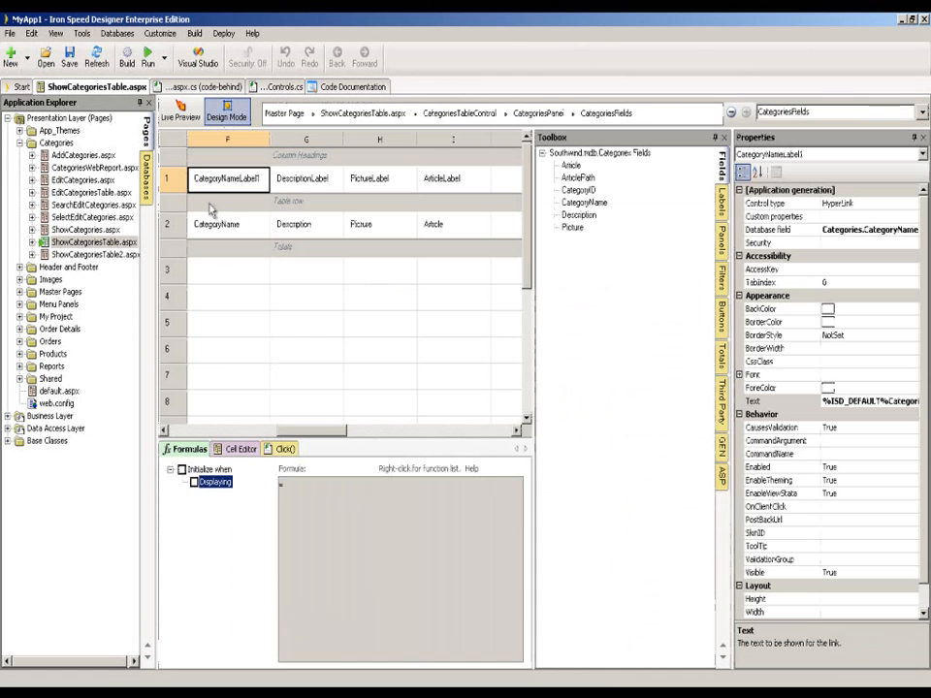
pyautogui.click(147, 56)
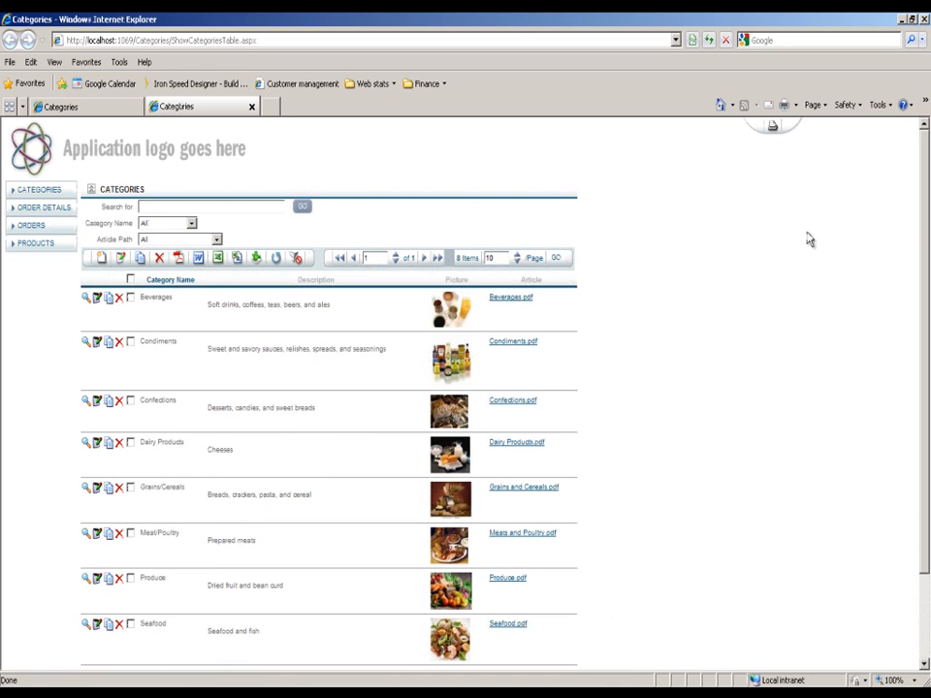
pyautogui.moveTo(912, 215)
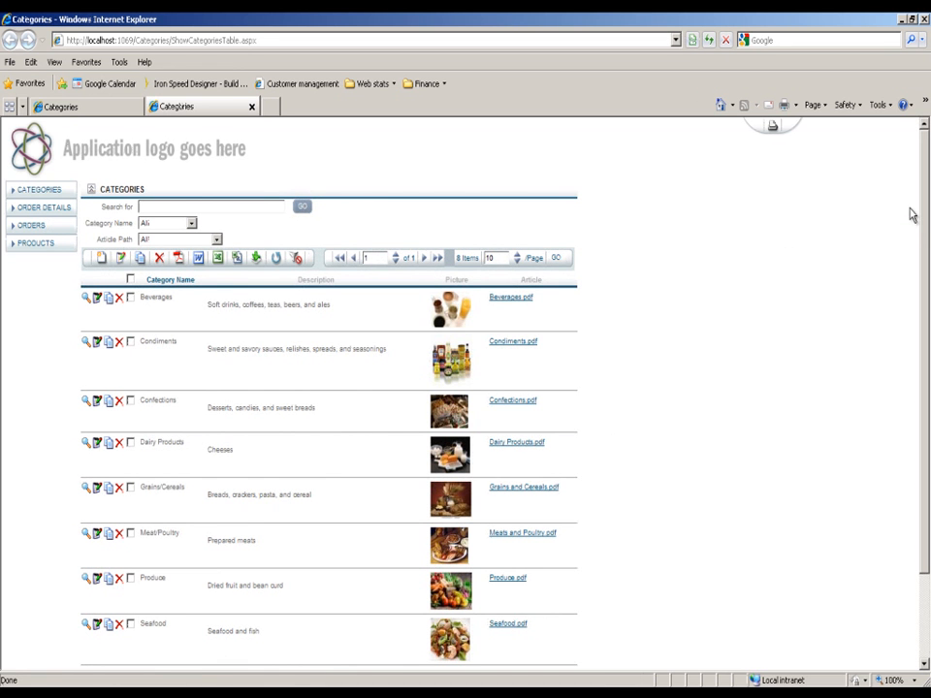
pyautogui.moveTo(914, 215)
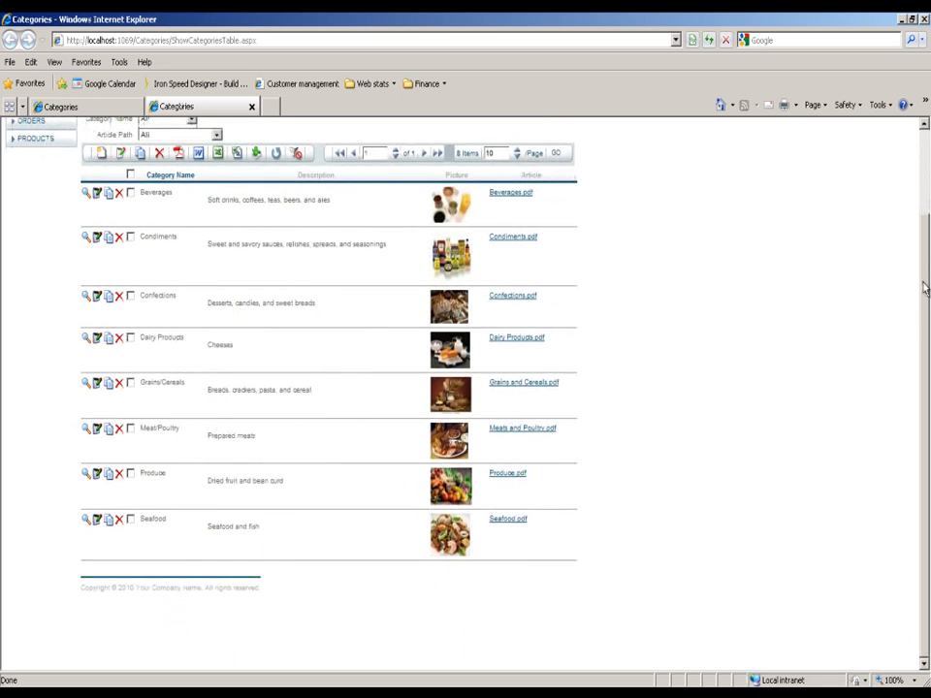
pyautogui.moveTo(750, 361)
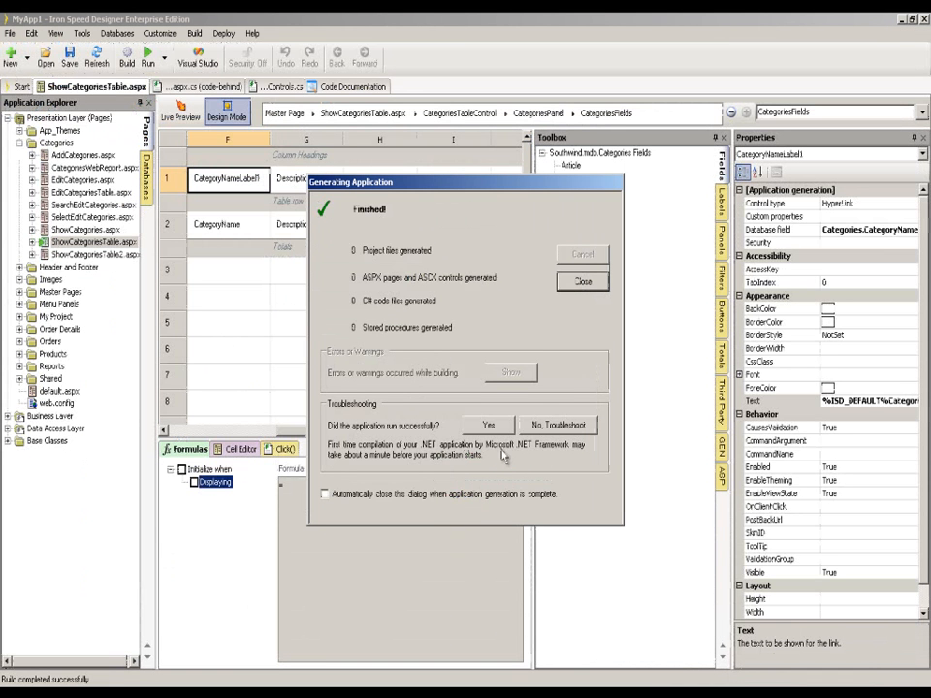
# Step: Dismiss the build report and open Build > Tracing and Event Logging settings
pyautogui.click(582, 281)
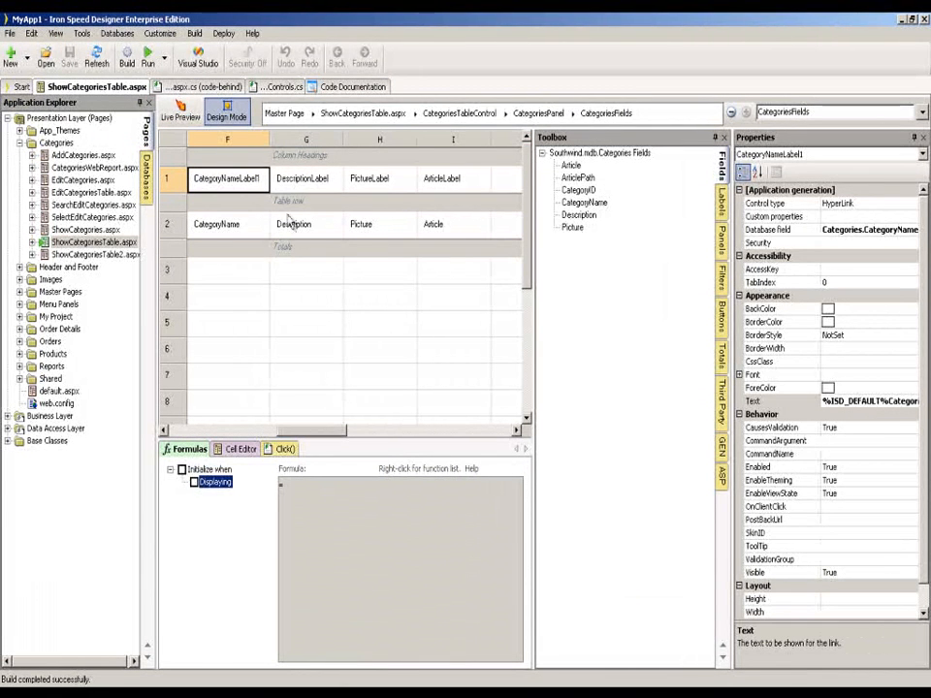
pyautogui.click(194, 33)
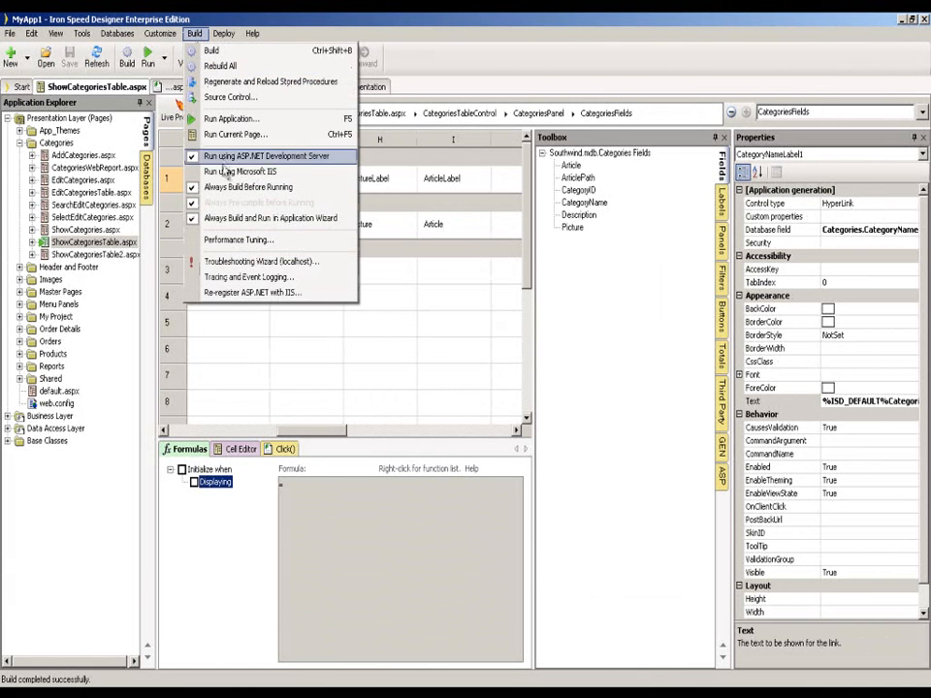
pyautogui.moveTo(248, 278)
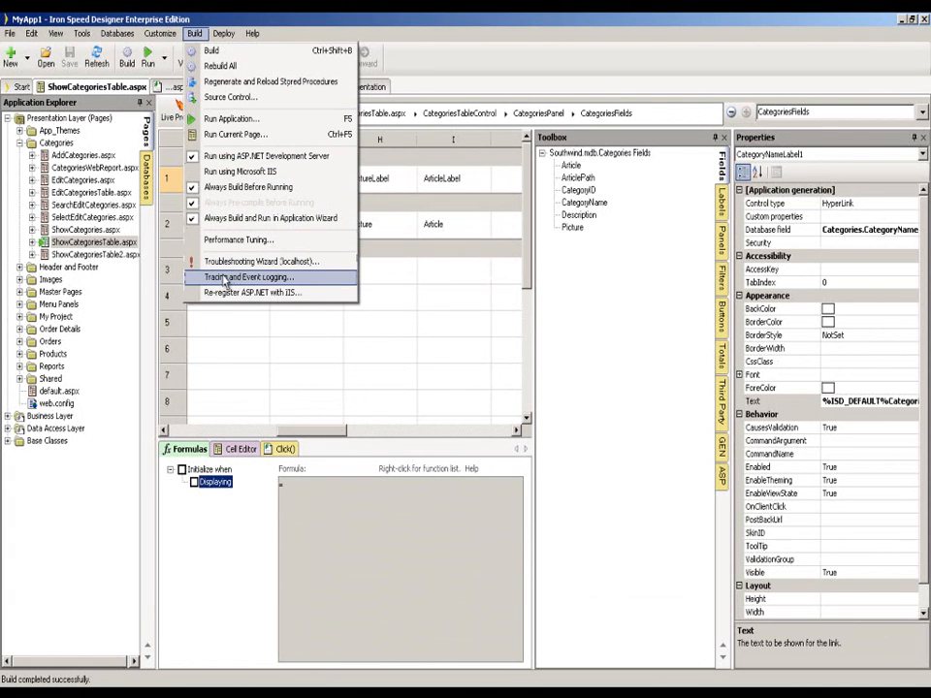
pyautogui.click(250, 278)
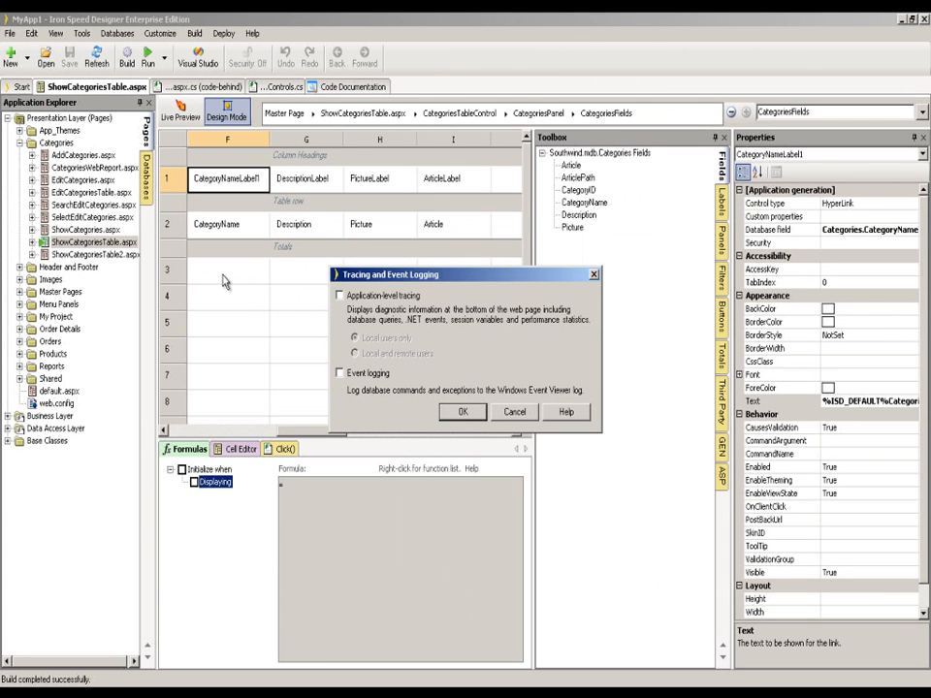
pyautogui.moveTo(282, 296)
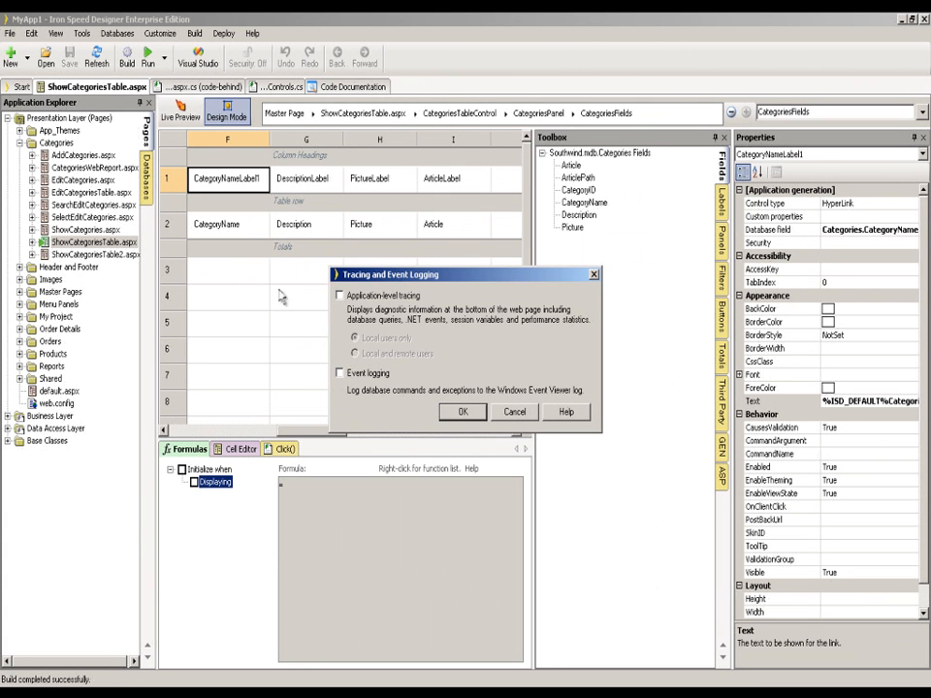
# Step: Enable application-level tracing for local users only and confirm with OK
pyautogui.click(340, 296)
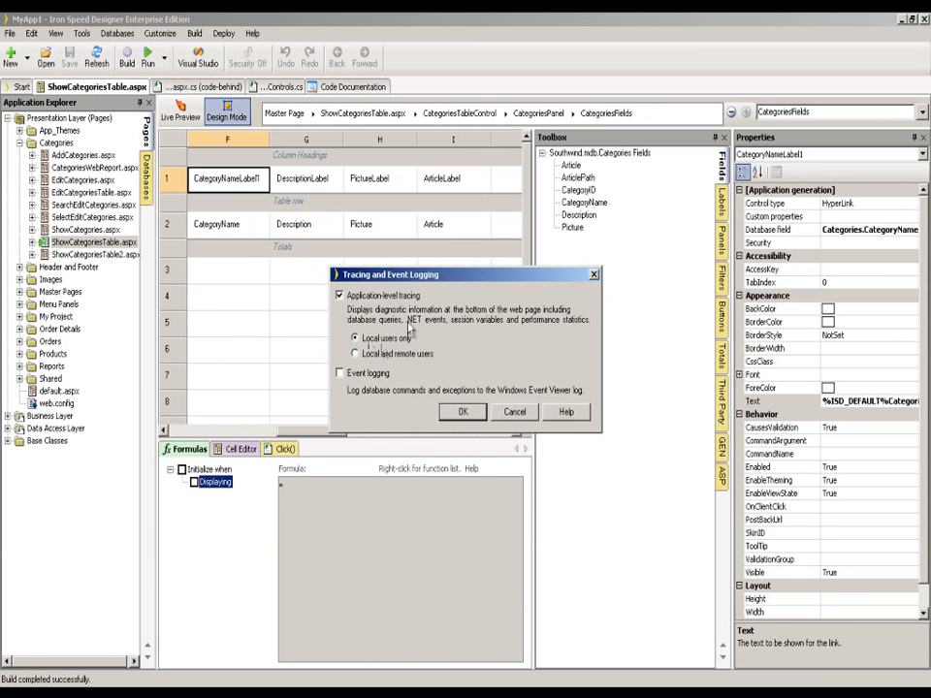
pyautogui.click(462, 412)
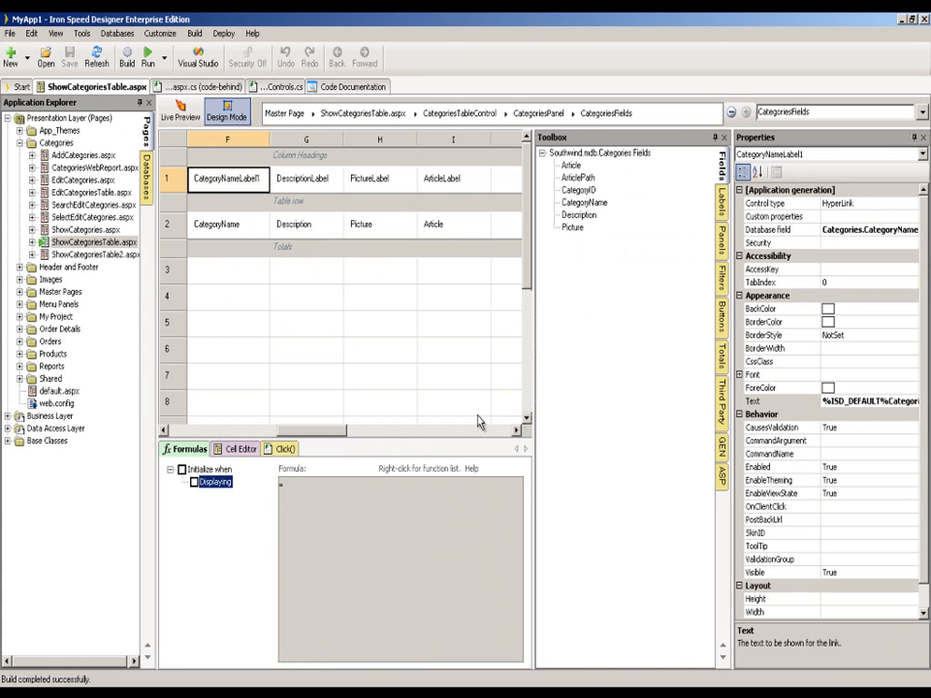
# Step: Run the rebuilt application so the Categories page opens in a new browser tab
pyautogui.click(147, 55)
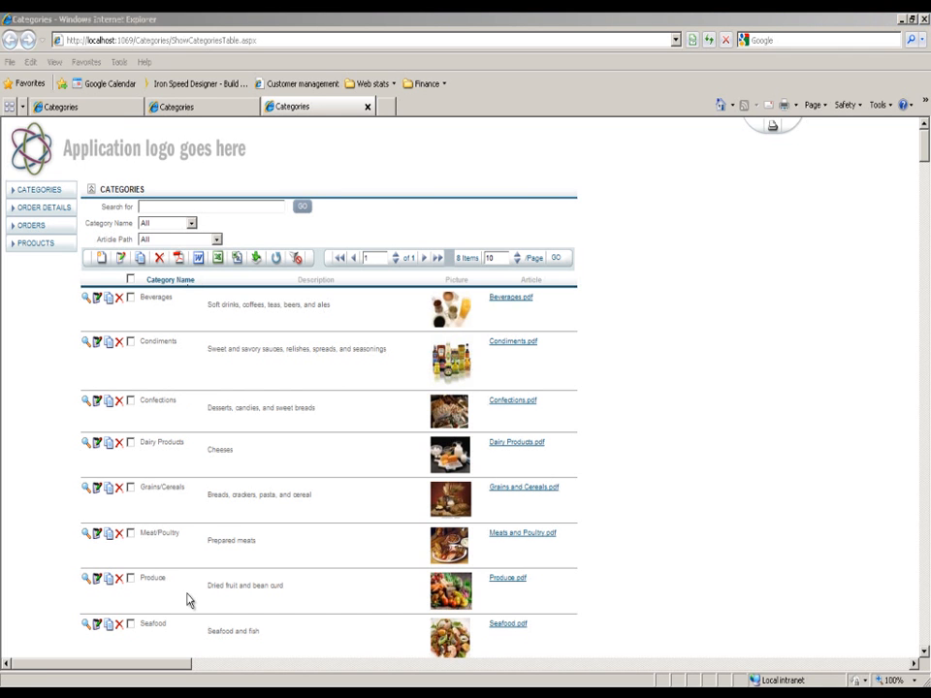
pyautogui.moveTo(924, 574)
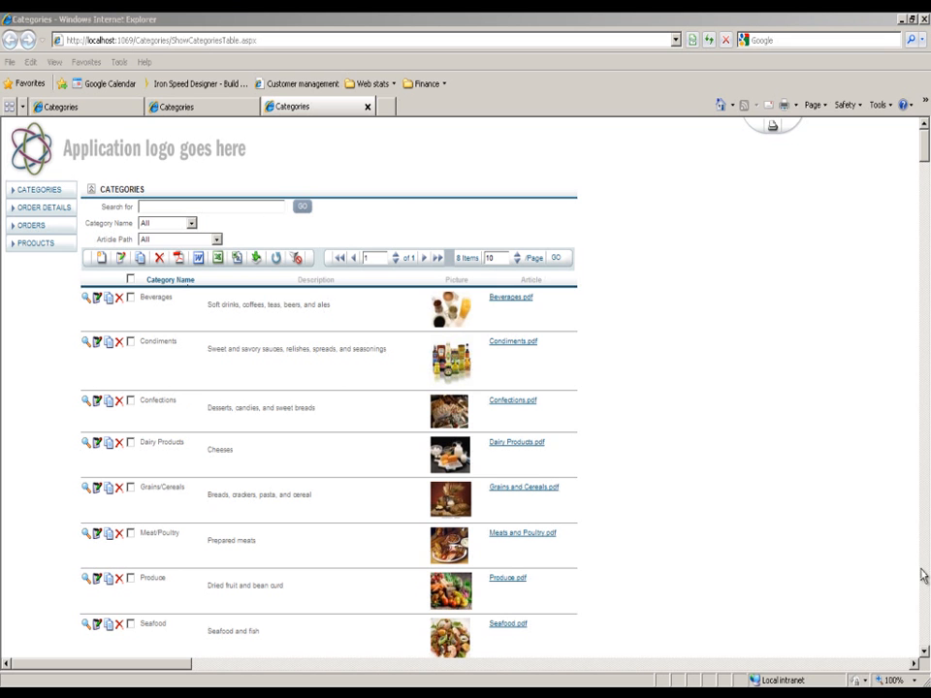
# Step: Scroll down to the Request Details trace section and select the Session Id value
pyautogui.scroll(-3)
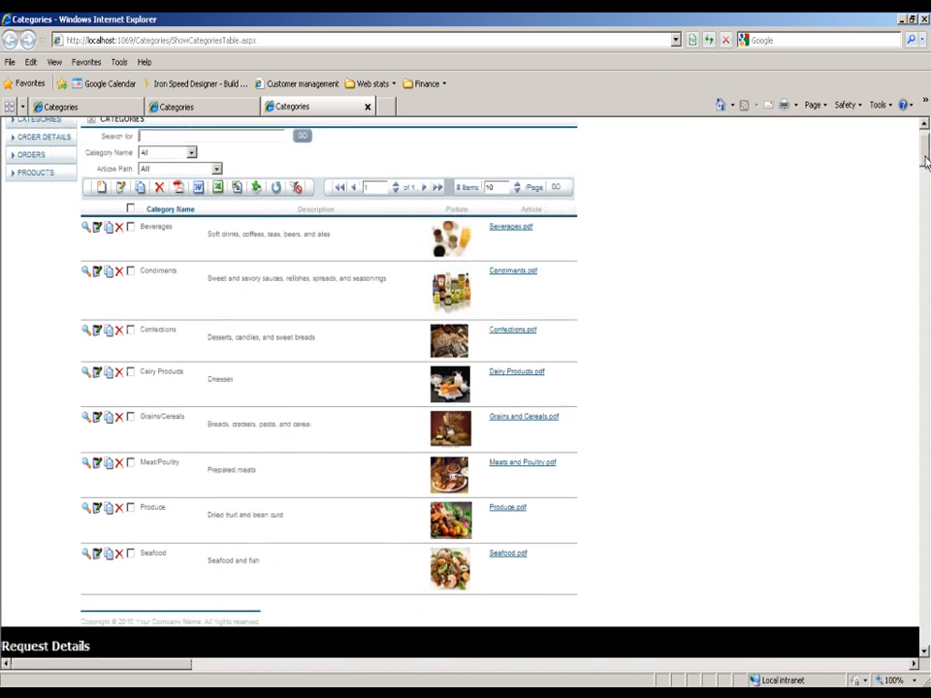
pyautogui.scroll(-3)
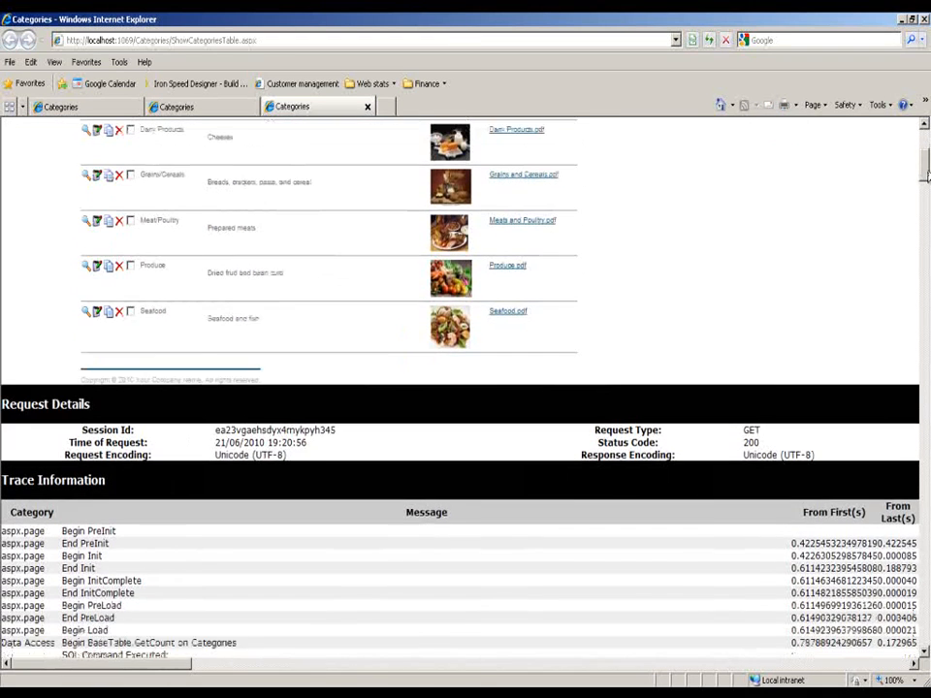
pyautogui.scroll(-3)
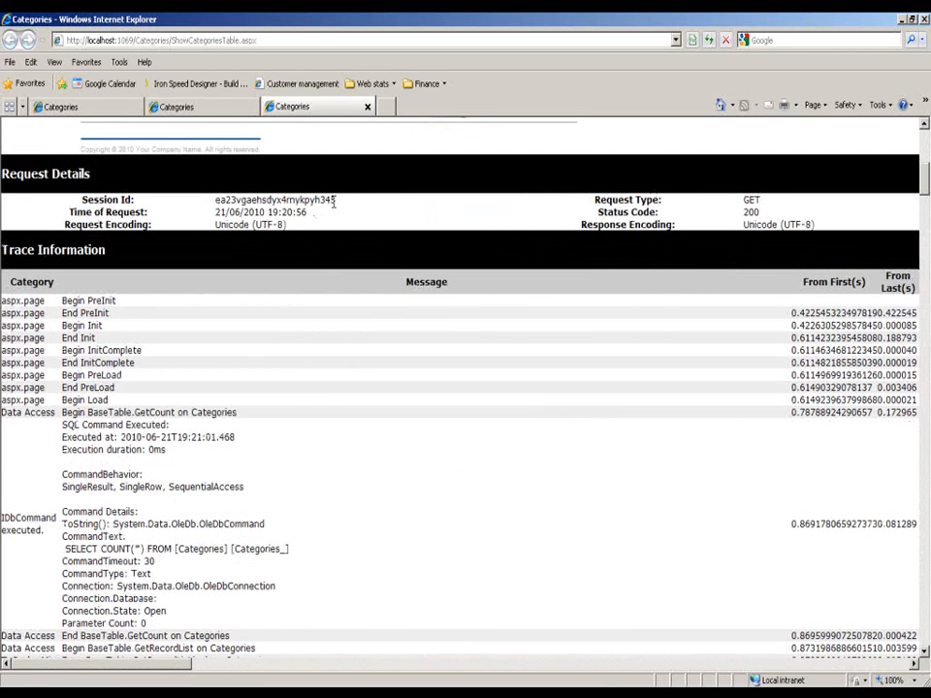
pyautogui.doubleClick(274, 199)
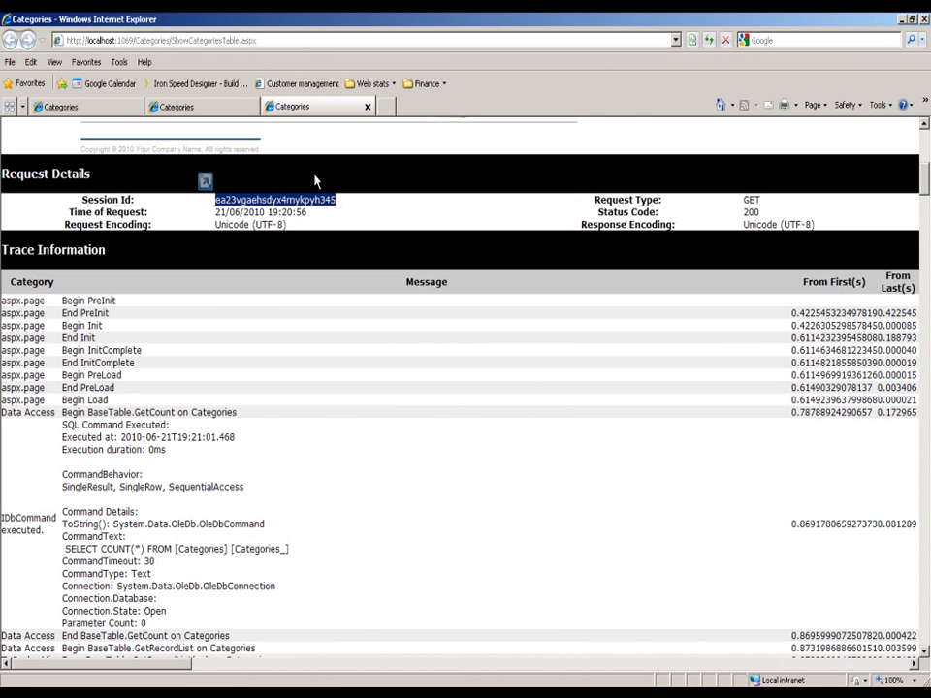
pyautogui.moveTo(211, 315)
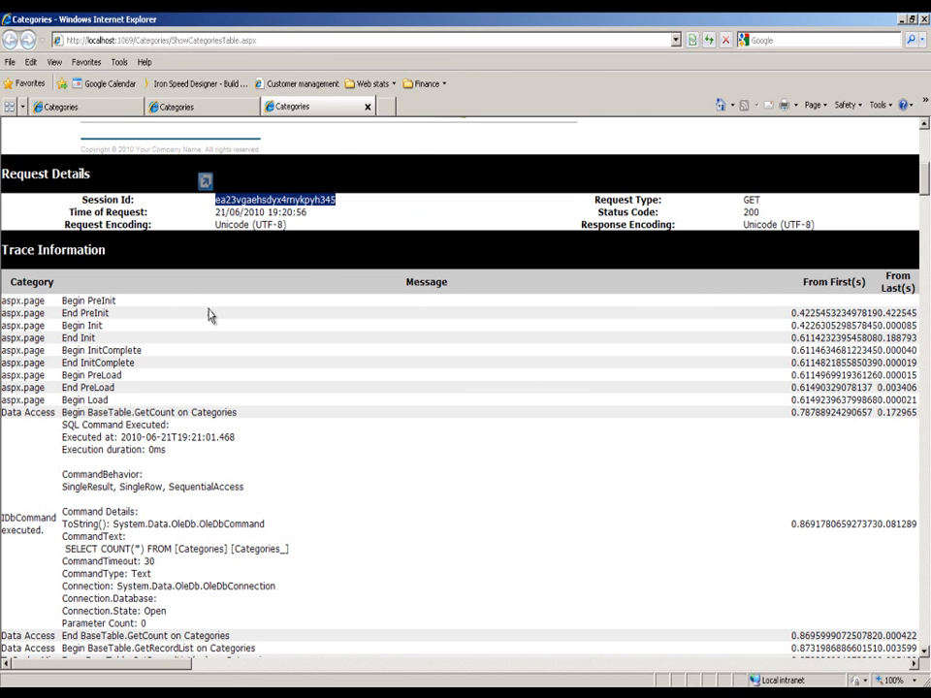
pyautogui.moveTo(144, 309)
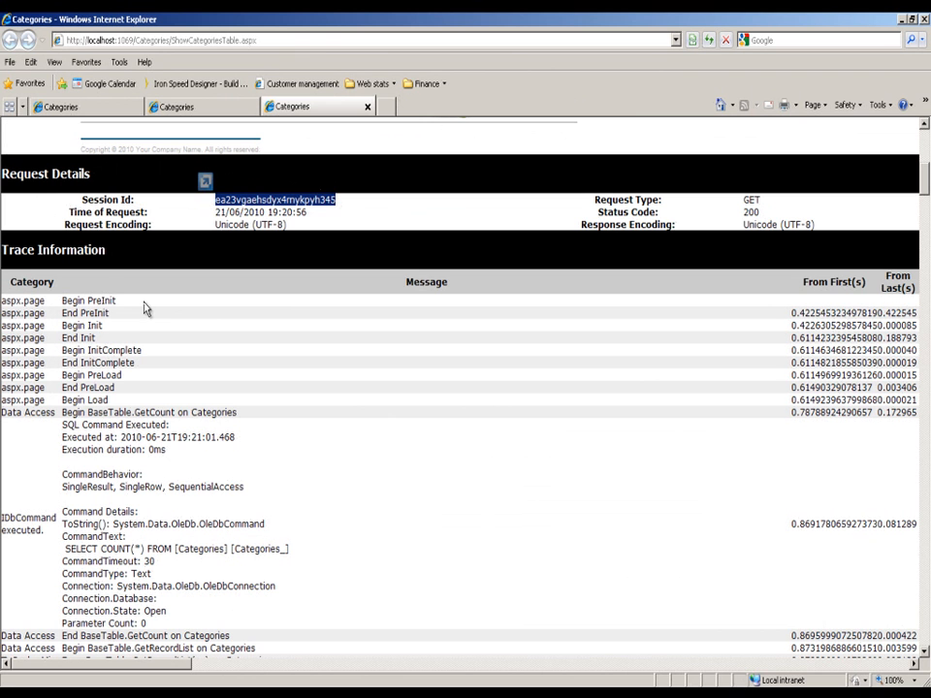
pyautogui.moveTo(135, 320)
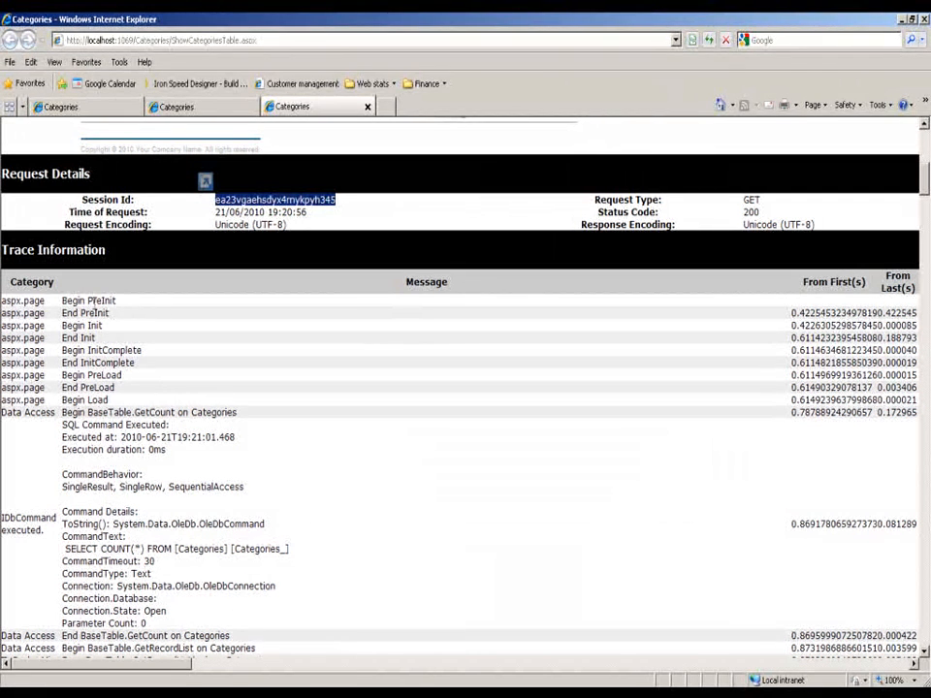
pyautogui.moveTo(110, 337)
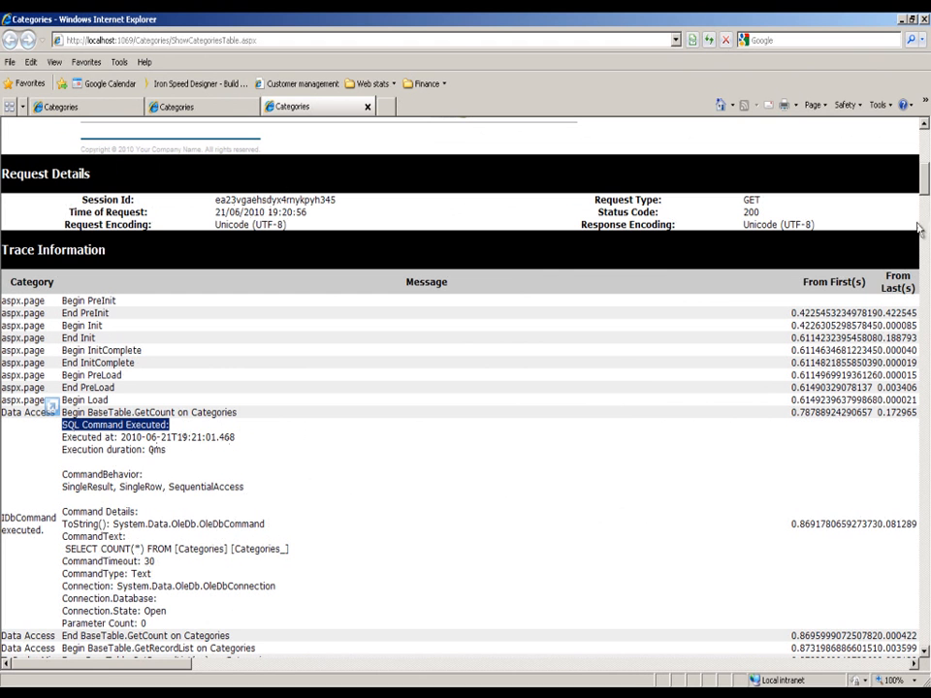
# Step: Scroll further into the trace and highlight the SELECT COUNT(*) command text
pyautogui.scroll(-3)
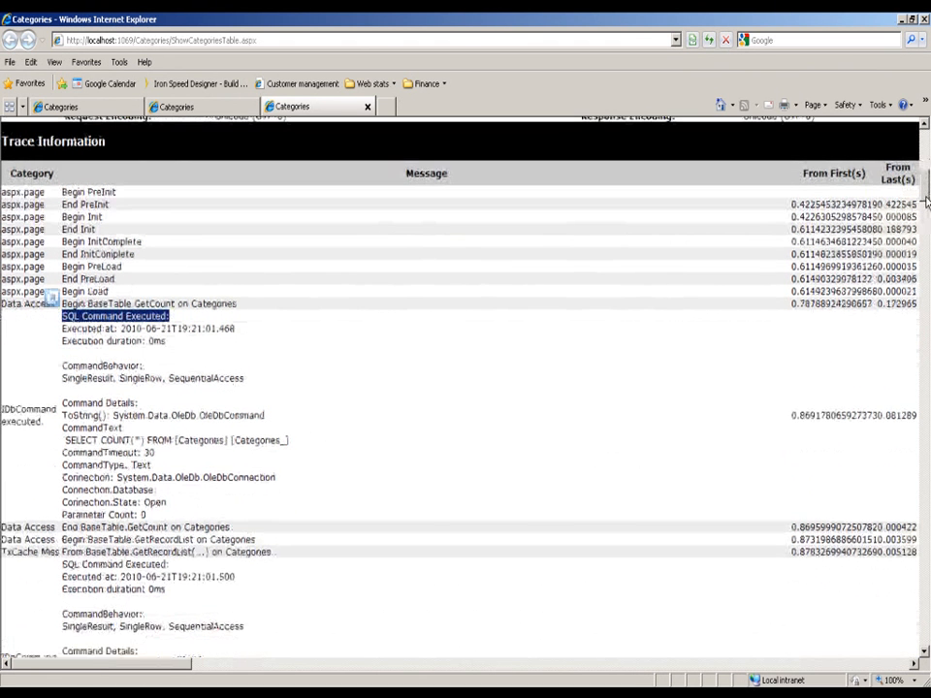
pyautogui.scroll(-3)
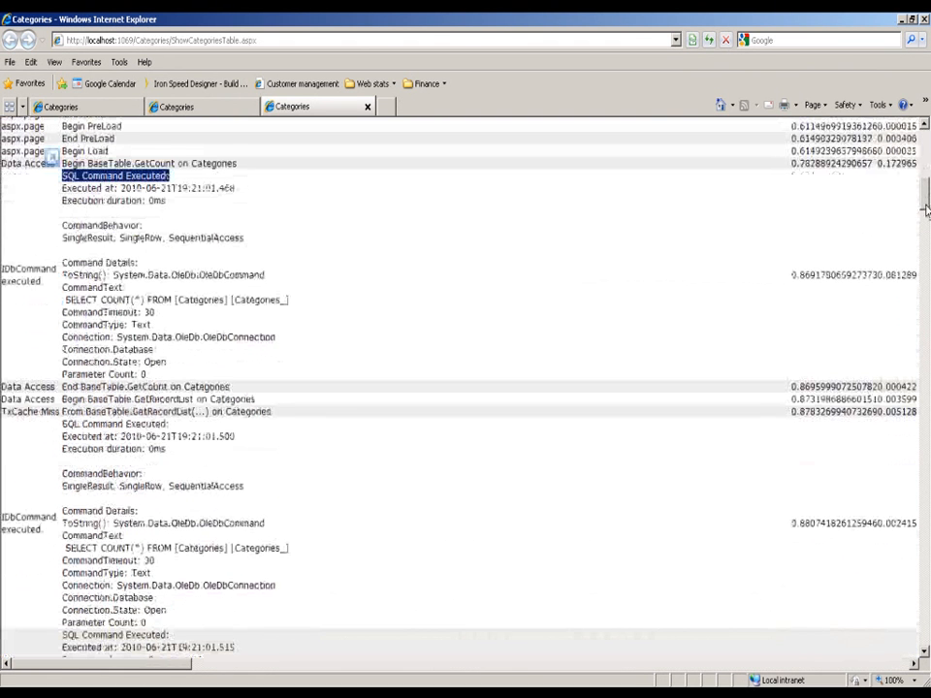
pyautogui.moveTo(530, 258)
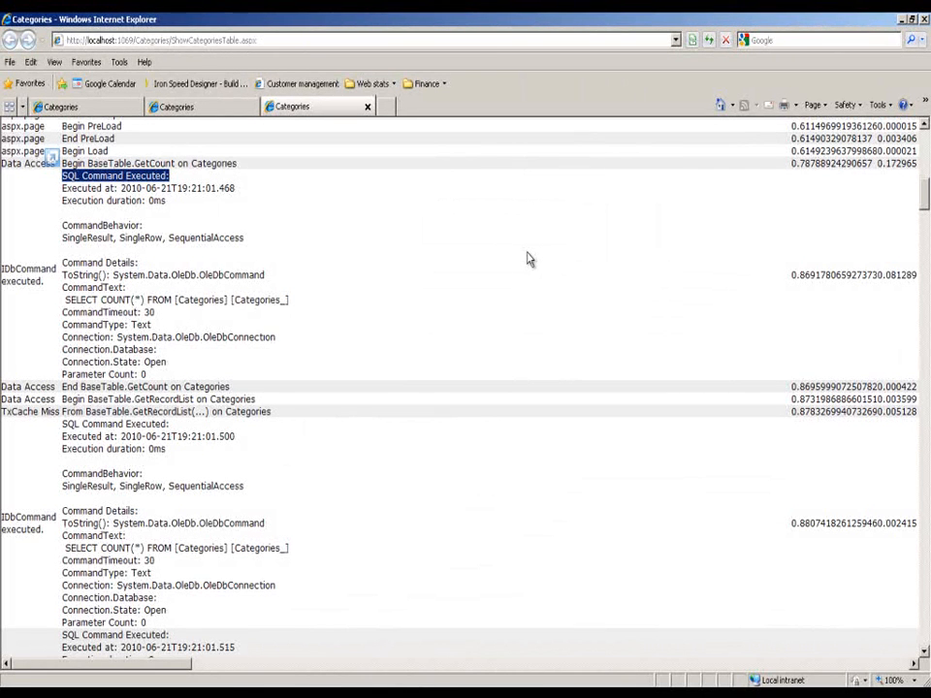
pyautogui.moveTo(291, 295)
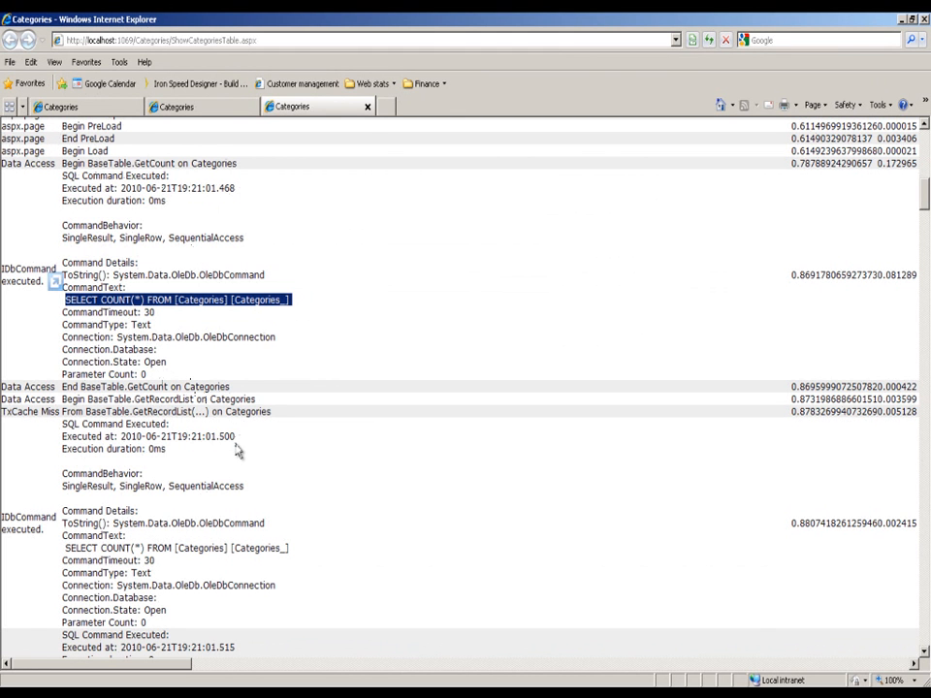
pyautogui.moveTo(140, 437); pyautogui.dragTo(233, 437)
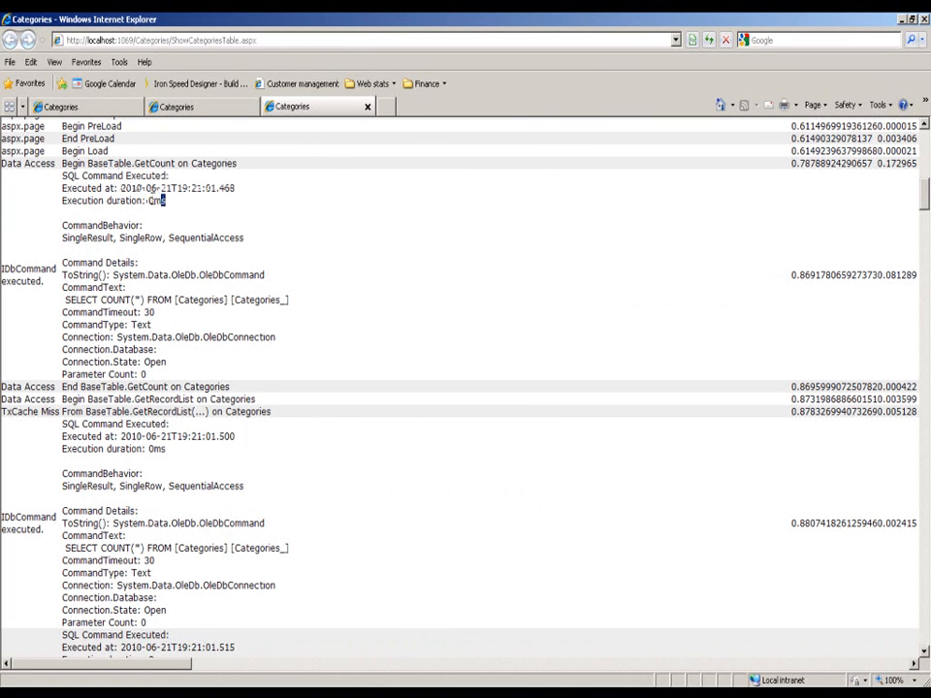
# Step: Select an execution duration value and scroll down to the GetRecordList SELECT query
pyautogui.doubleClick(155, 200)
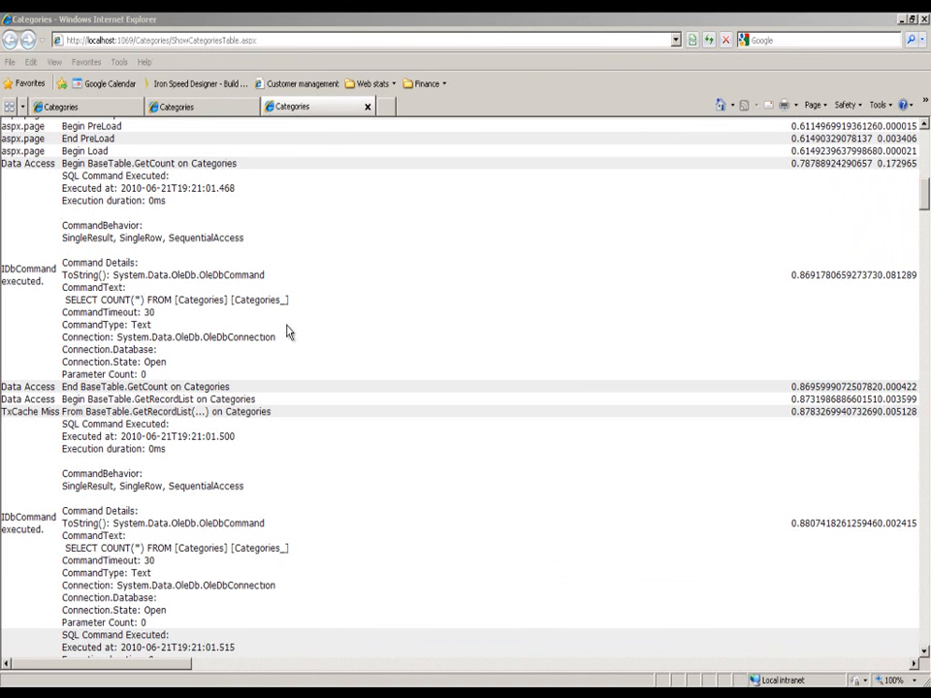
pyautogui.moveTo(898, 228)
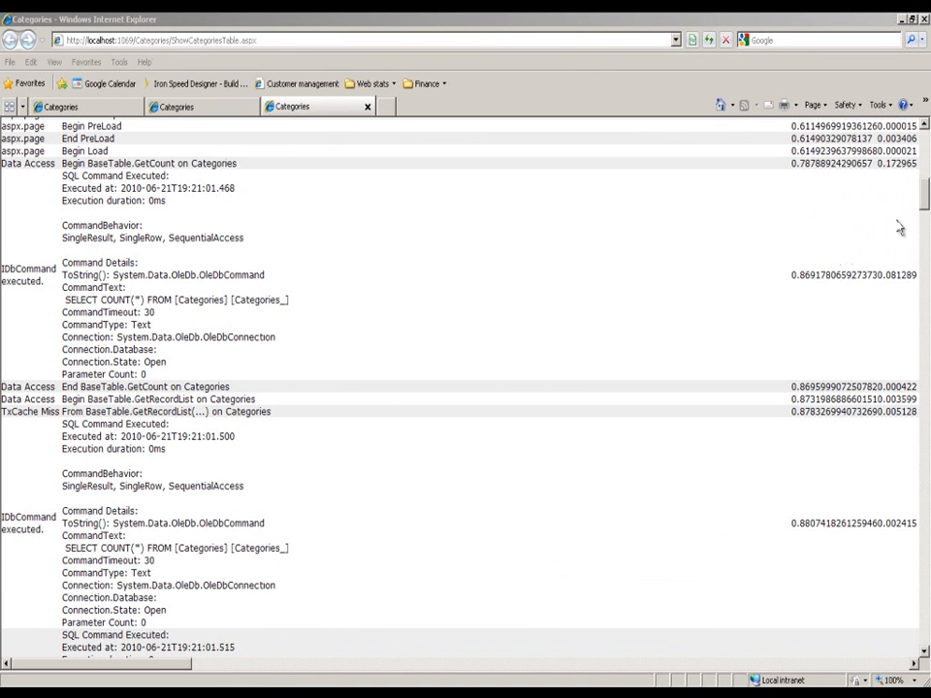
pyautogui.scroll(-3)
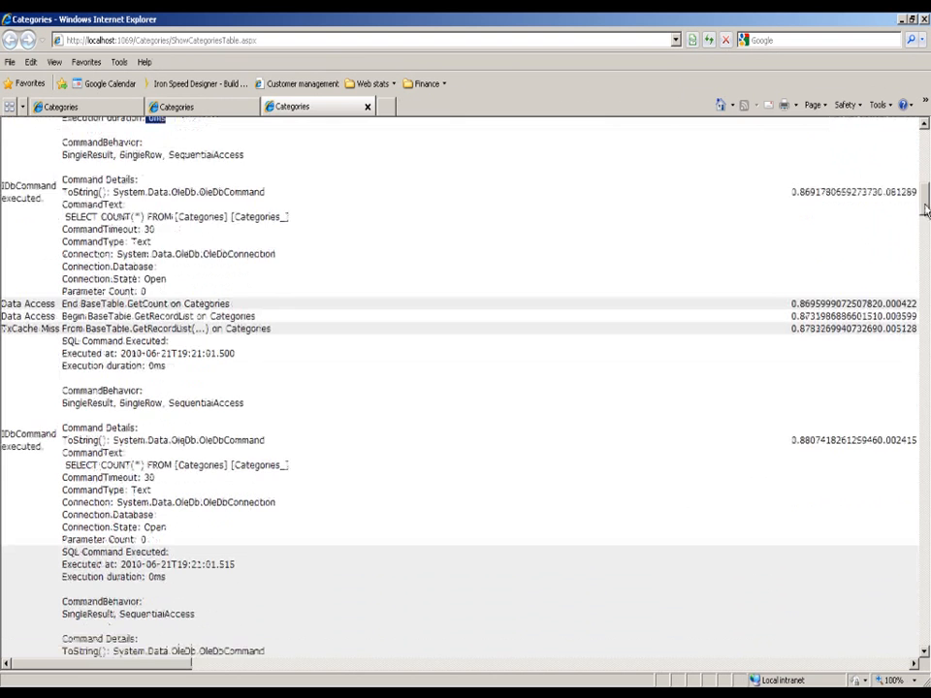
pyautogui.scroll(-3)
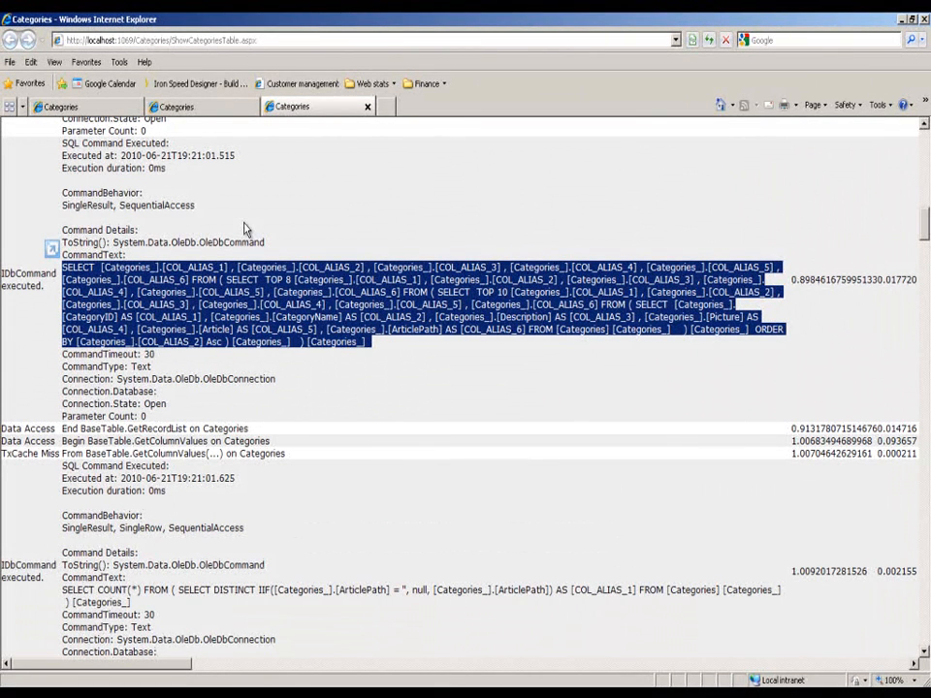
# Step: Scroll to the final aspx.page events and mark the Begin Render and End Render rows
pyautogui.scroll(-3)
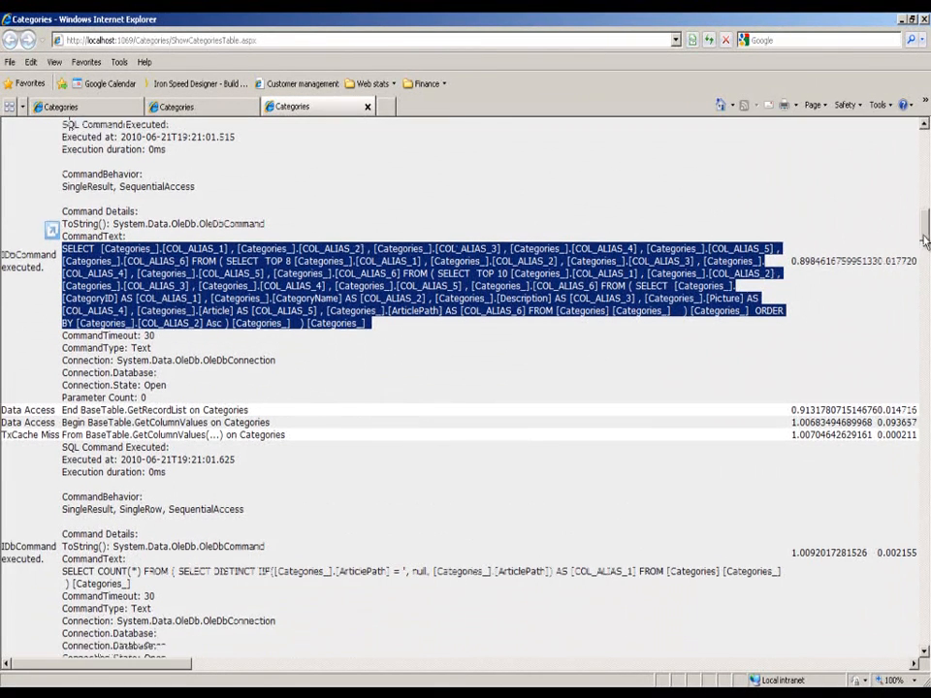
pyautogui.scroll(-3)
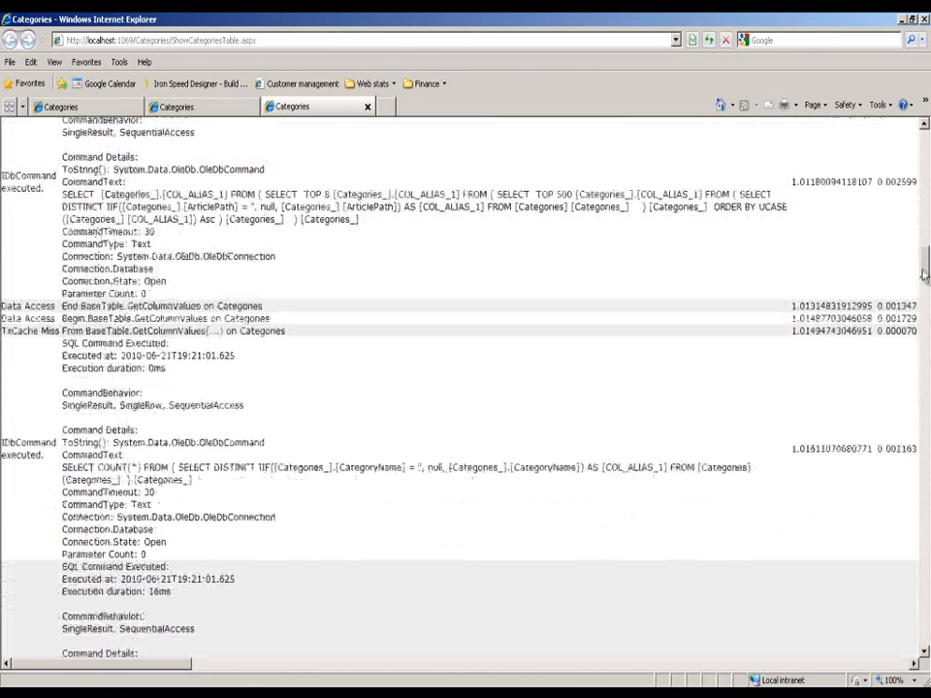
pyautogui.scroll(-3)
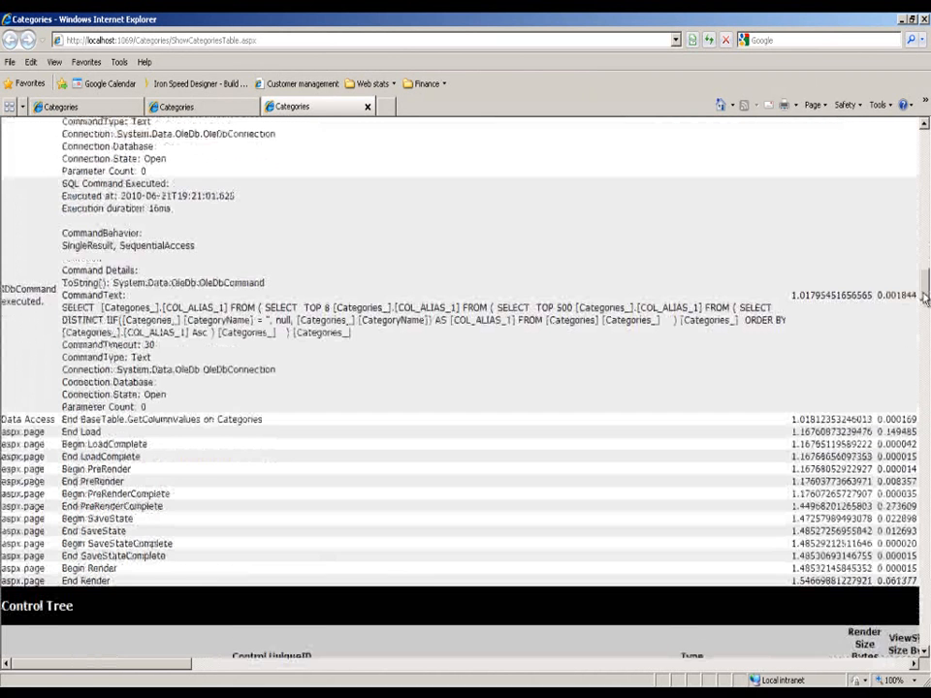
pyautogui.scroll(-3)
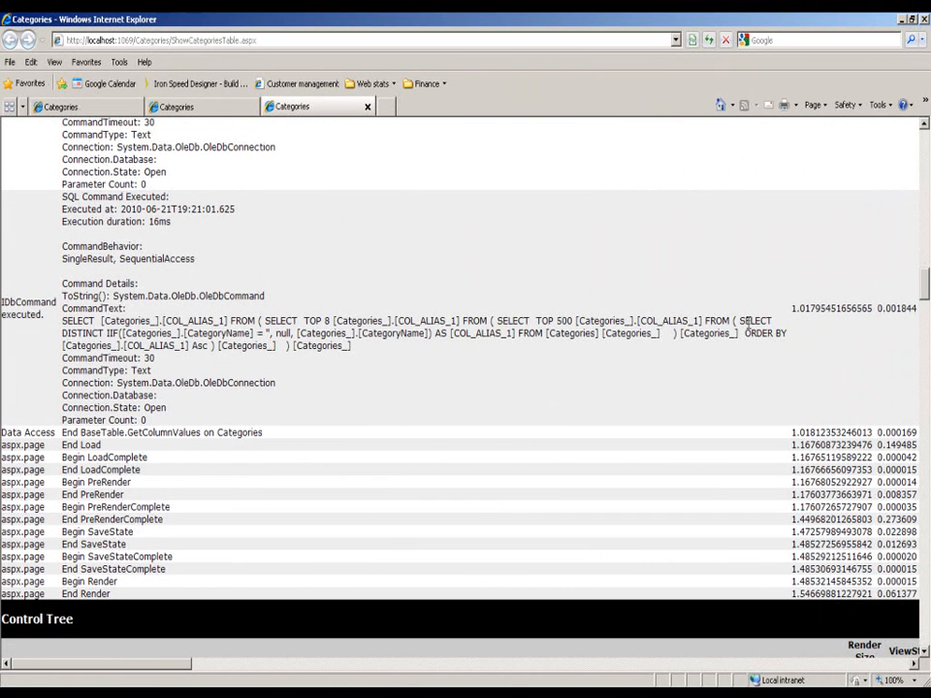
pyautogui.scroll(-3)
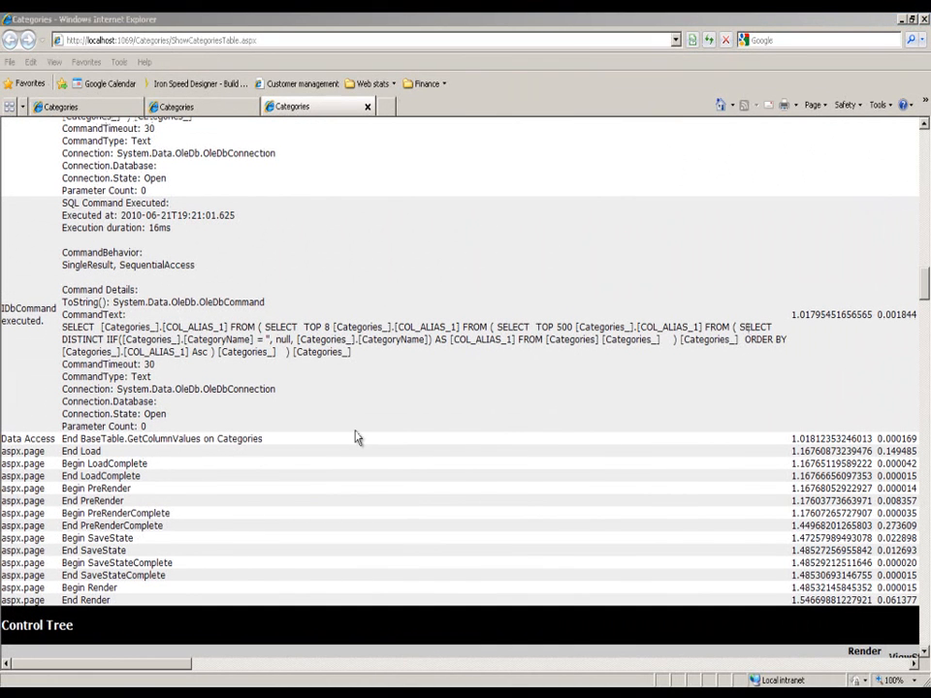
pyautogui.moveTo(186, 594)
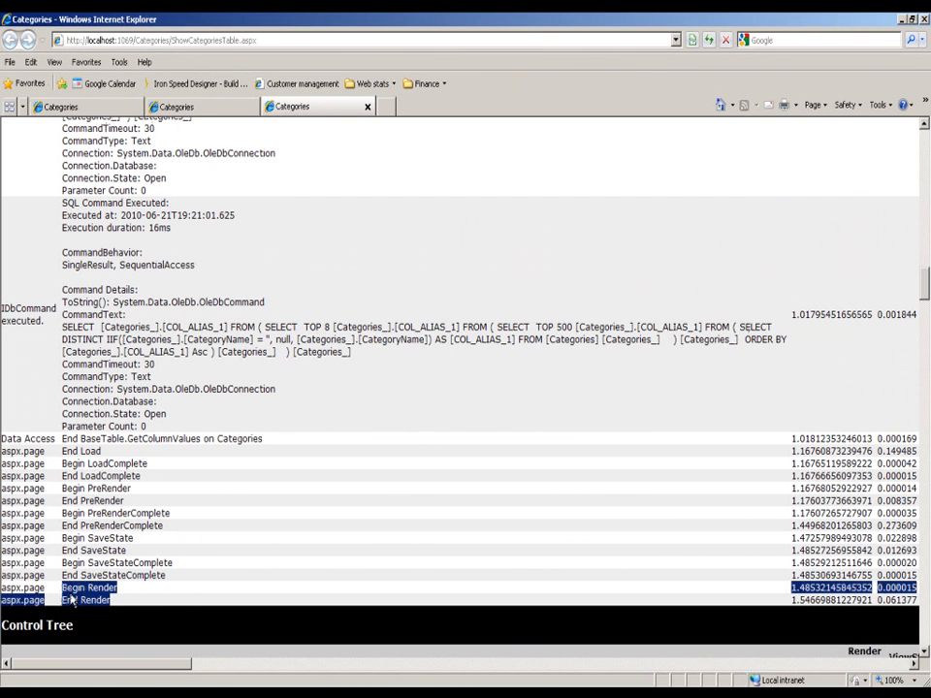
pyautogui.click(87, 600)
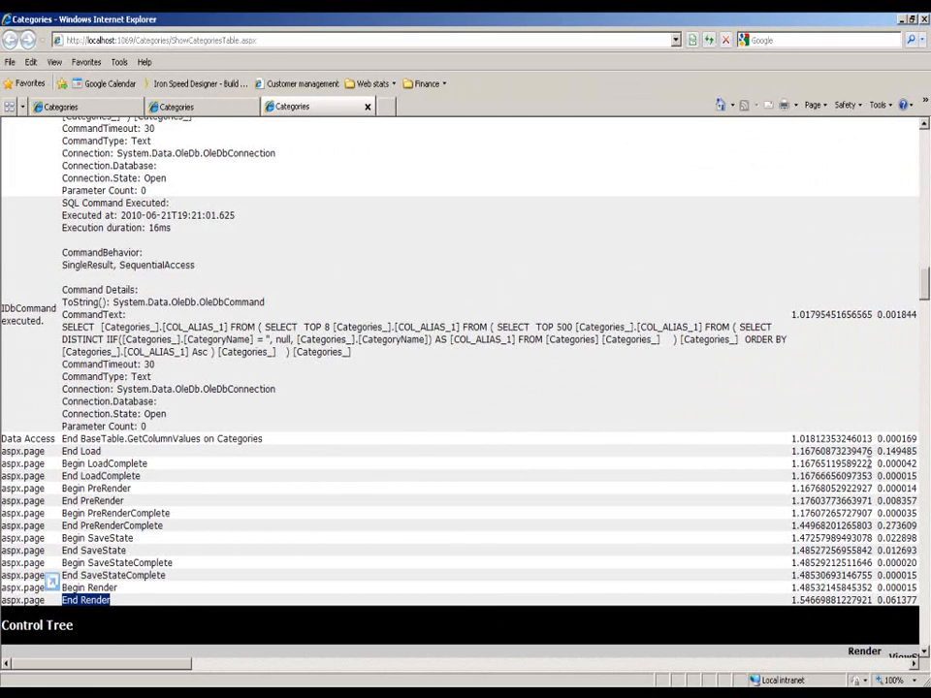
# Step: Enter the Control Tree, mark the page type name, and scroll to PageHeader controls
pyautogui.scroll(-3)
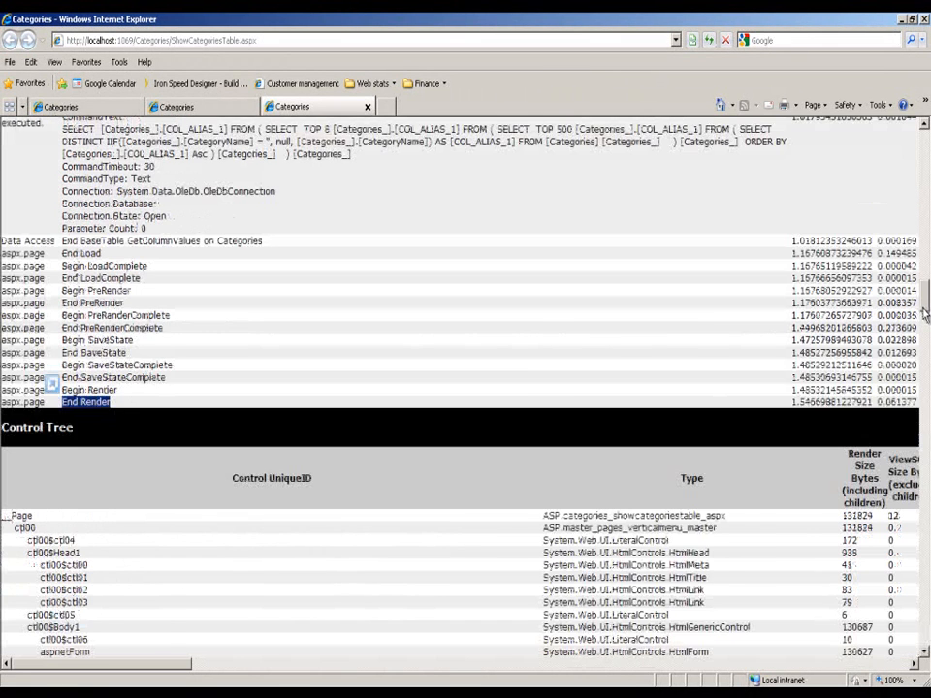
pyautogui.scroll(-3)
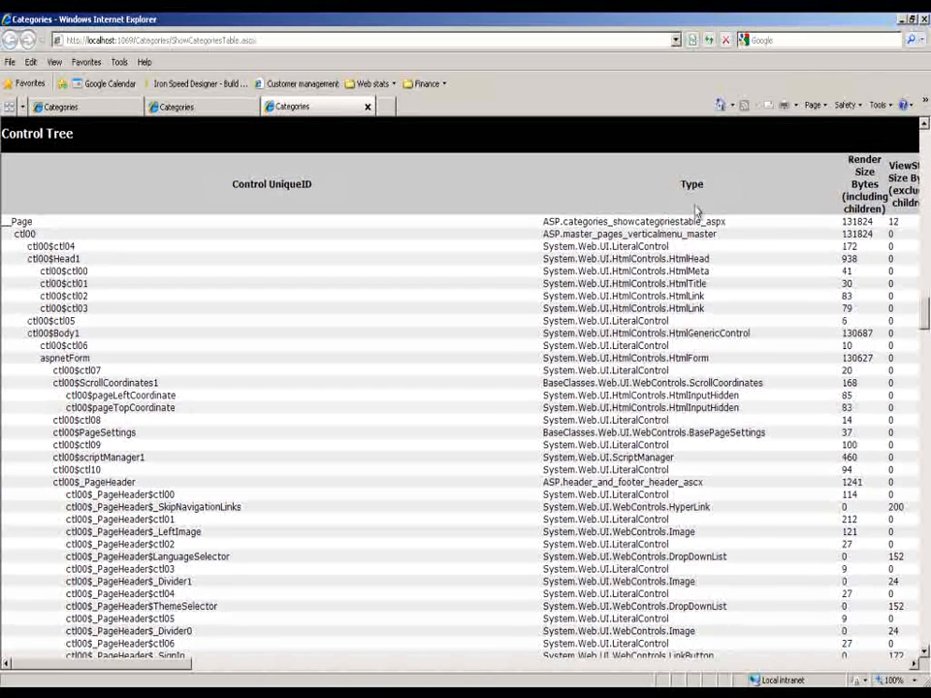
pyautogui.doubleClick(644, 221)
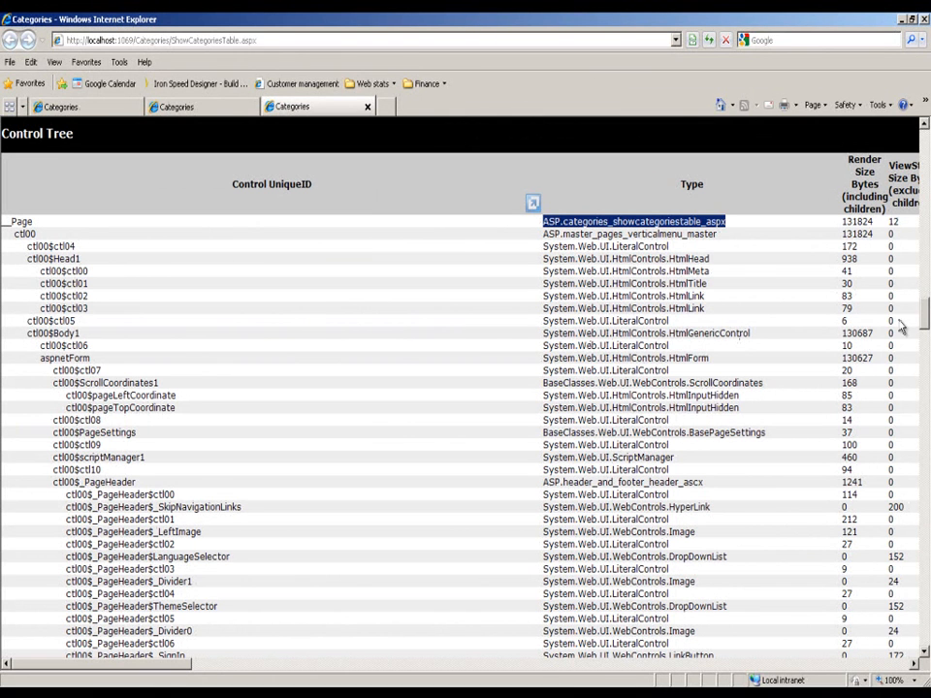
pyautogui.scroll(-3)
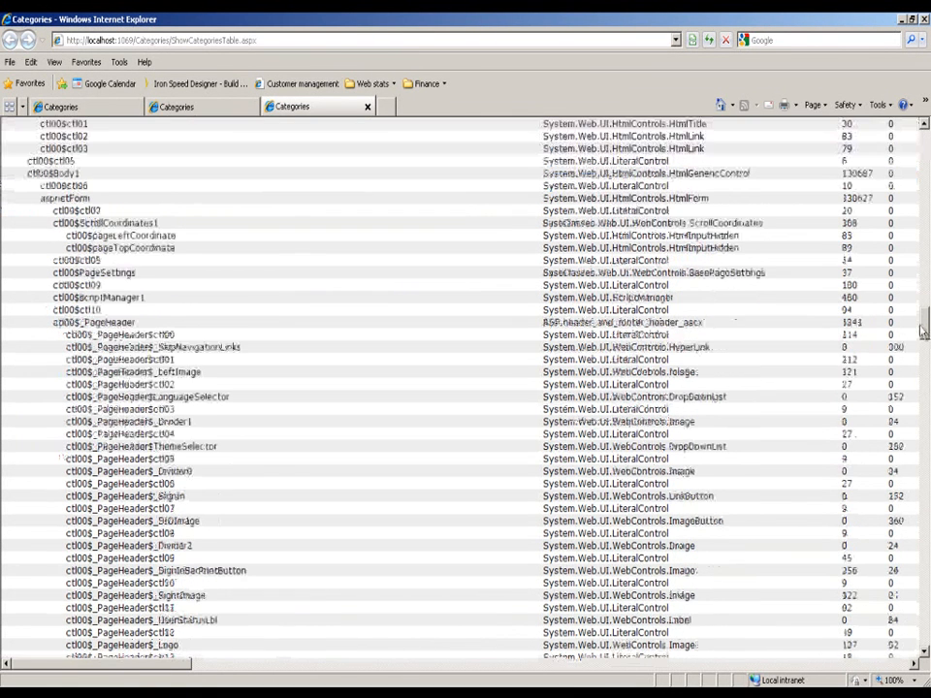
pyautogui.scroll(-3)
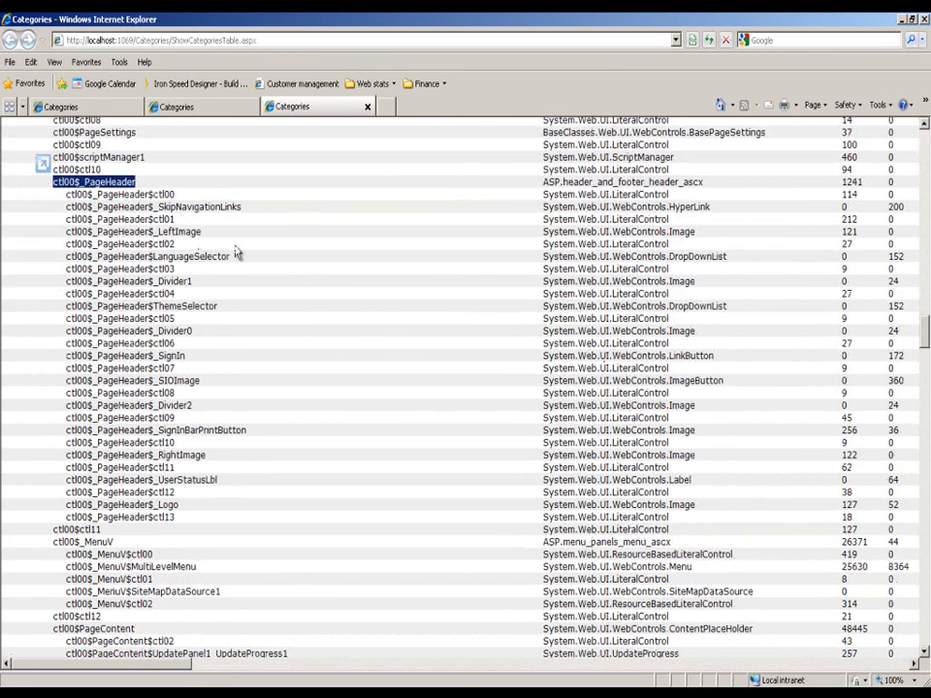
pyautogui.moveTo(233, 444)
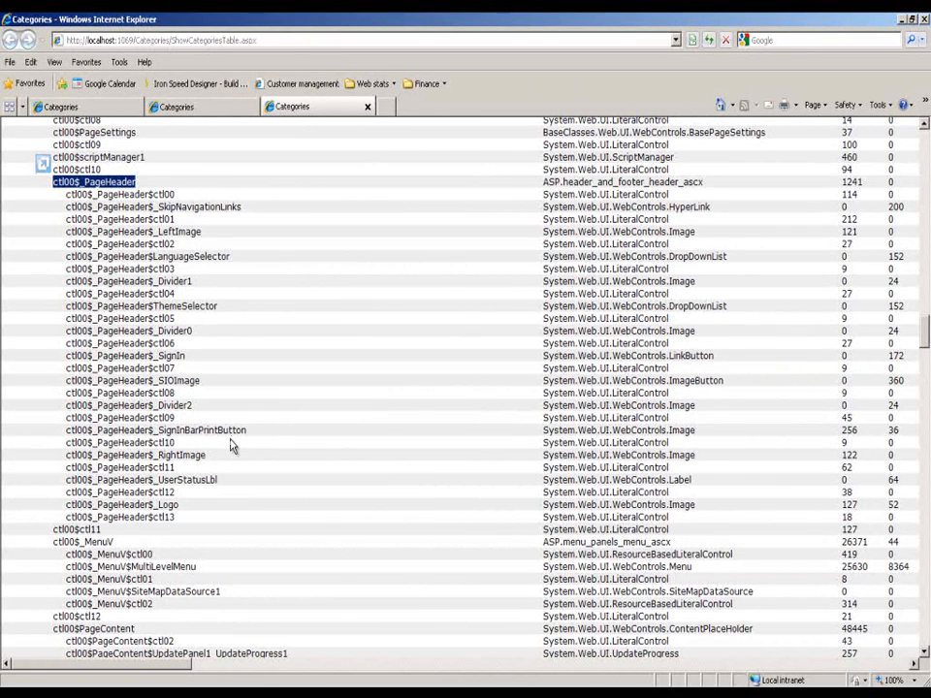
pyautogui.moveTo(118, 542)
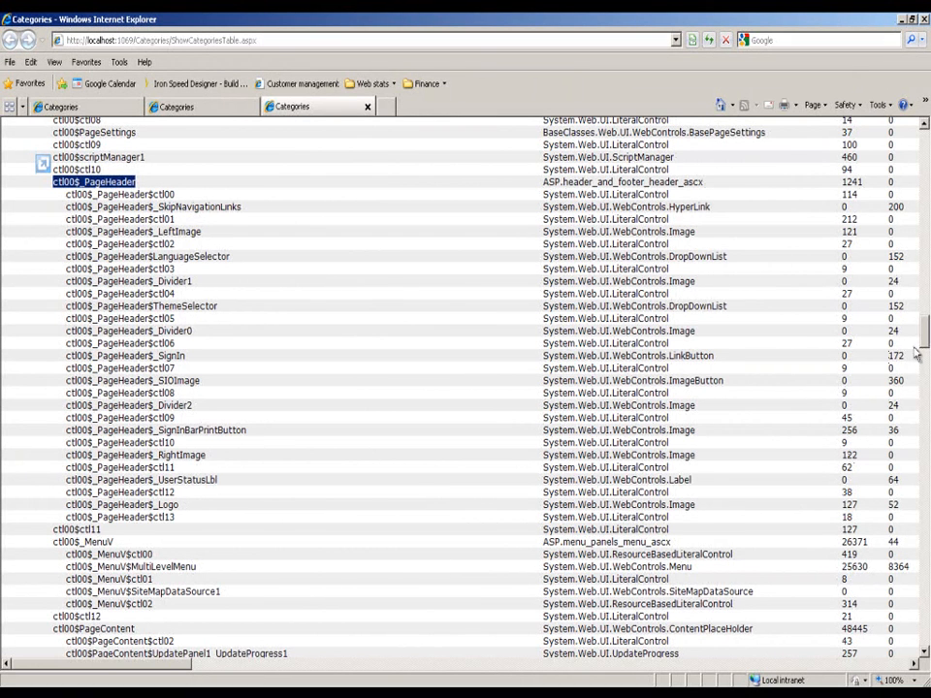
# Step: Scroll past the repeater rows to the footer and mark the final ctl00$ctl16 entry
pyautogui.scroll(-3)
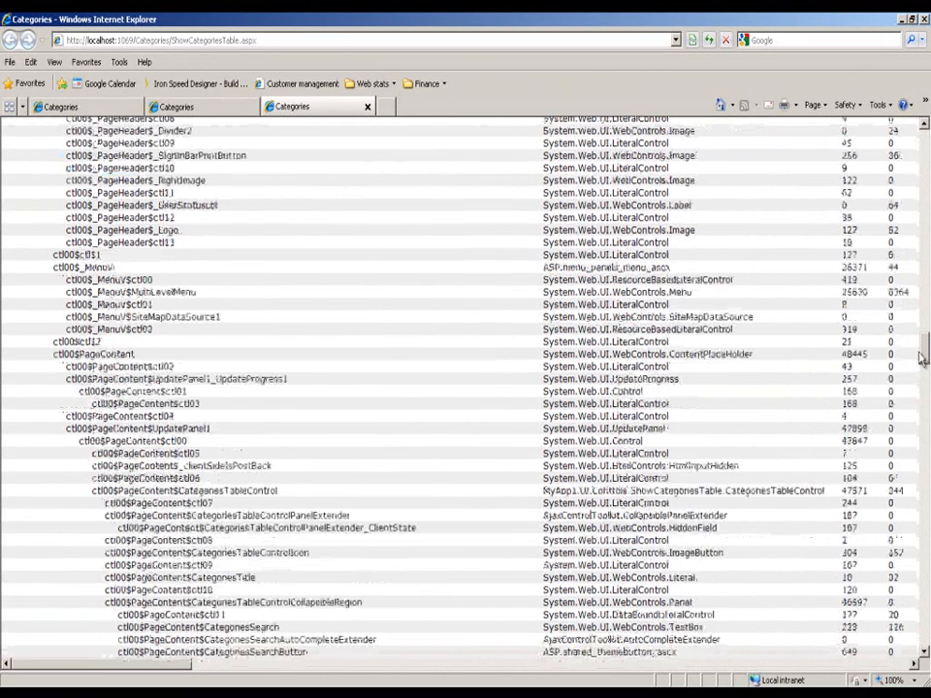
pyautogui.scroll(-3)
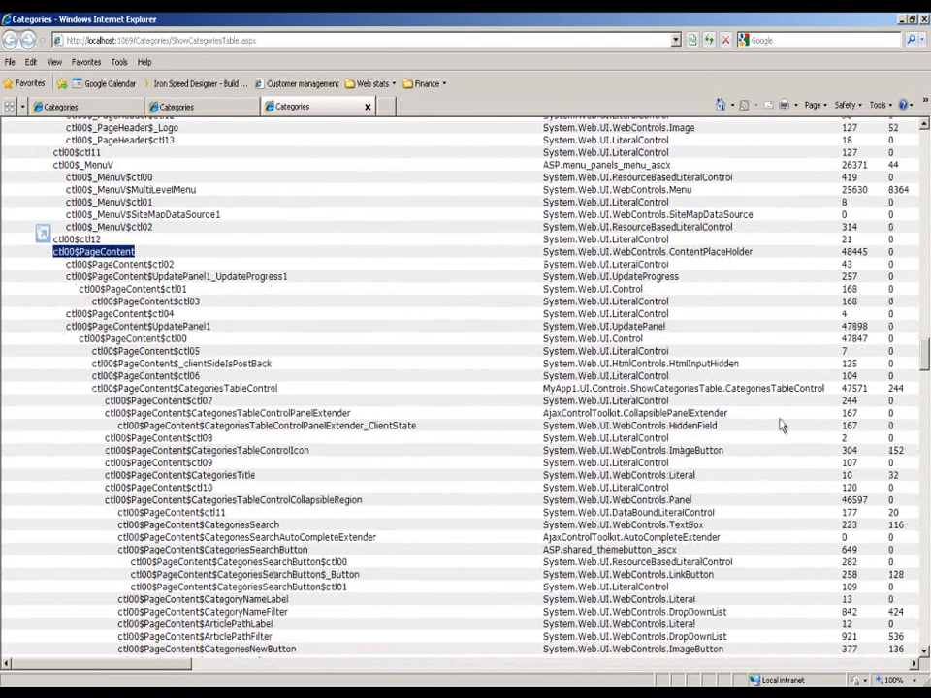
pyautogui.scroll(-3)
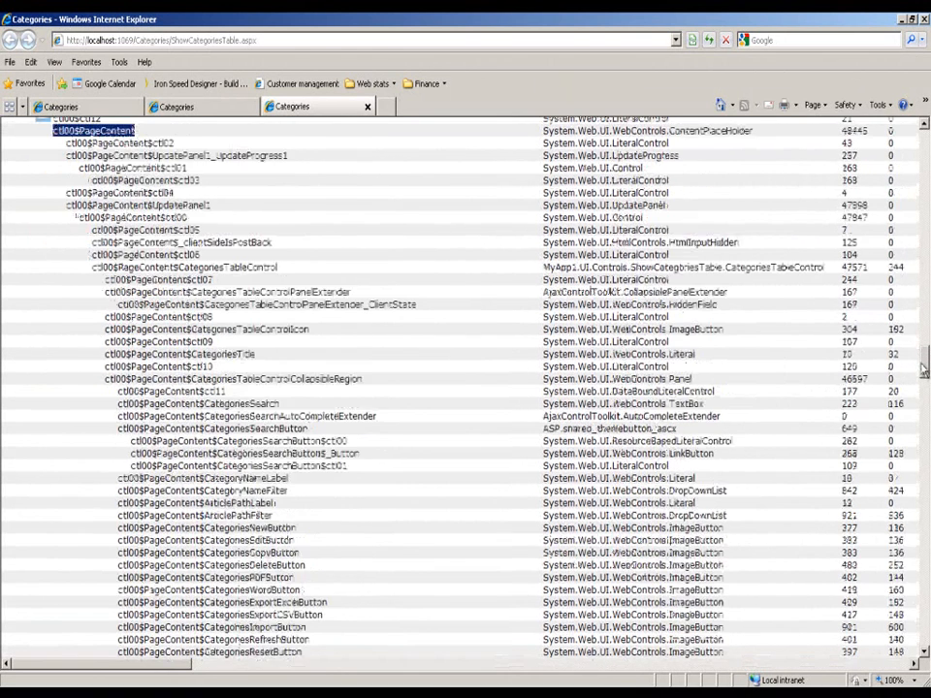
pyautogui.scroll(-3)
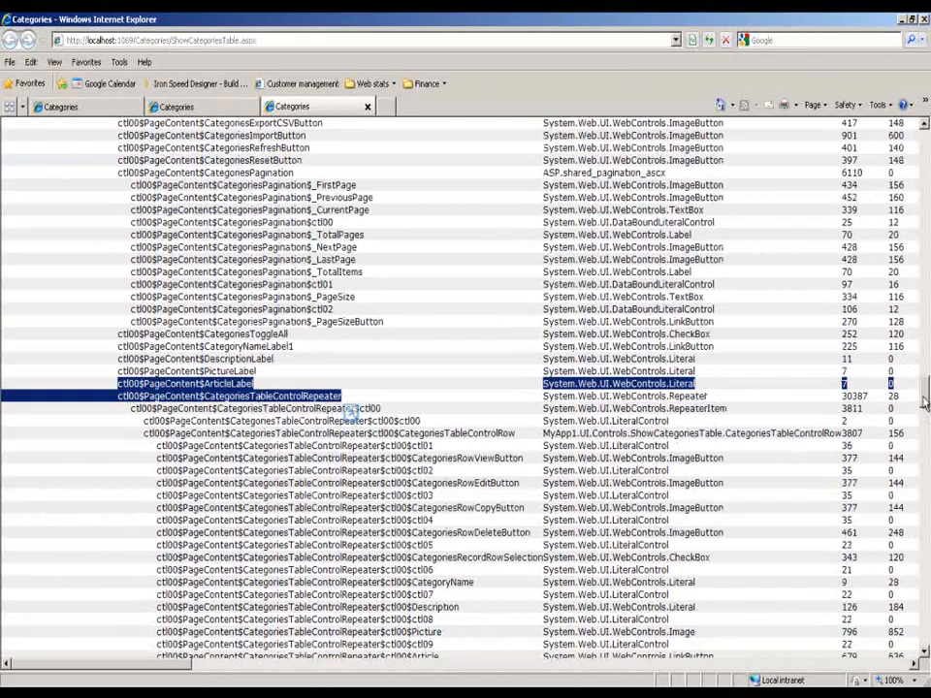
pyautogui.scroll(-3)
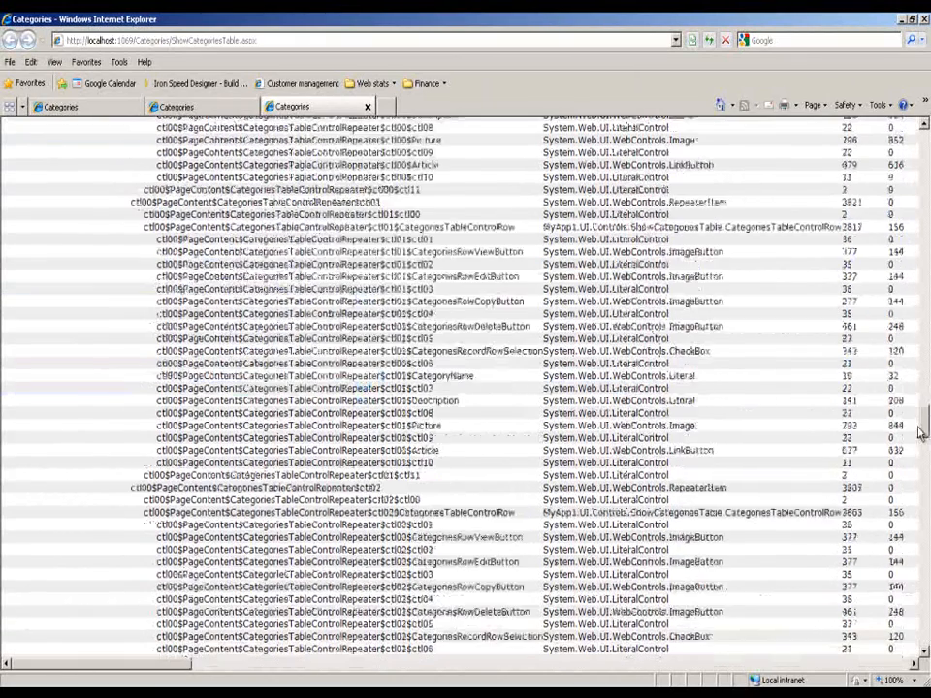
pyautogui.scroll(-3)
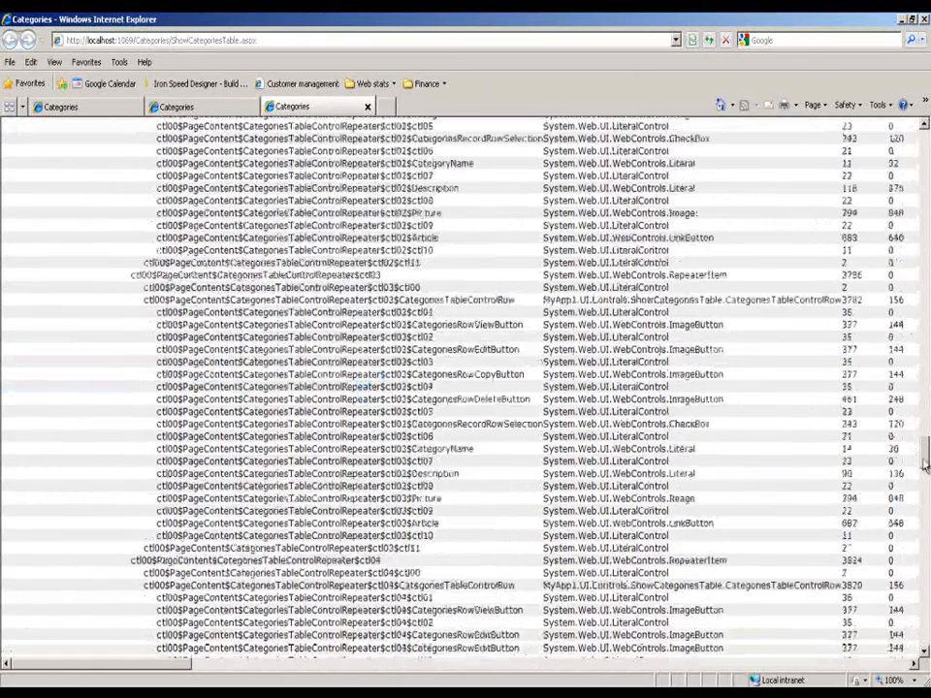
pyautogui.scroll(-3)
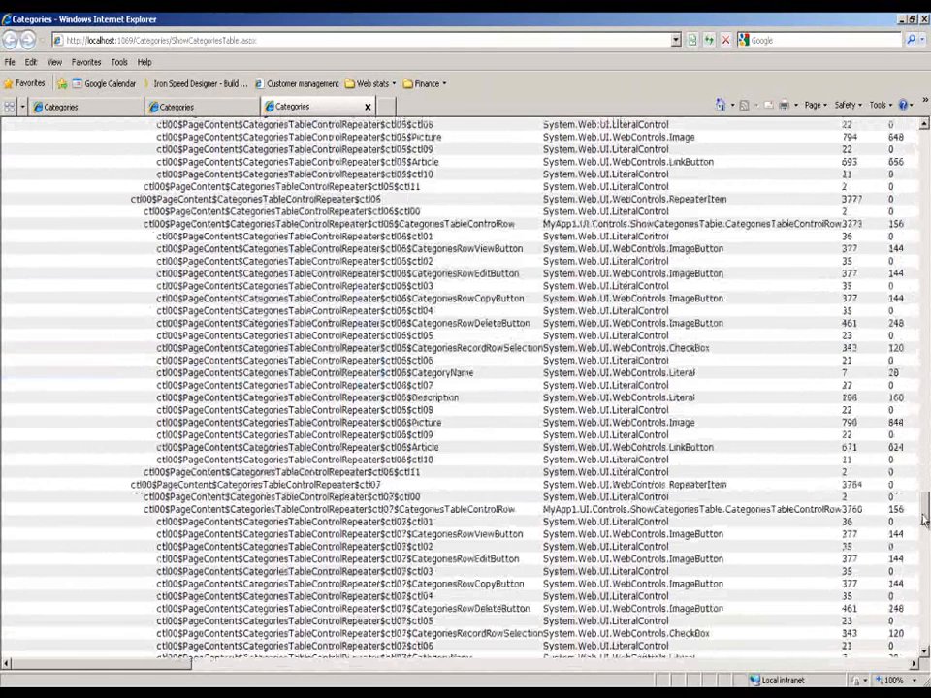
pyautogui.scroll(-3)
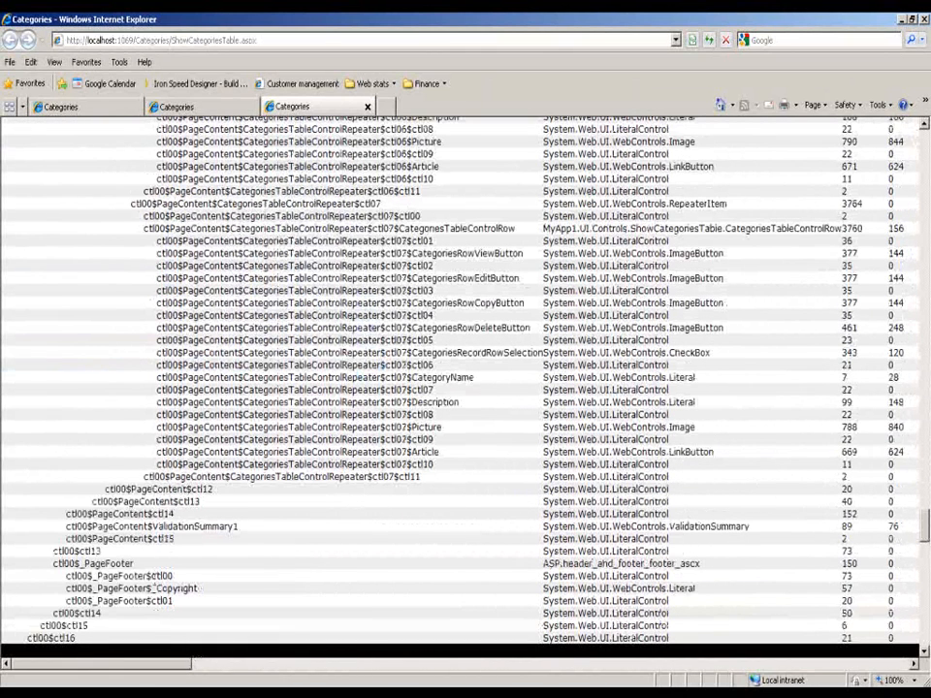
pyautogui.click(93, 563)
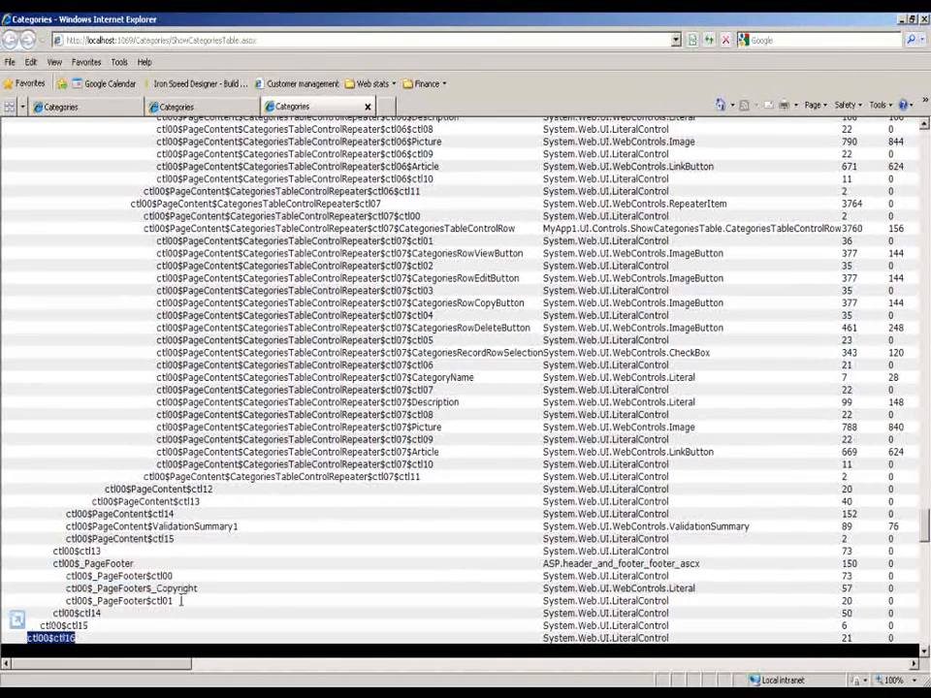
pyautogui.moveTo(277, 601)
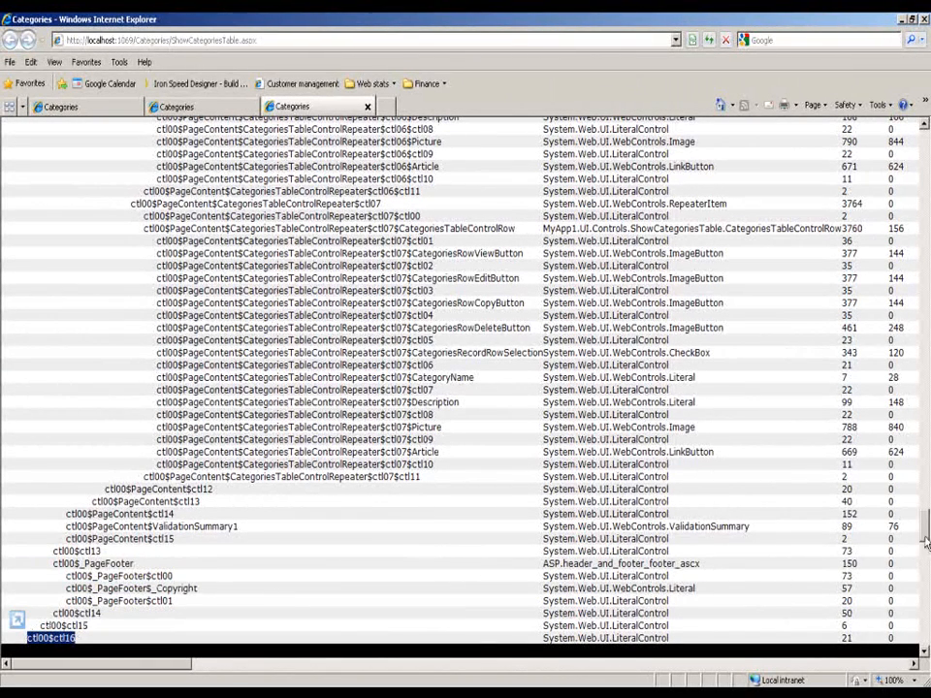
pyautogui.scroll(-3)
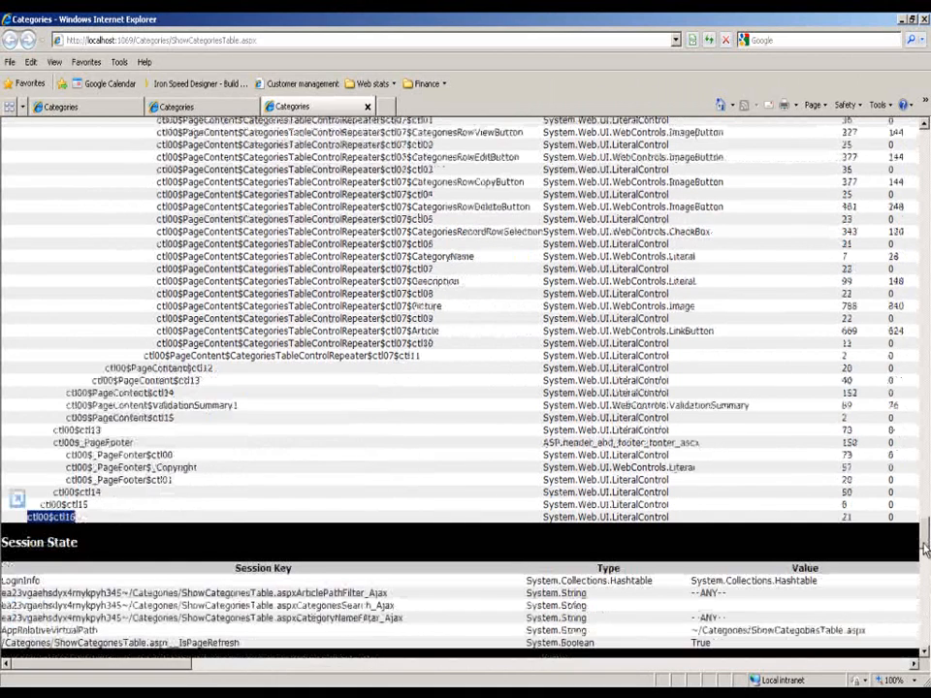
pyautogui.scroll(-3)
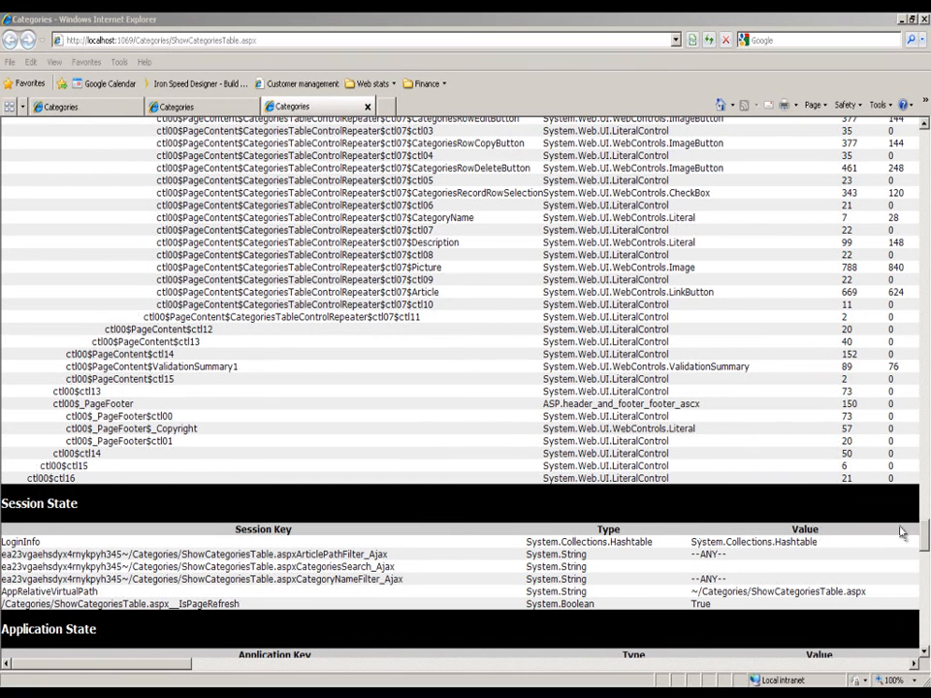
pyautogui.moveTo(898, 539)
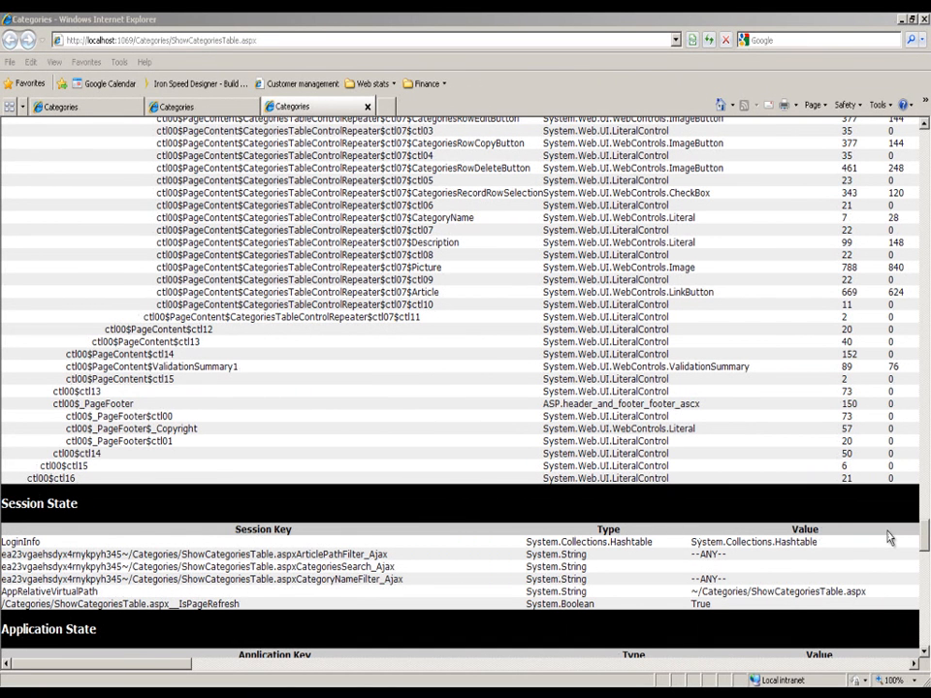
pyautogui.moveTo(897, 541)
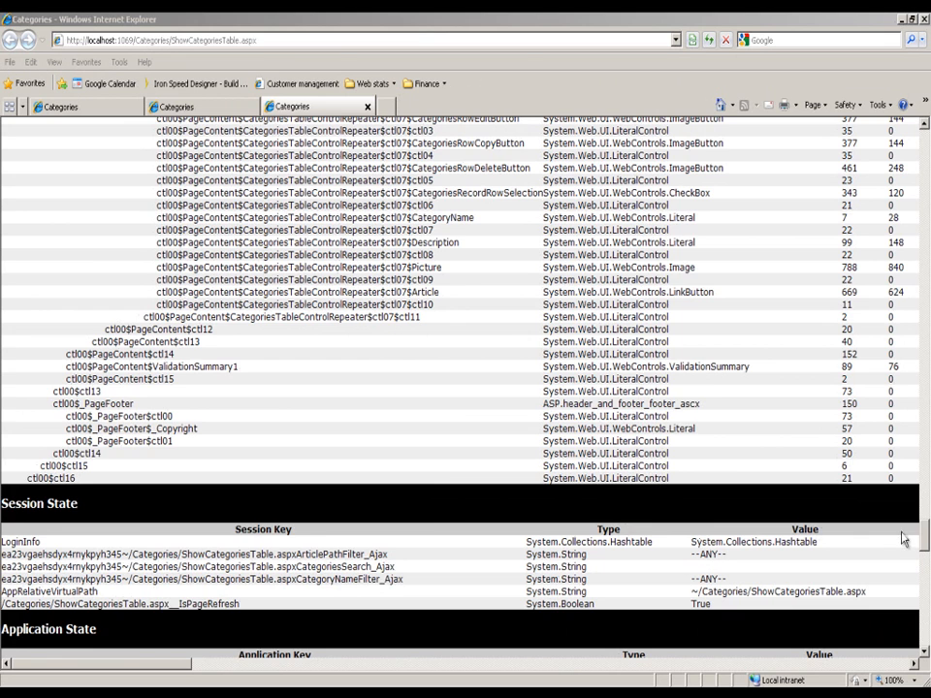
# Step: Scroll the trace output down to the Request Cookies and Headers Collection sections
pyautogui.scroll(-3)
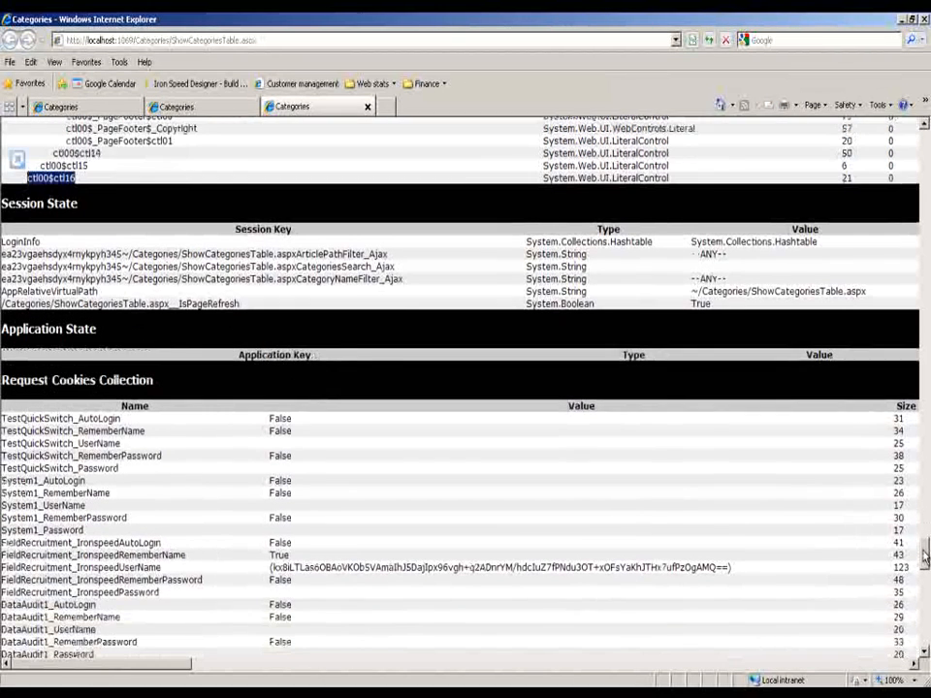
pyautogui.scroll(-3)
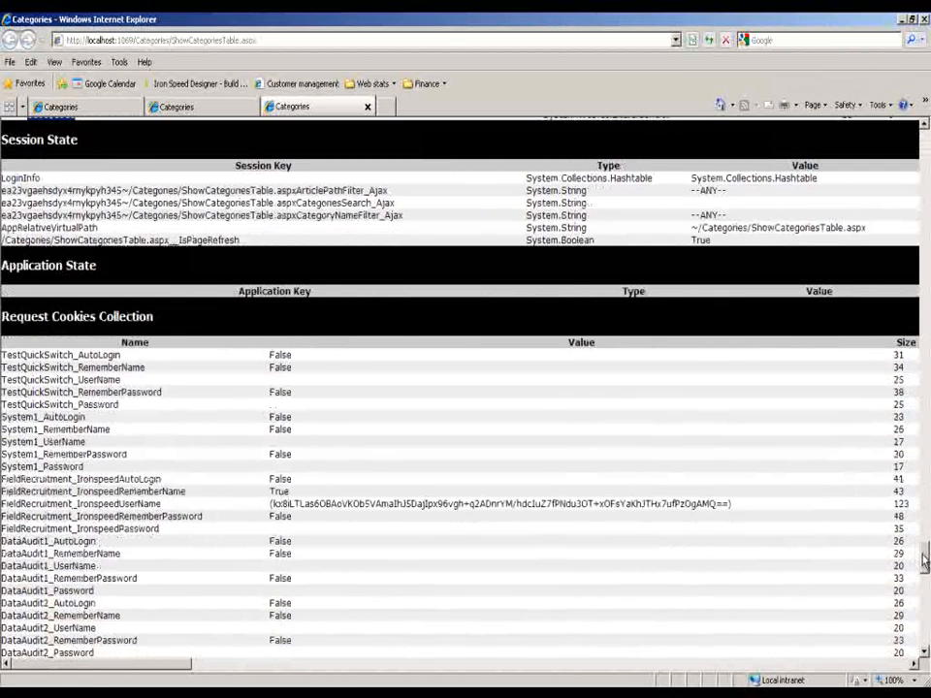
pyautogui.scroll(-3)
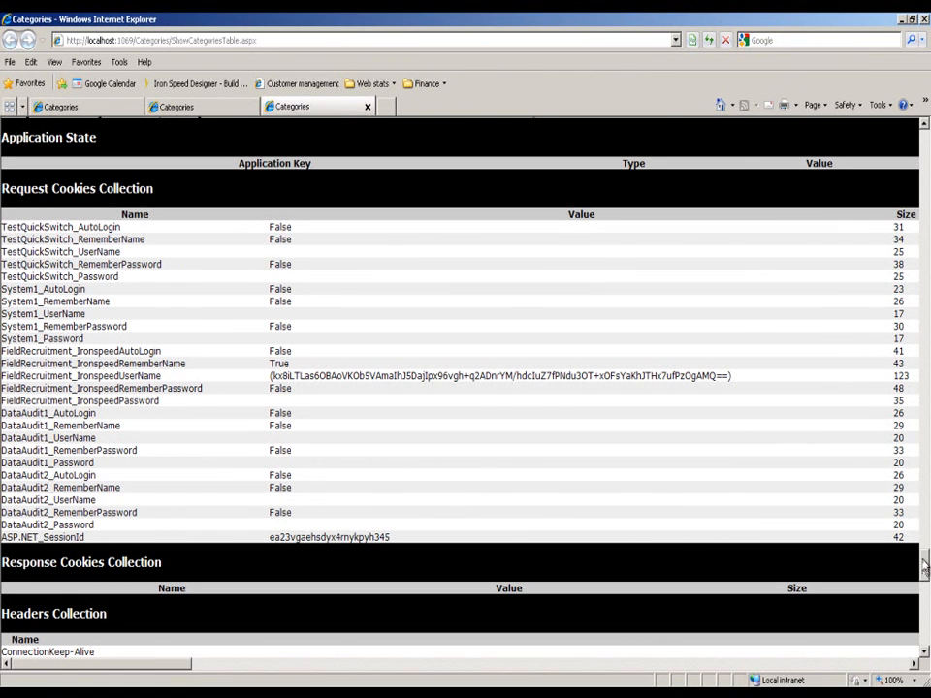
pyautogui.scroll(-3)
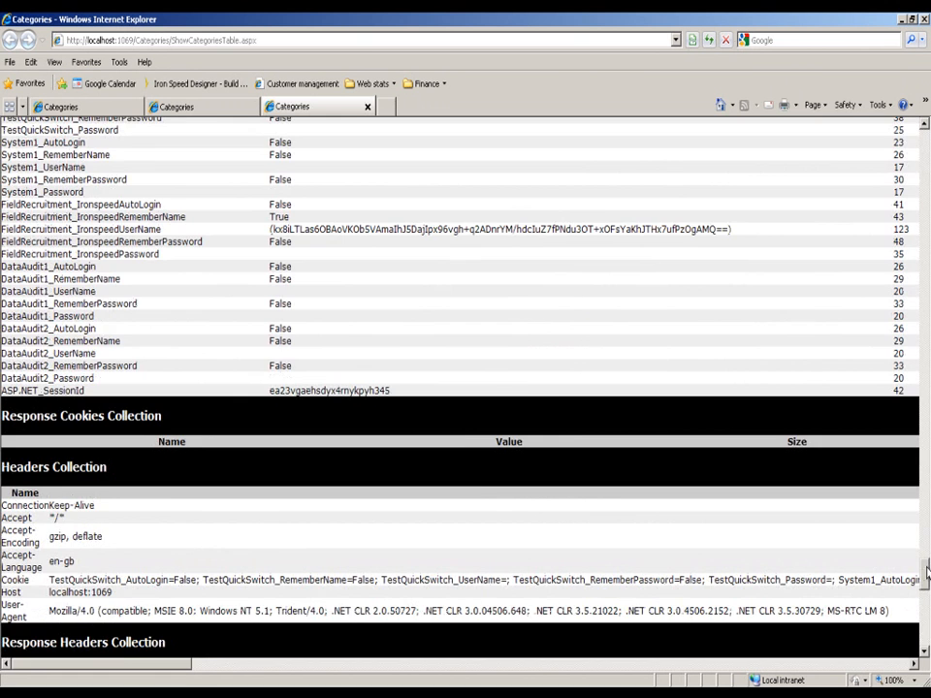
# Step: Scroll further to the Response Headers, Form, Querystring and Server Variables sections
pyautogui.scroll(-3)
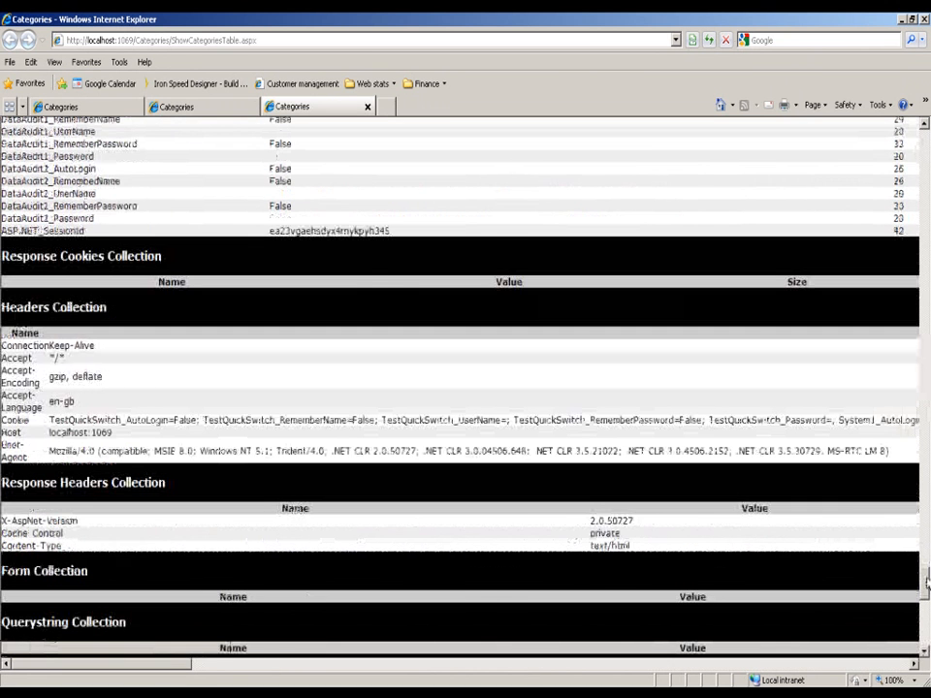
pyautogui.scroll(-3)
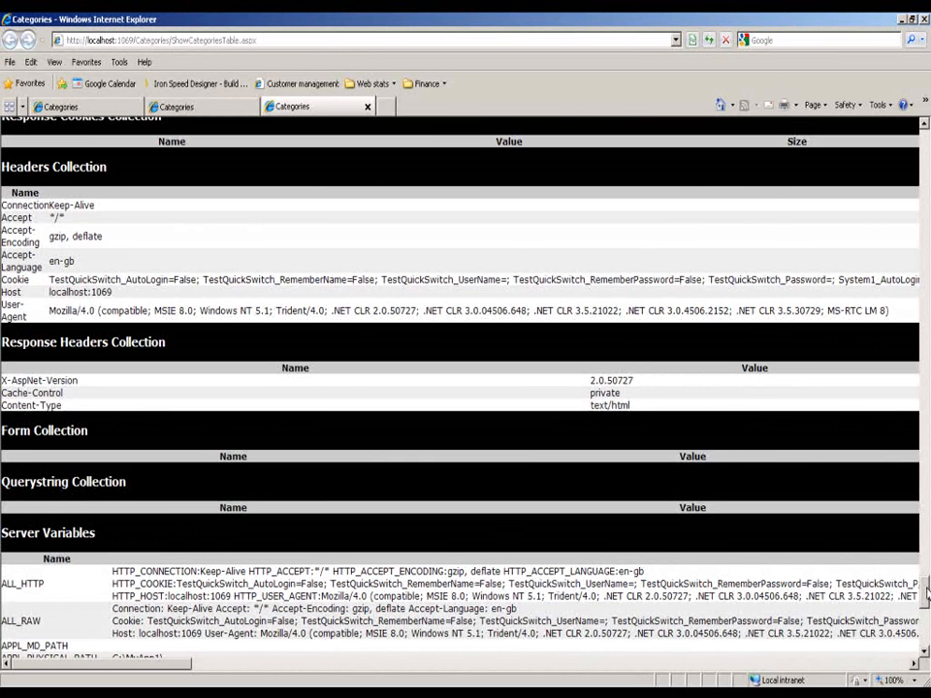
pyautogui.scroll(-3)
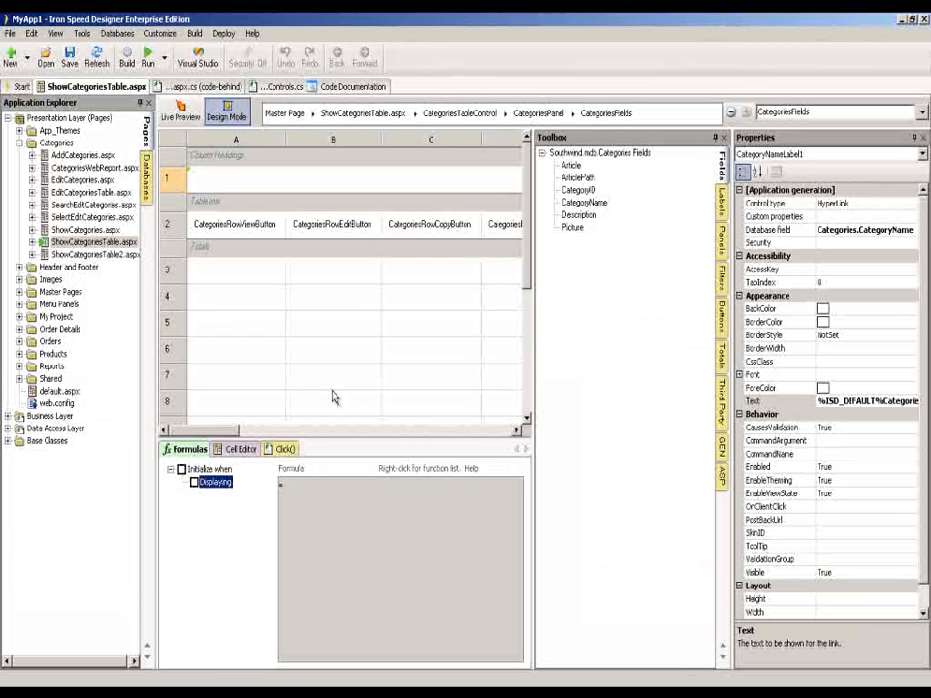
pyautogui.click(195, 33)
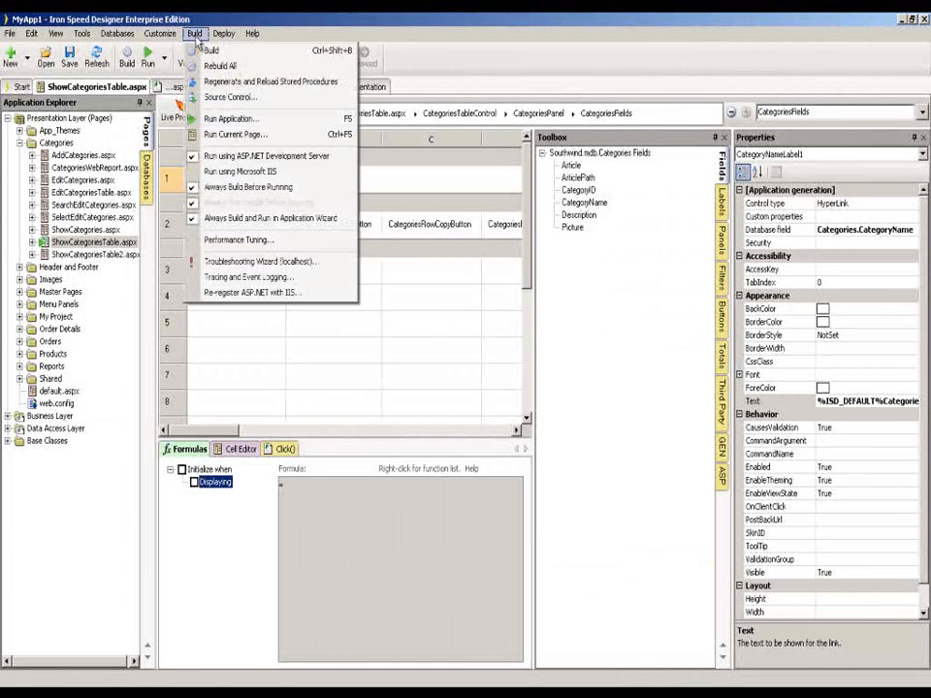
pyautogui.moveTo(247, 277)
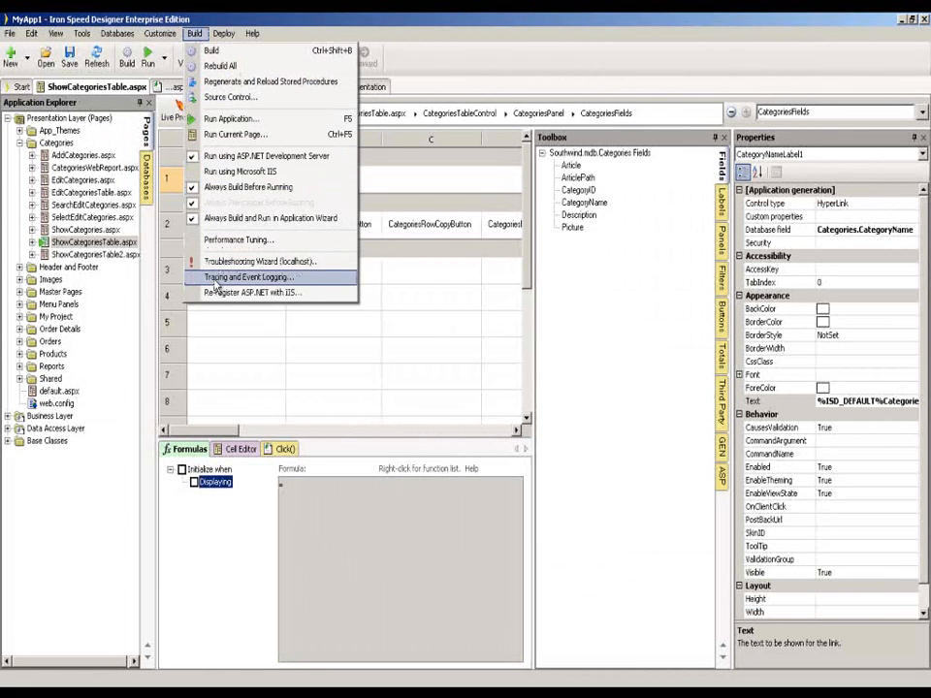
pyautogui.click(248, 278)
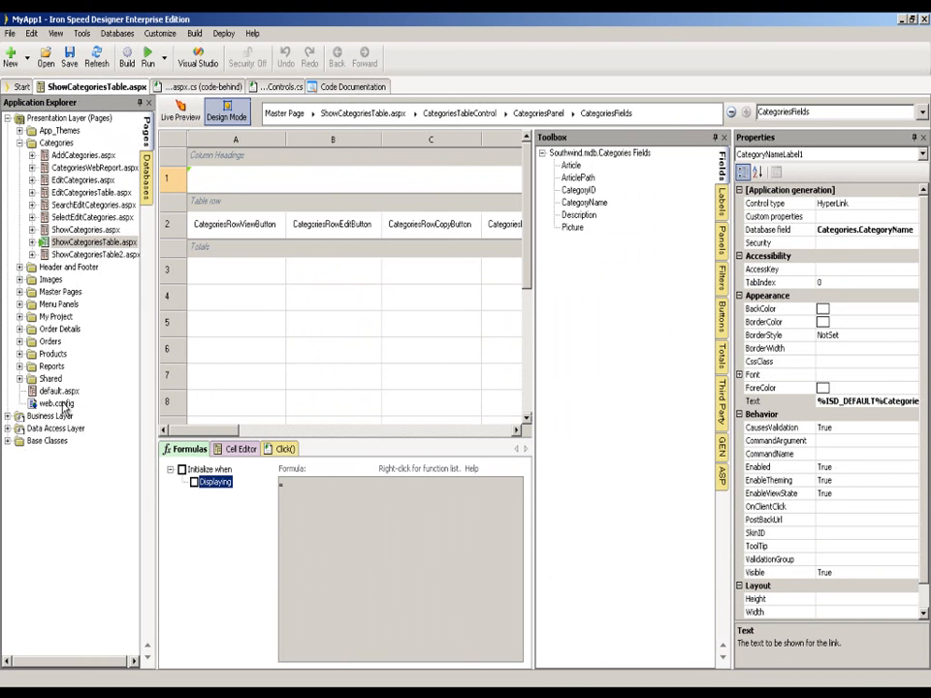
pyautogui.doubleClick(56, 403)
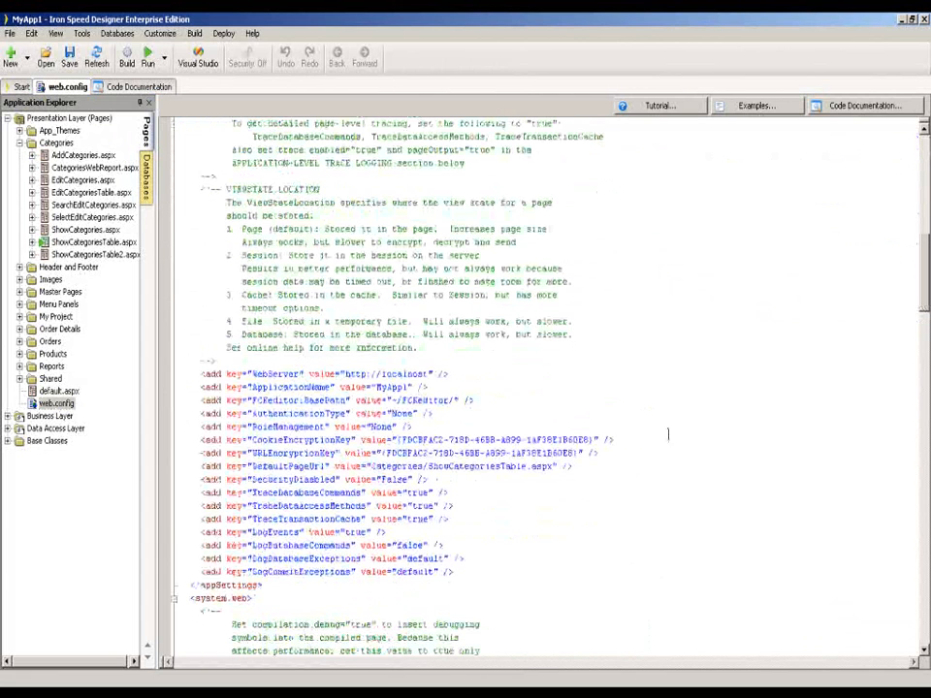
pyautogui.moveTo(199, 493); pyautogui.dragTo(455, 519)
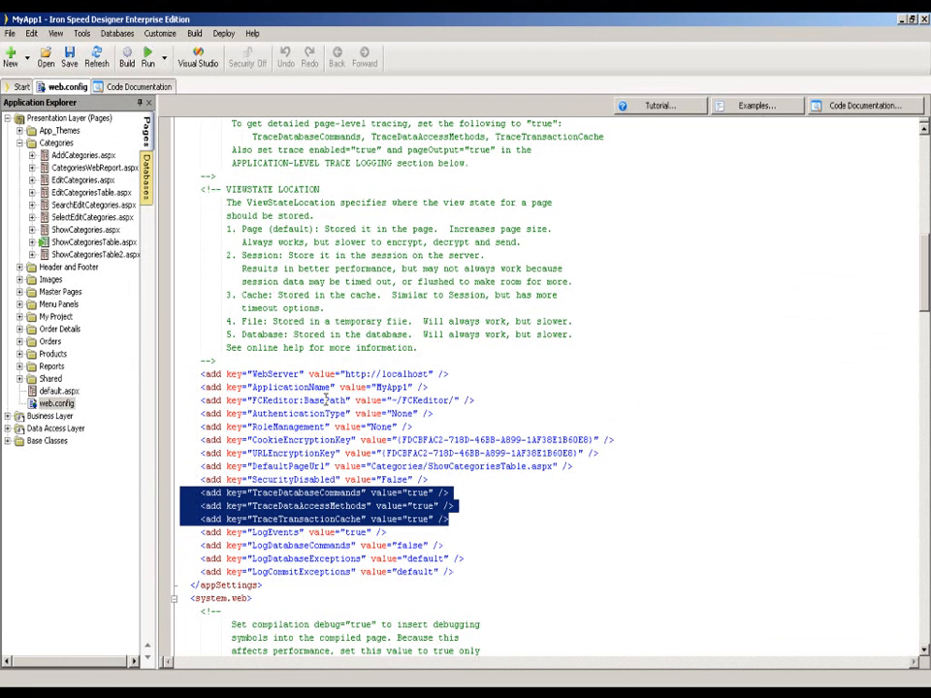
pyautogui.moveTo(424, 504)
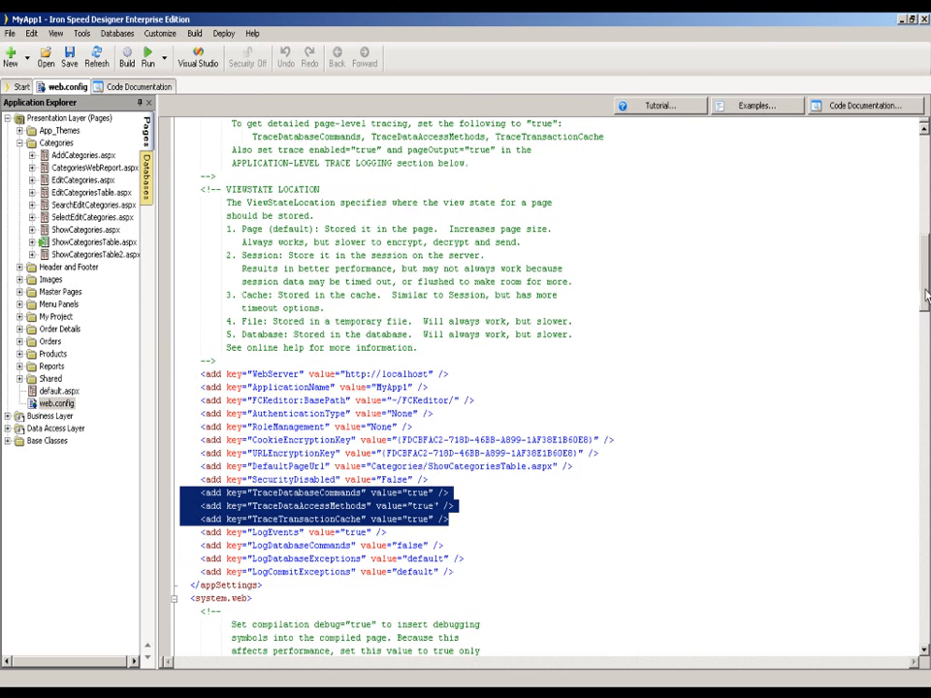
pyautogui.scroll(-3)
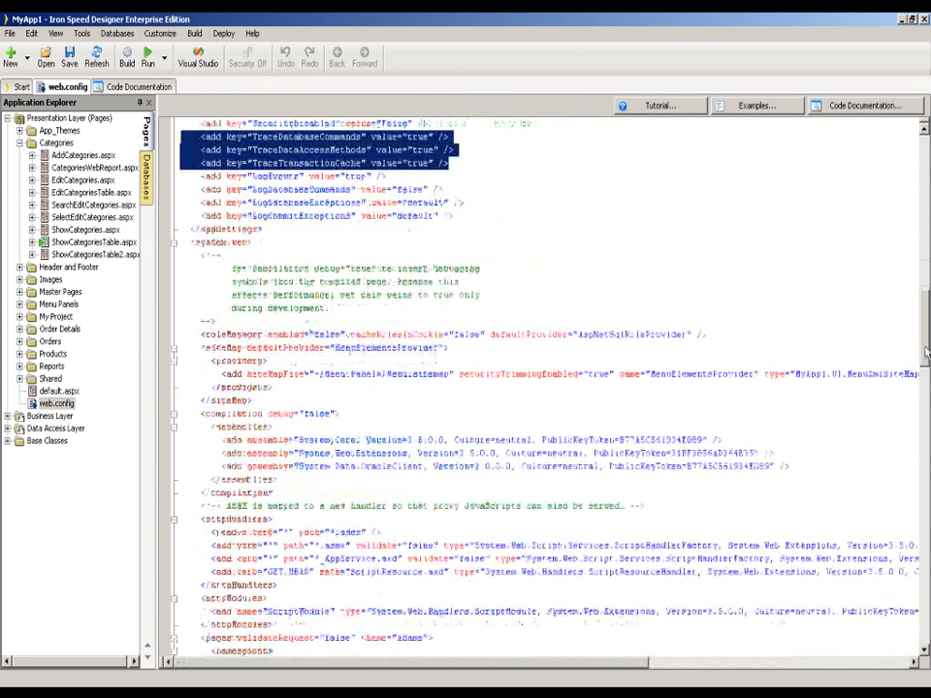
pyautogui.scroll(-3)
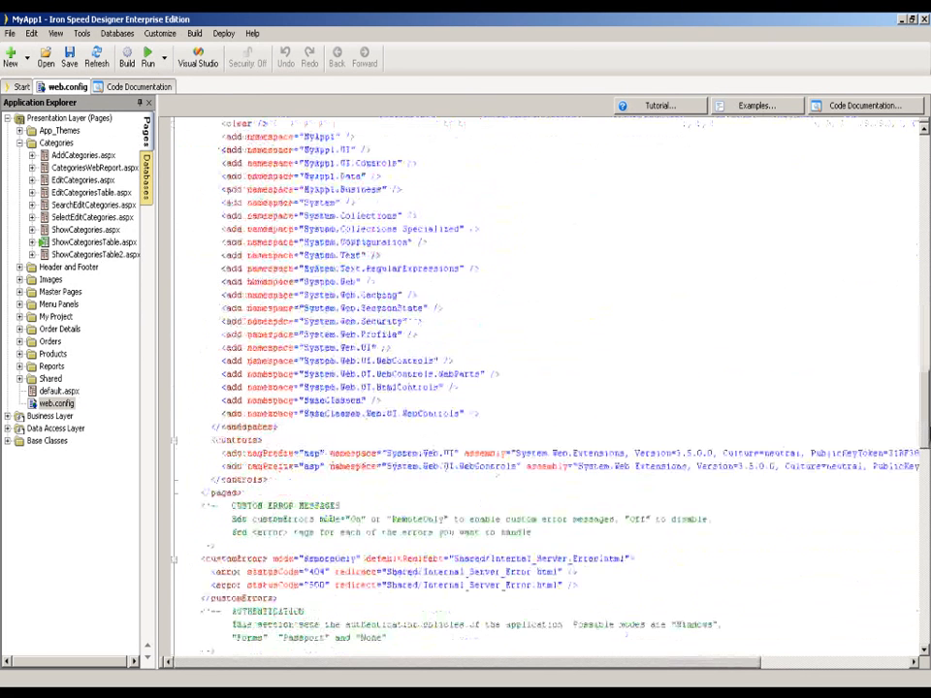
pyautogui.scroll(-3)
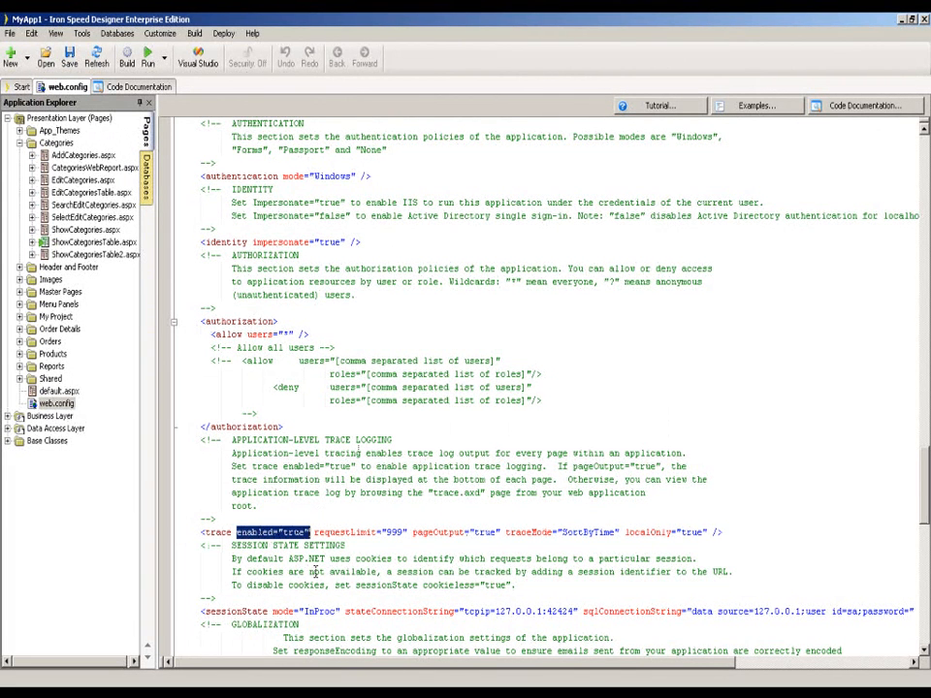
pyautogui.click(316, 532)
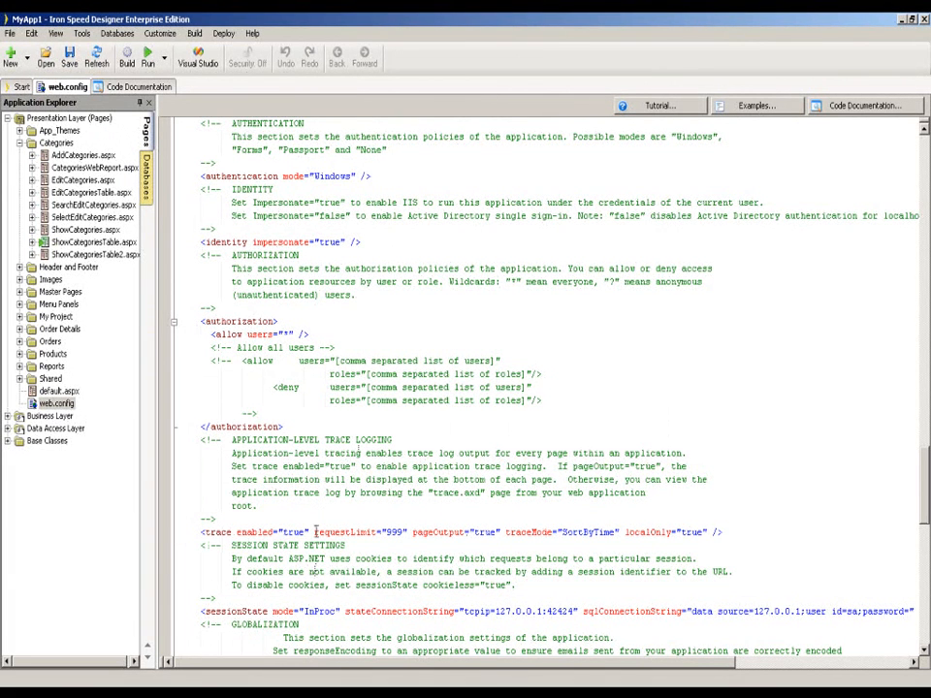
pyautogui.doubleClick(361, 532)
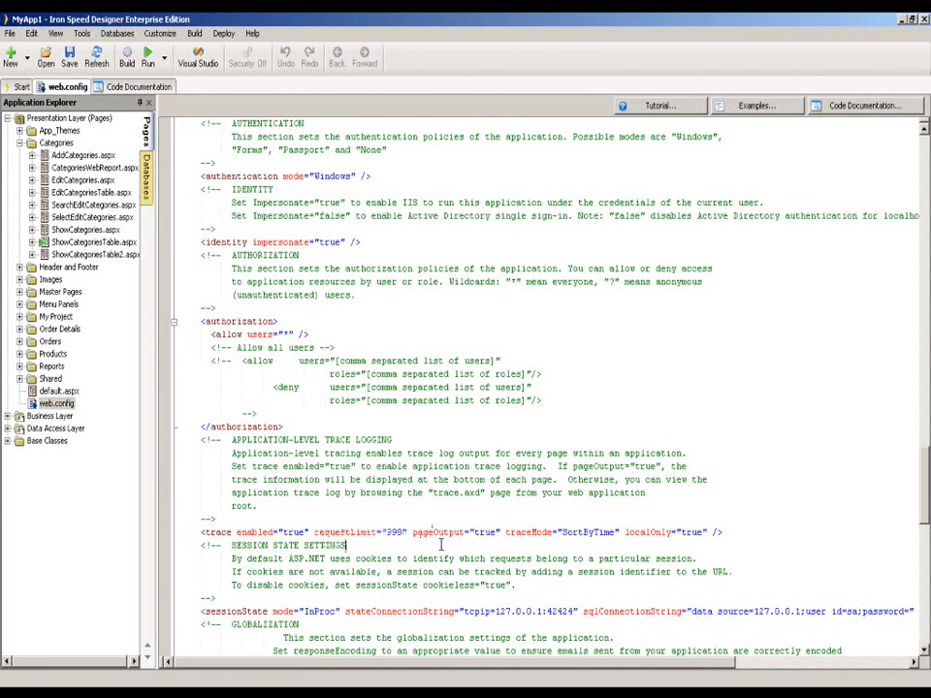
pyautogui.doubleClick(471, 533)
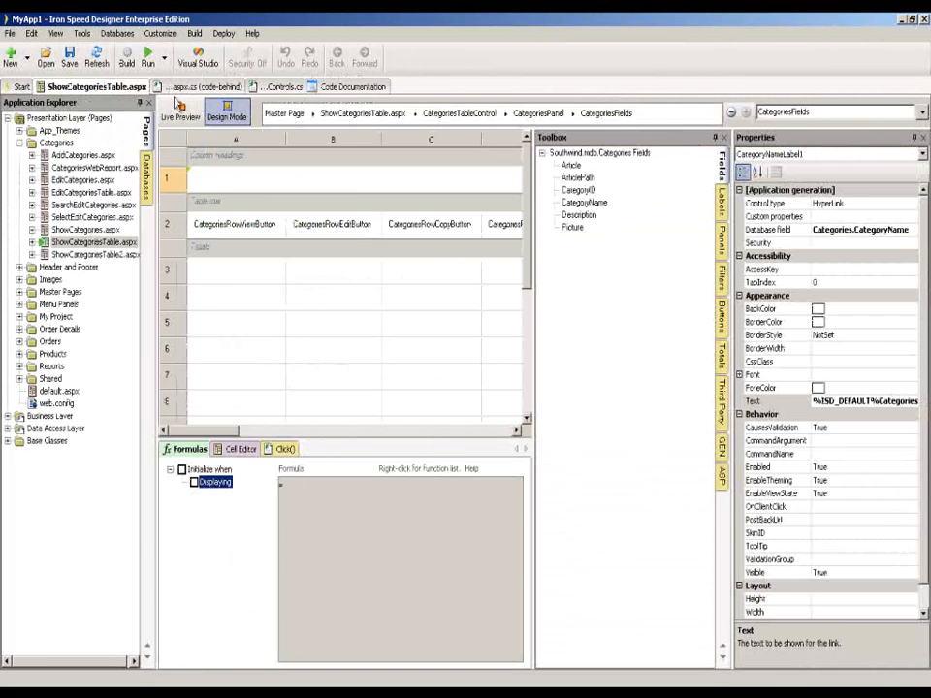
# Step: Switch off application-level tracing in the Tracing and Event Logging settings
pyautogui.click(194, 33)
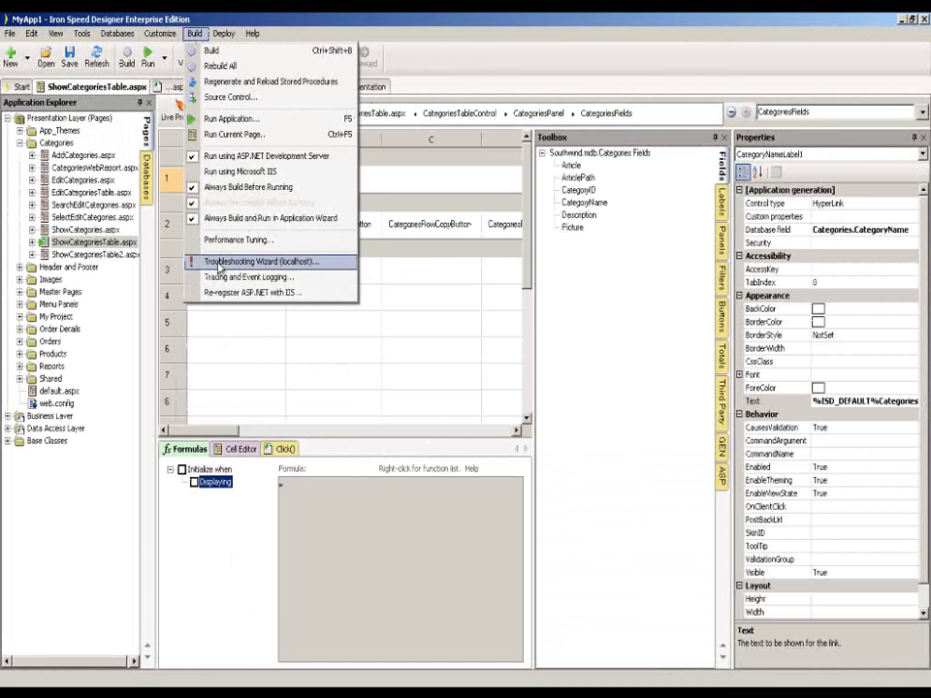
pyautogui.click(248, 277)
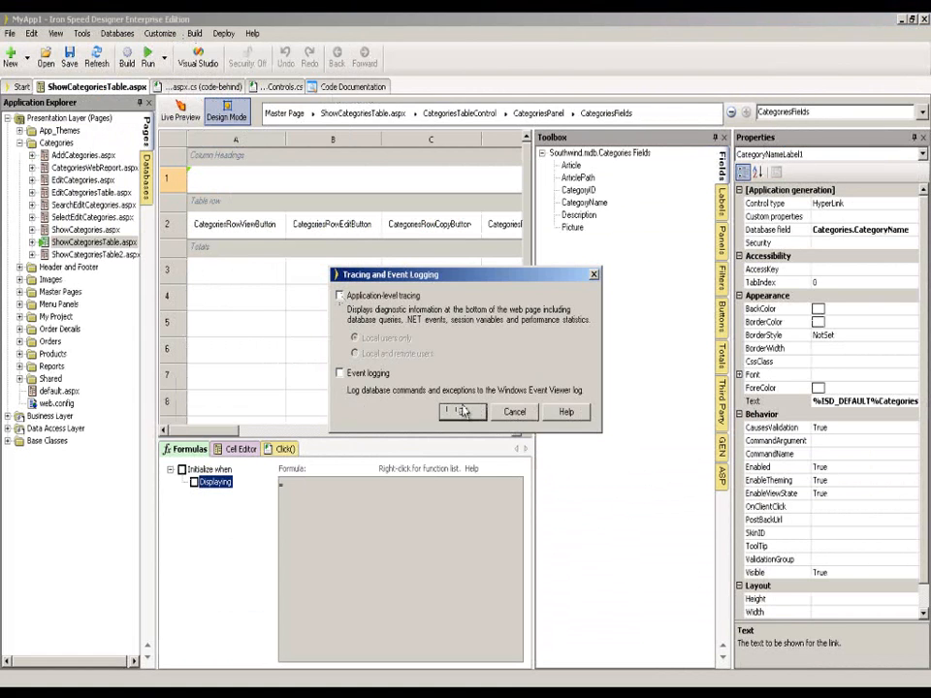
pyautogui.click(459, 411)
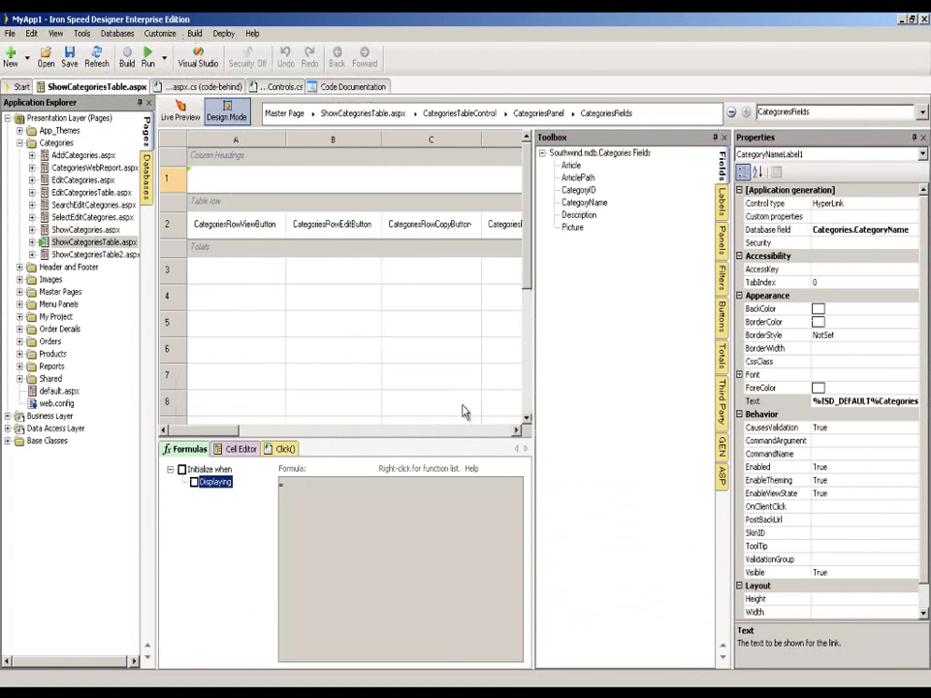
# Step: Rebuild the whole application, dismiss the generation report, and open web.config
pyautogui.click(194, 33)
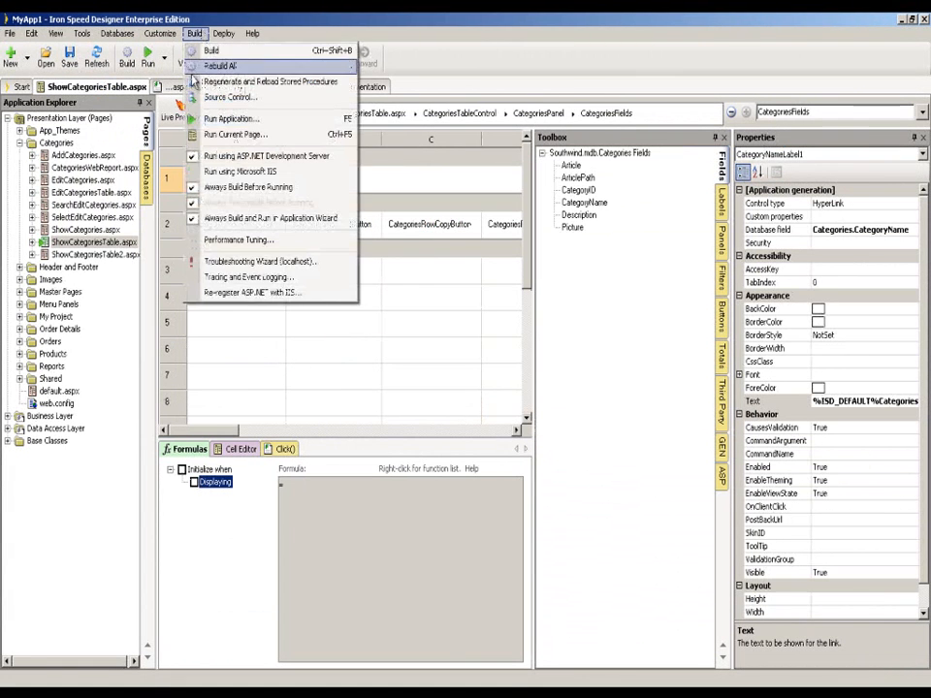
pyautogui.click(212, 51)
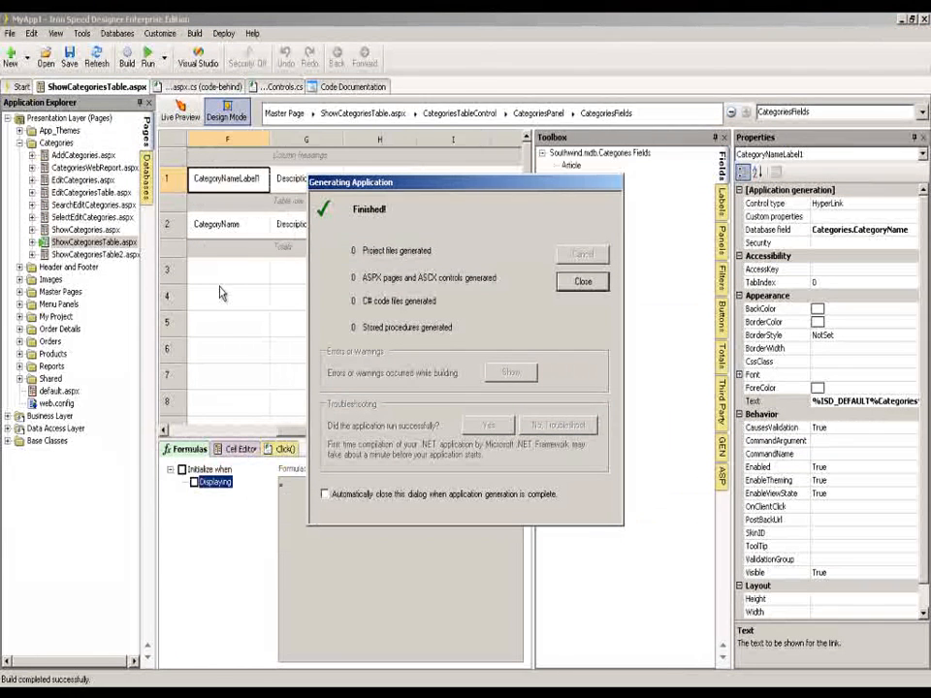
pyautogui.click(582, 282)
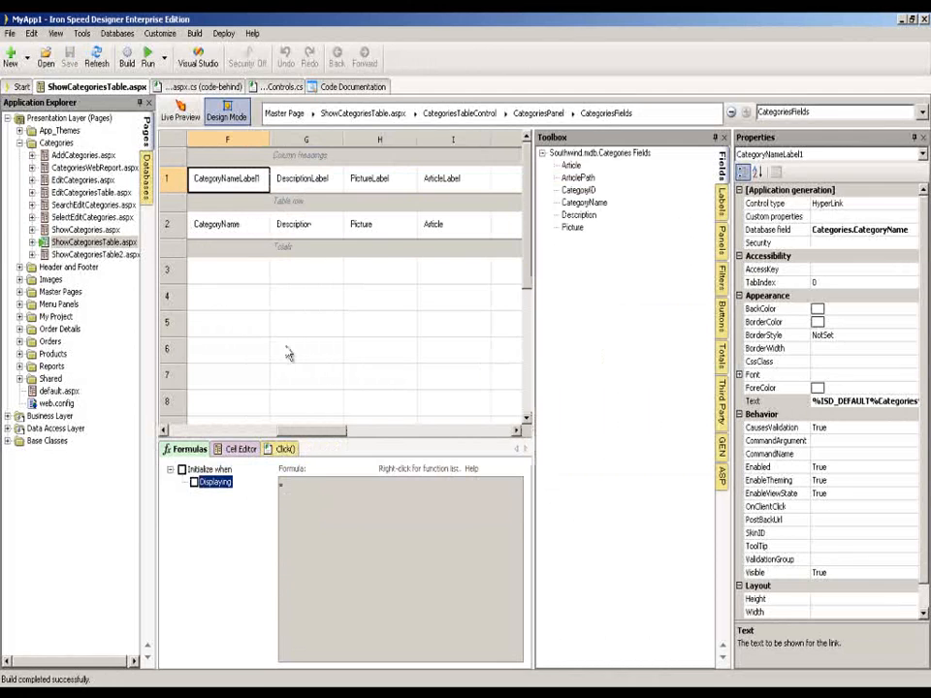
pyautogui.doubleClick(56, 403)
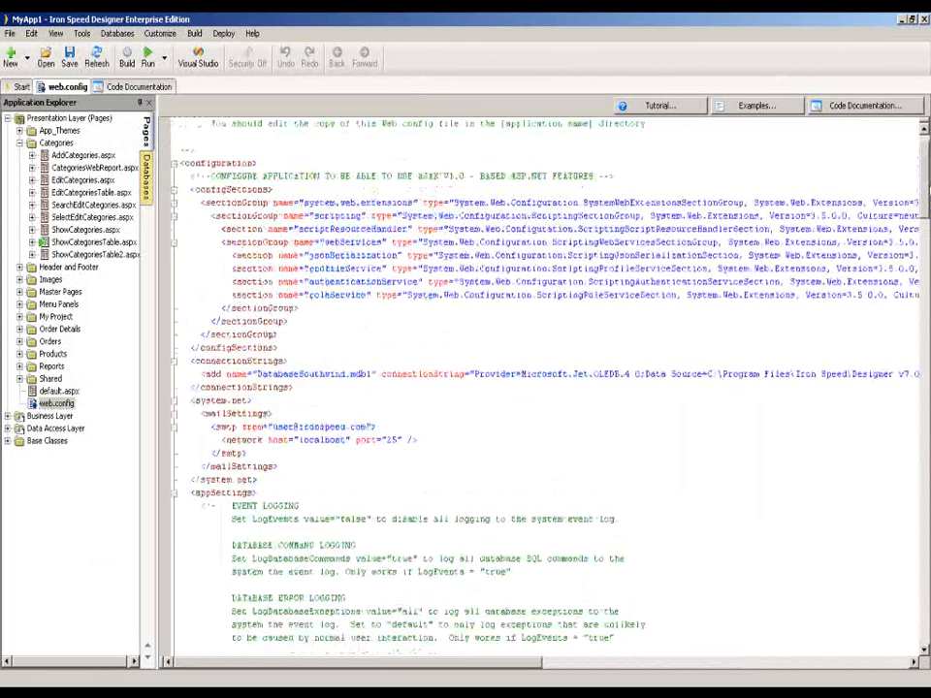
# Step: Scroll web.config to the appSettings trace and database-command logging keys
pyautogui.scroll(-3)
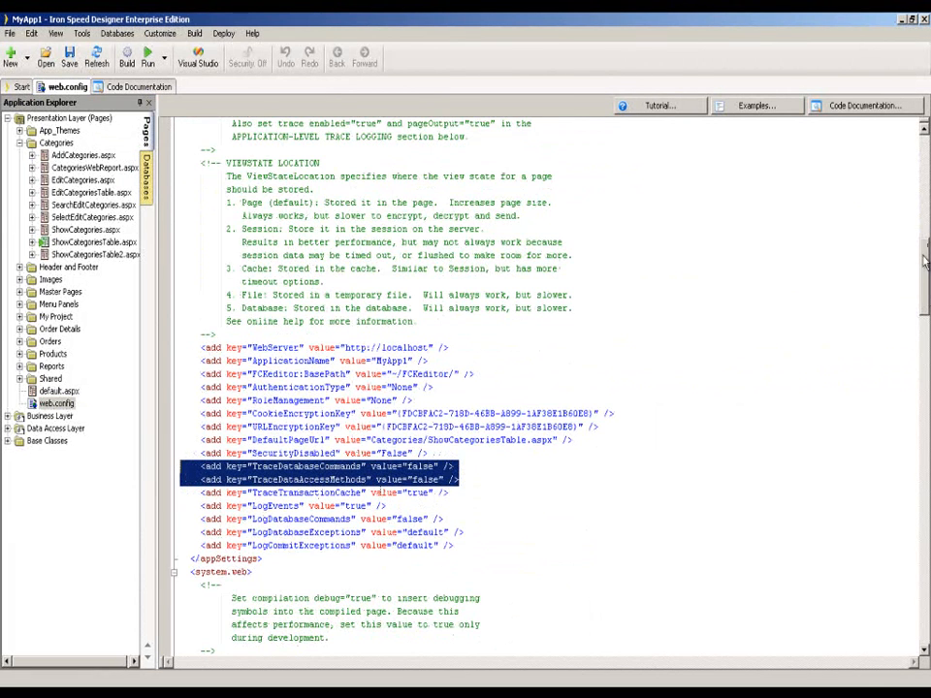
pyautogui.scroll(-3)
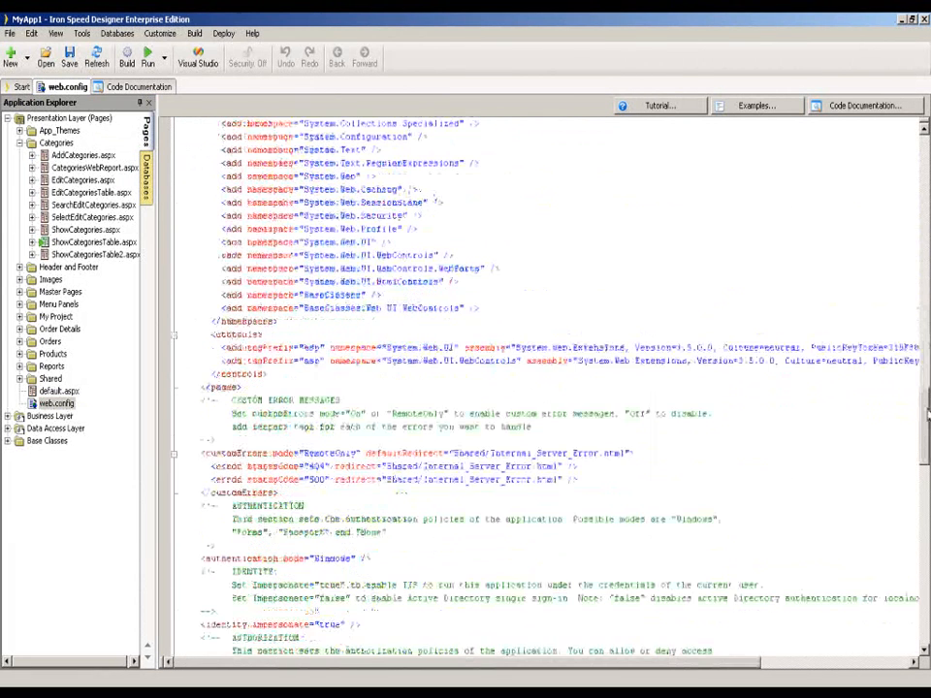
pyautogui.scroll(-3)
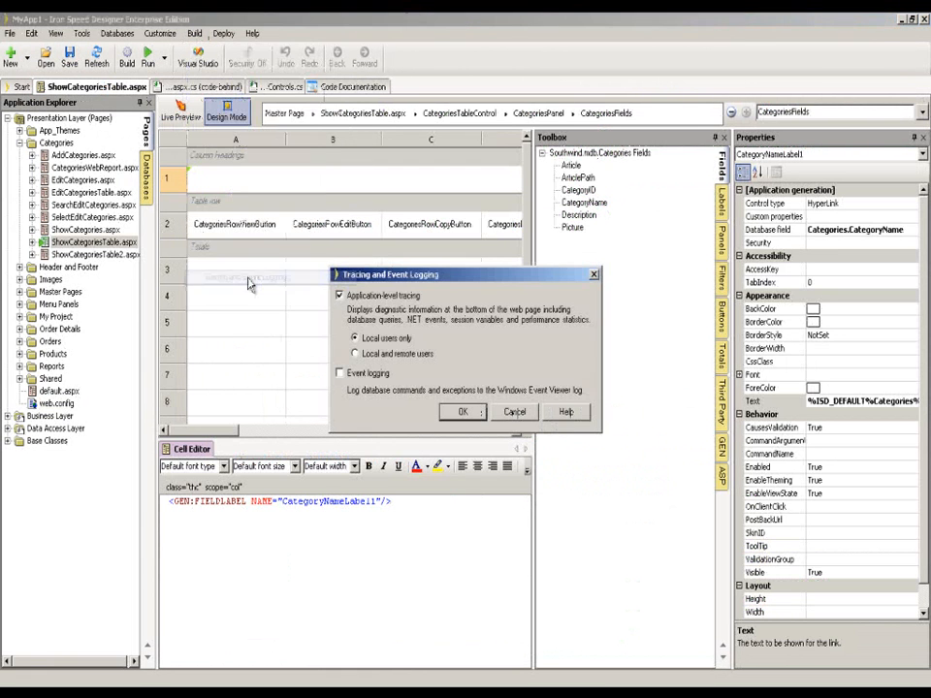
pyautogui.moveTo(361, 310)
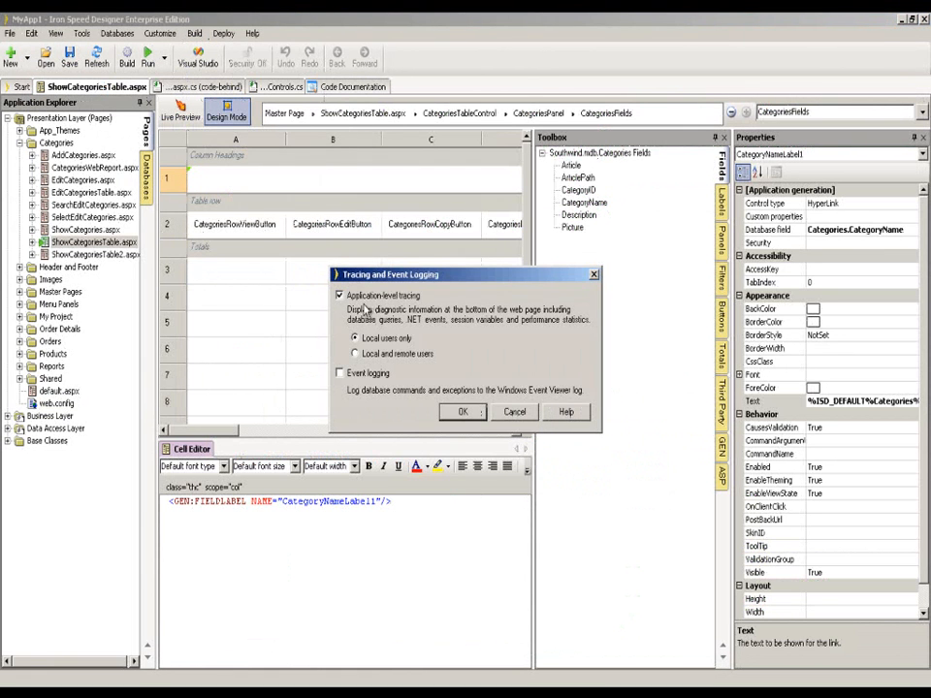
# Step: Uncheck application-level tracing, check event logging, Rebuild All, and close the generation report
pyautogui.click(340, 296)
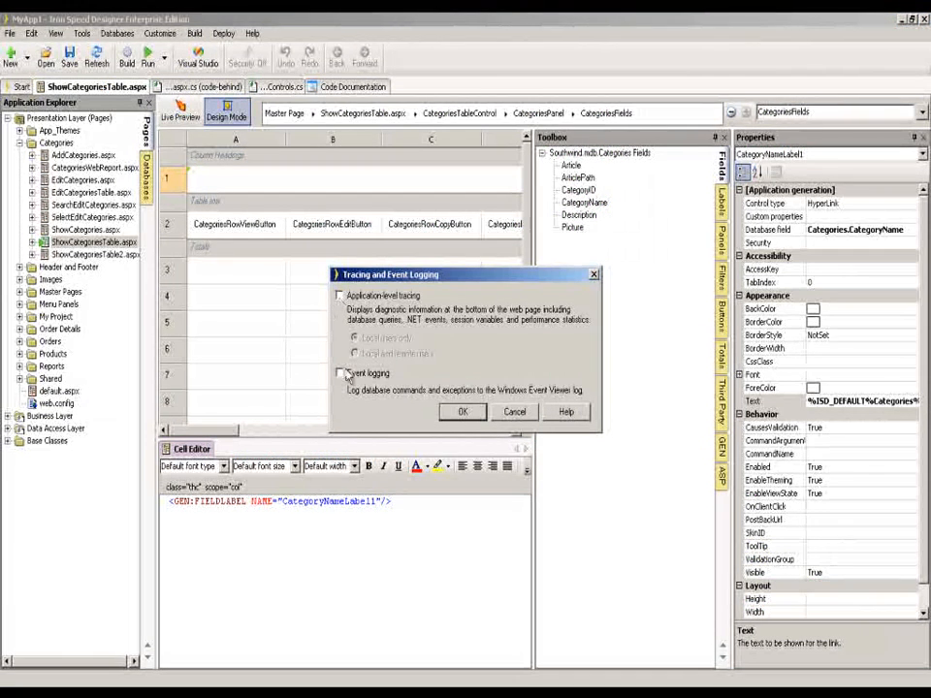
pyautogui.click(341, 374)
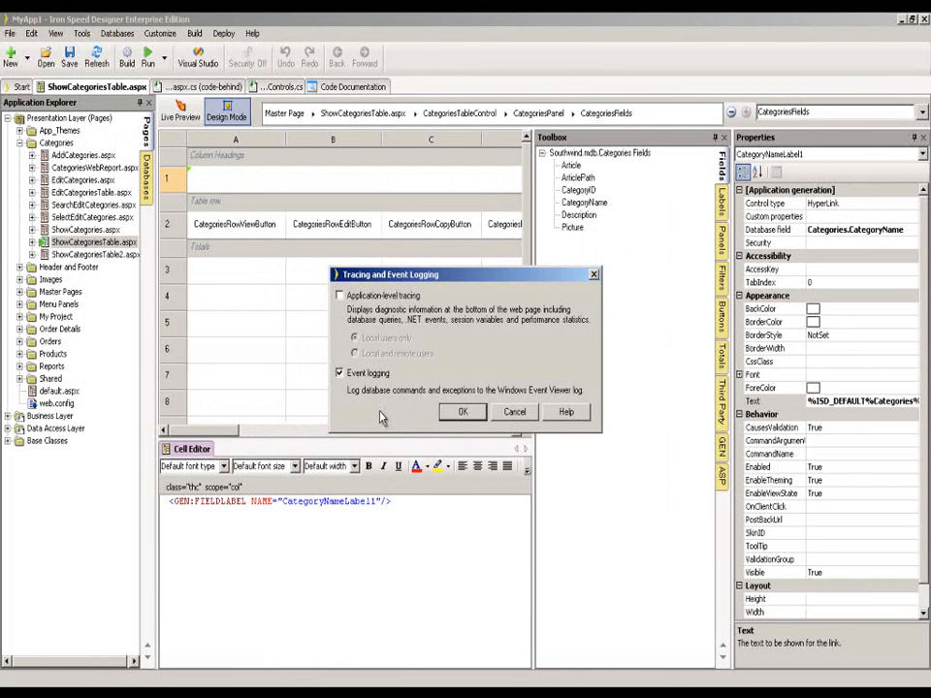
pyautogui.moveTo(411, 408)
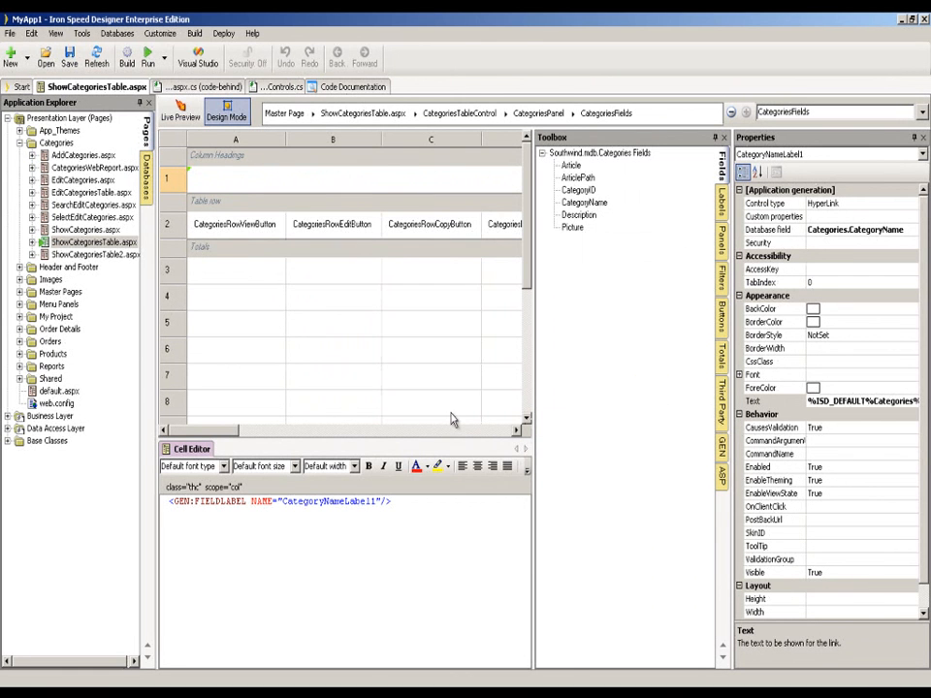
pyautogui.click(195, 33)
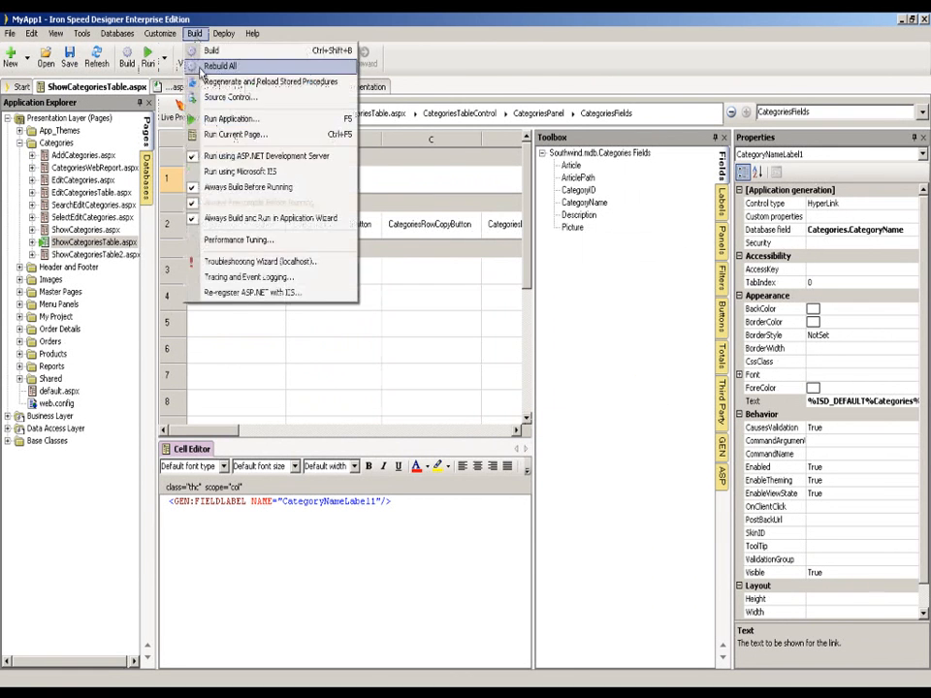
pyautogui.click(210, 51)
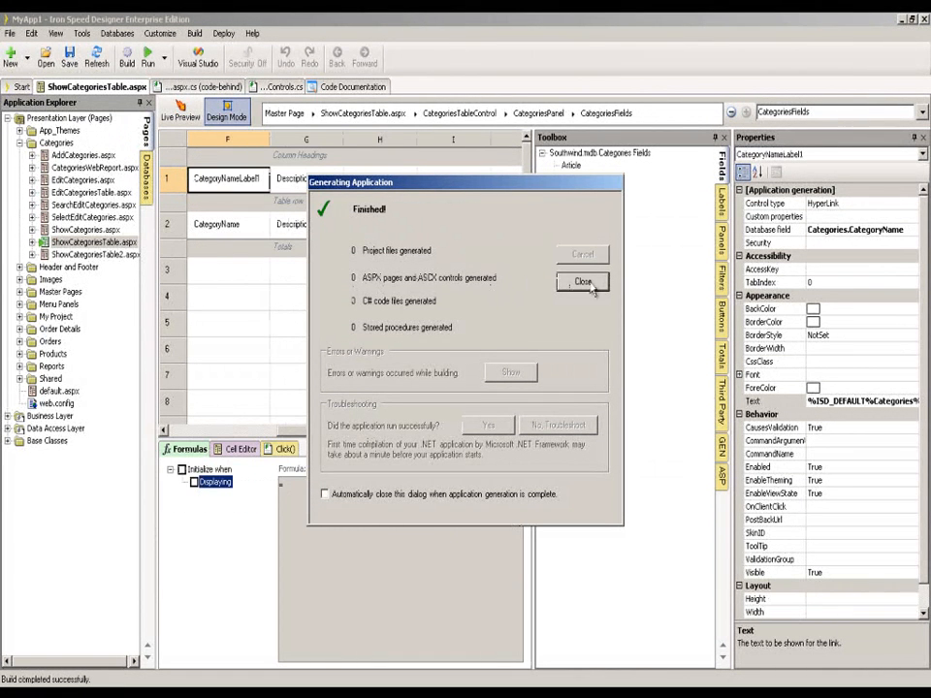
pyautogui.click(582, 282)
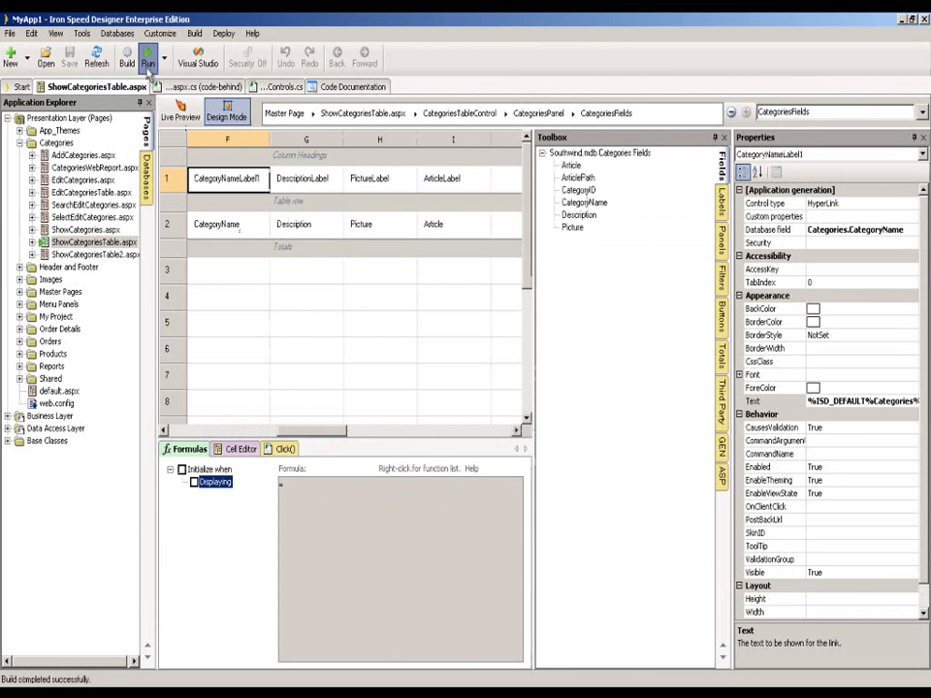
# Step: Launch MyApp1 in Internet Explorer and scroll through the eight-category Categories page
pyautogui.click(148, 56)
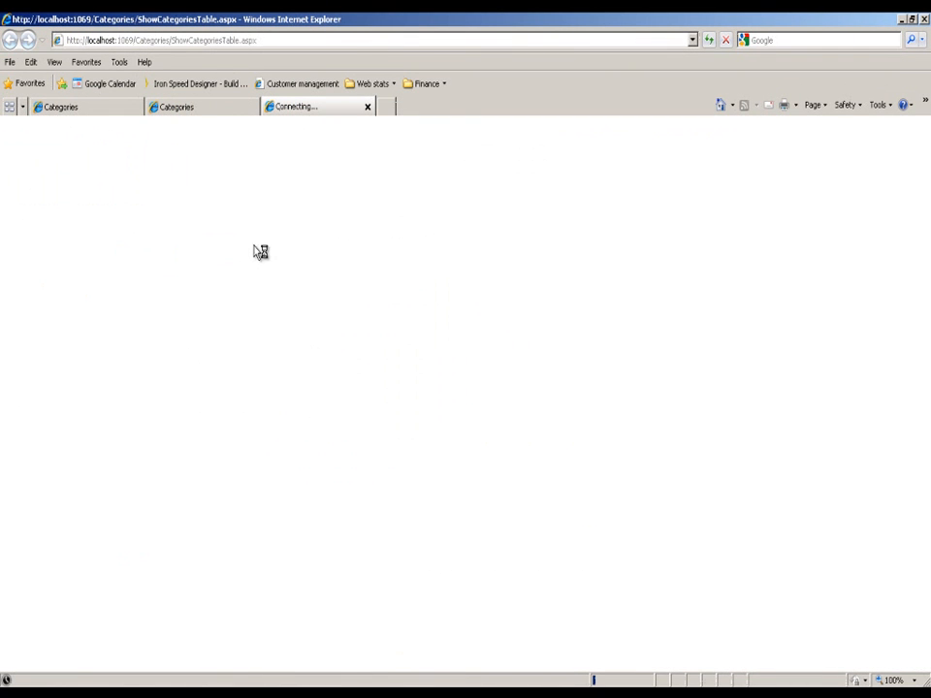
pyautogui.moveTo(233, 144)
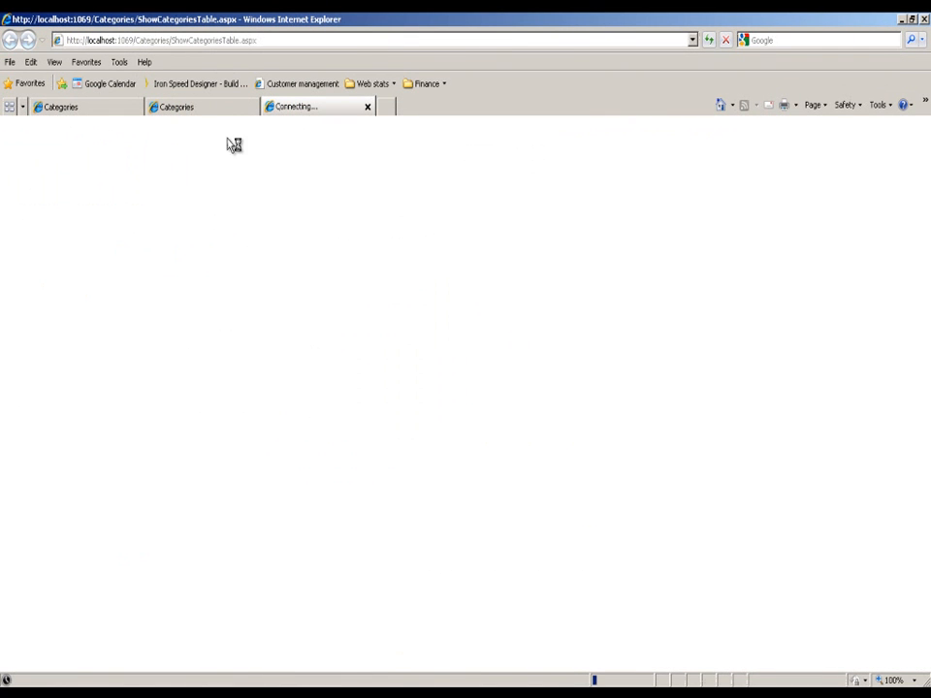
pyautogui.moveTo(232, 194)
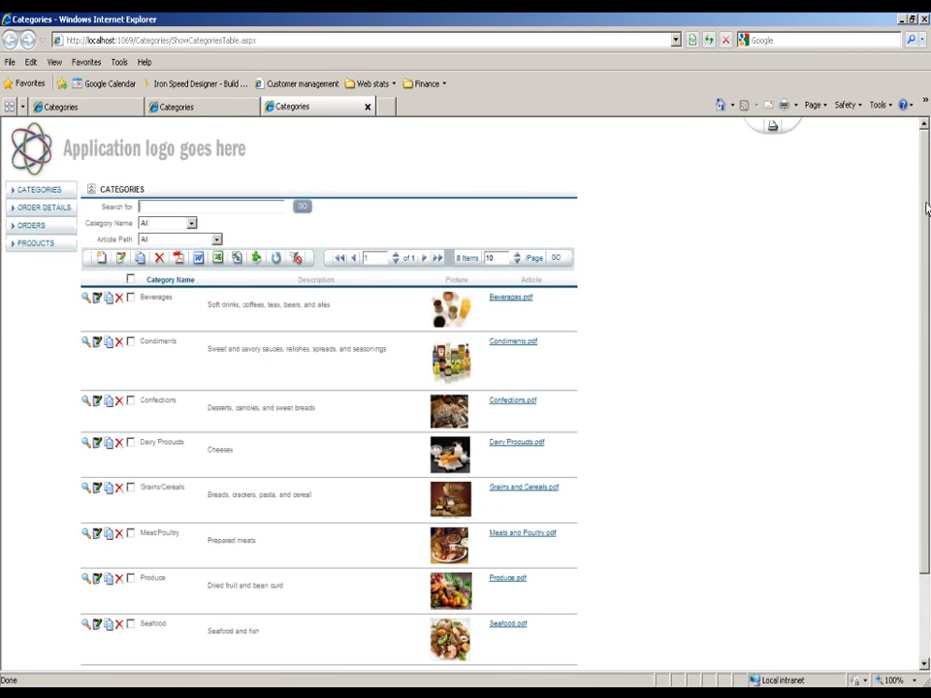
pyautogui.scroll(-3)
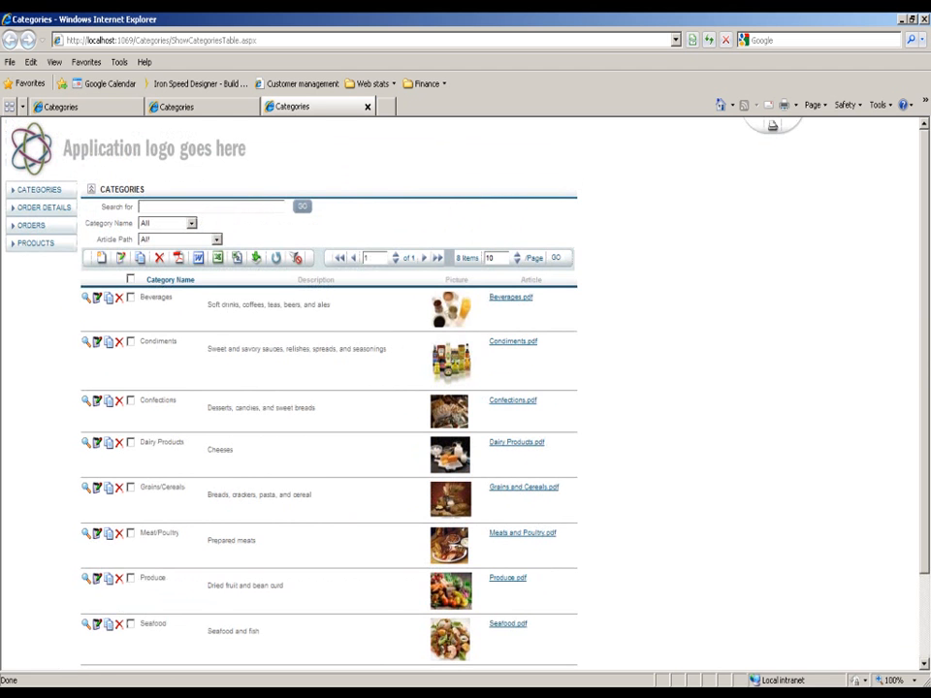
pyautogui.click(15, 688)
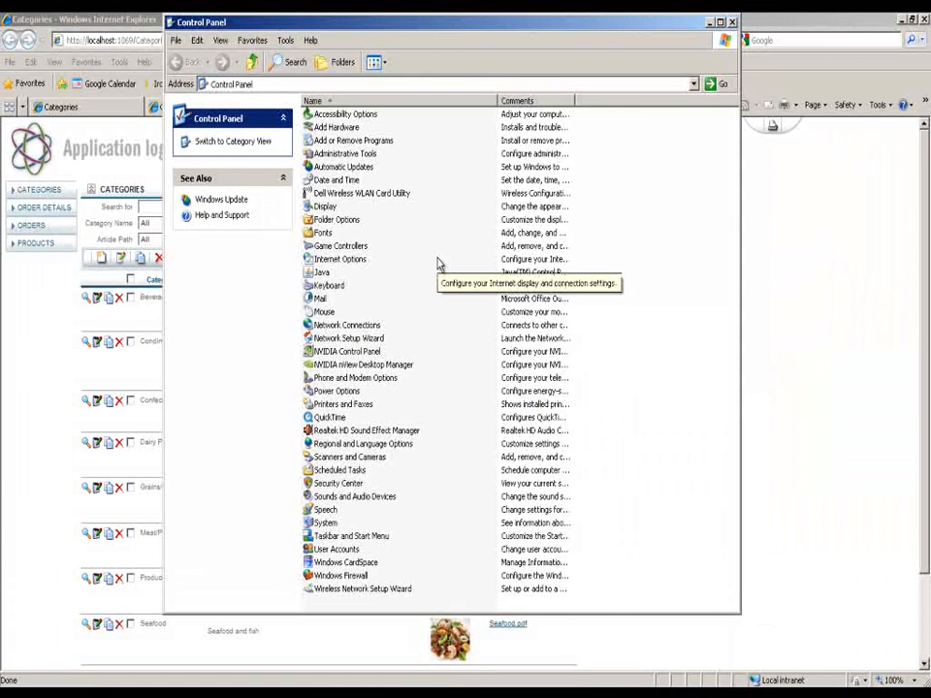
pyautogui.moveTo(444, 197)
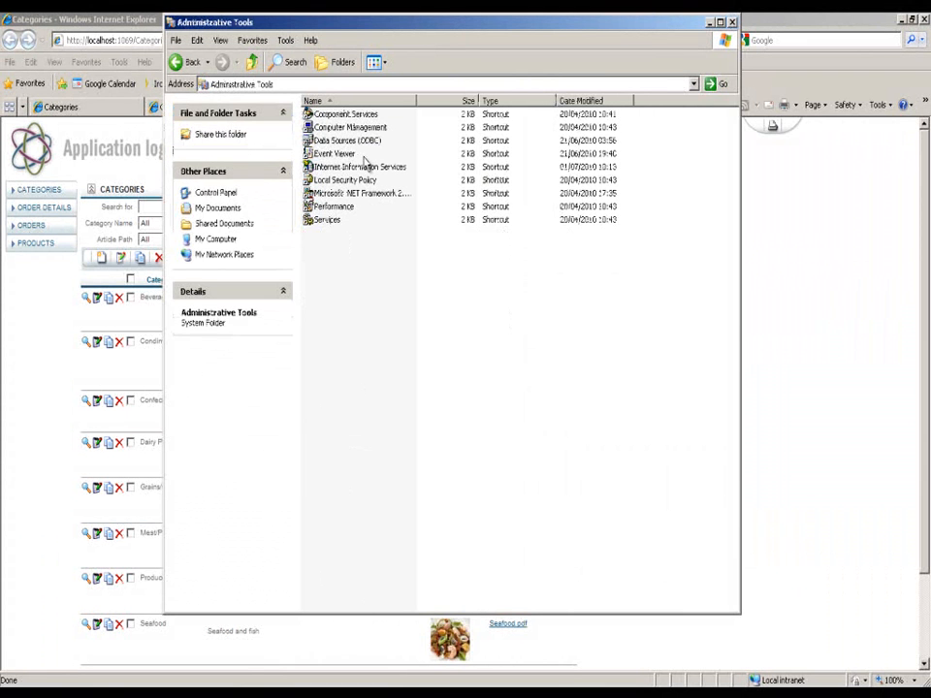
# Step: Open Event Viewer from Administrative Tools to show the Application log
pyautogui.click(334, 154)
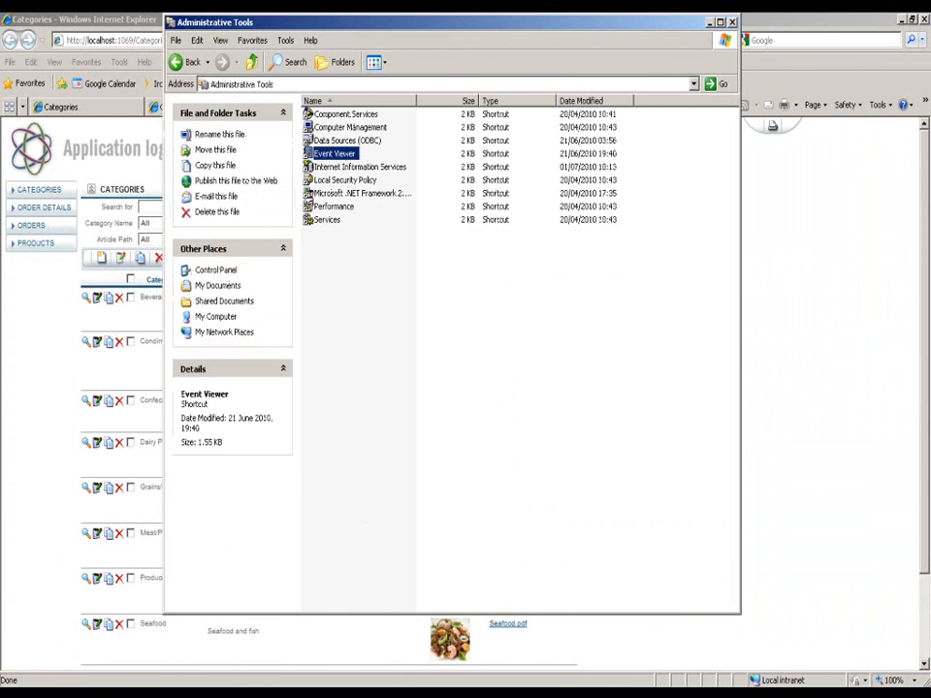
pyautogui.doubleClick(335, 153)
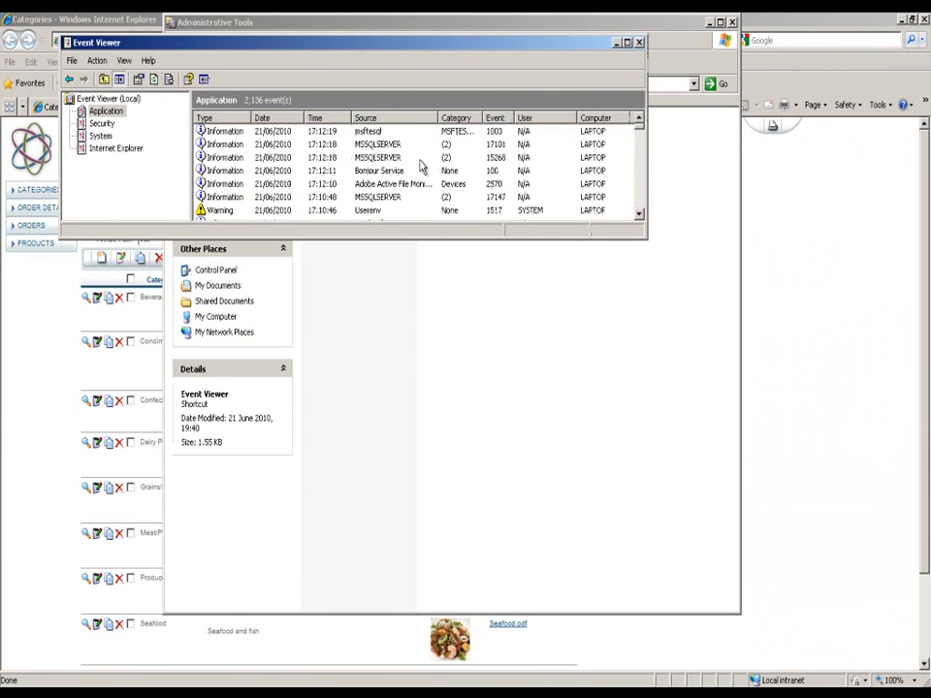
# Step: Open and close the details of a recent Application log event
pyautogui.doubleClick(378, 144)
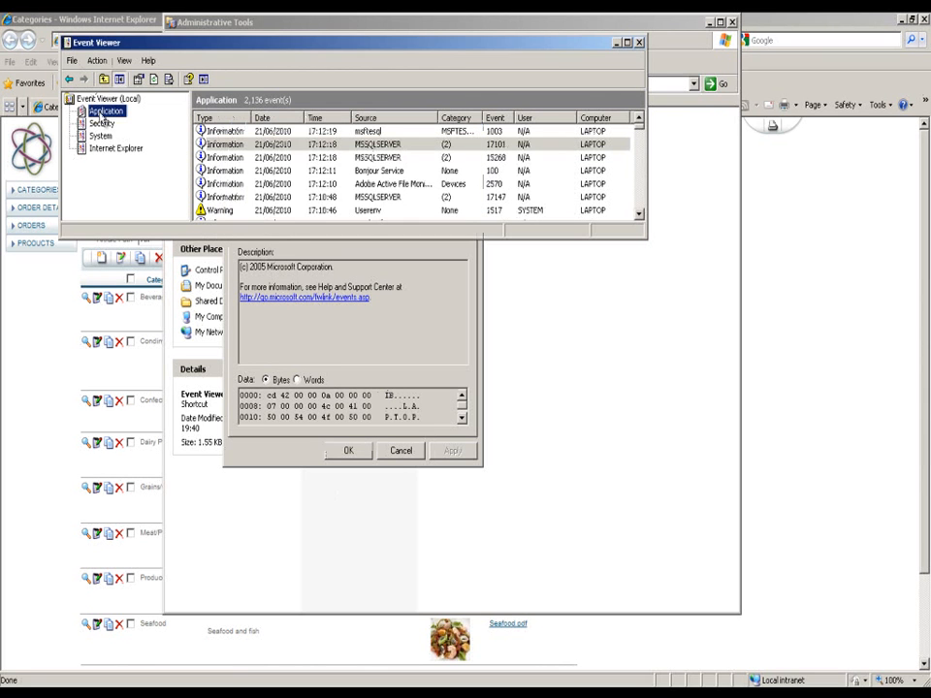
pyautogui.moveTo(359, 495)
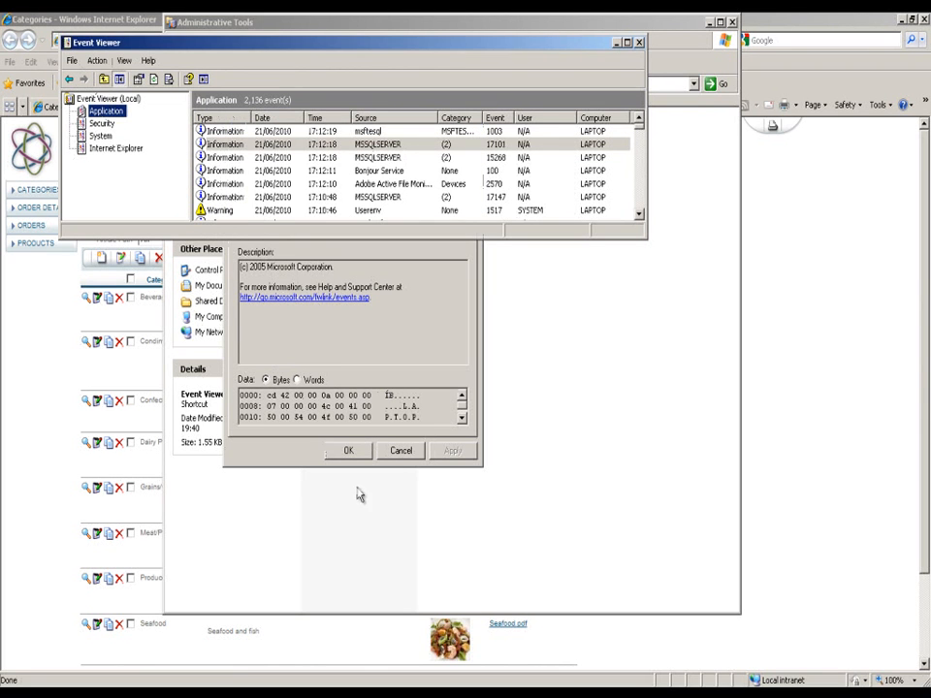
pyautogui.click(348, 450)
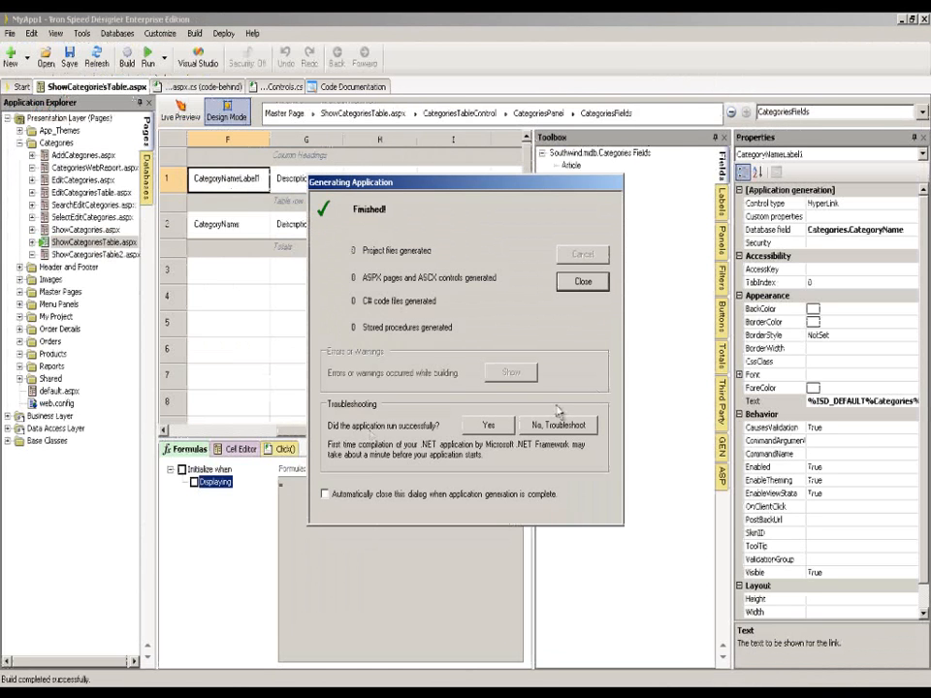
# Step: Dismiss the Generating Application report in Iron Speed Designer
pyautogui.click(582, 281)
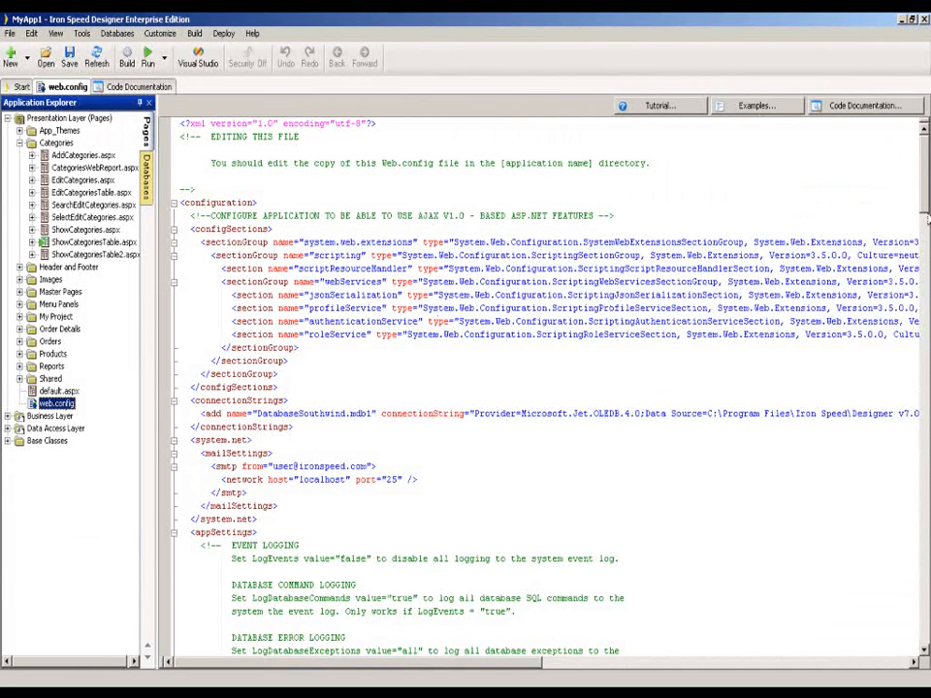
# Step: Scroll to appSettings and inspect LogDatabaseExceptions set to 'all' alongside LogEvents true
pyautogui.scroll(-3)
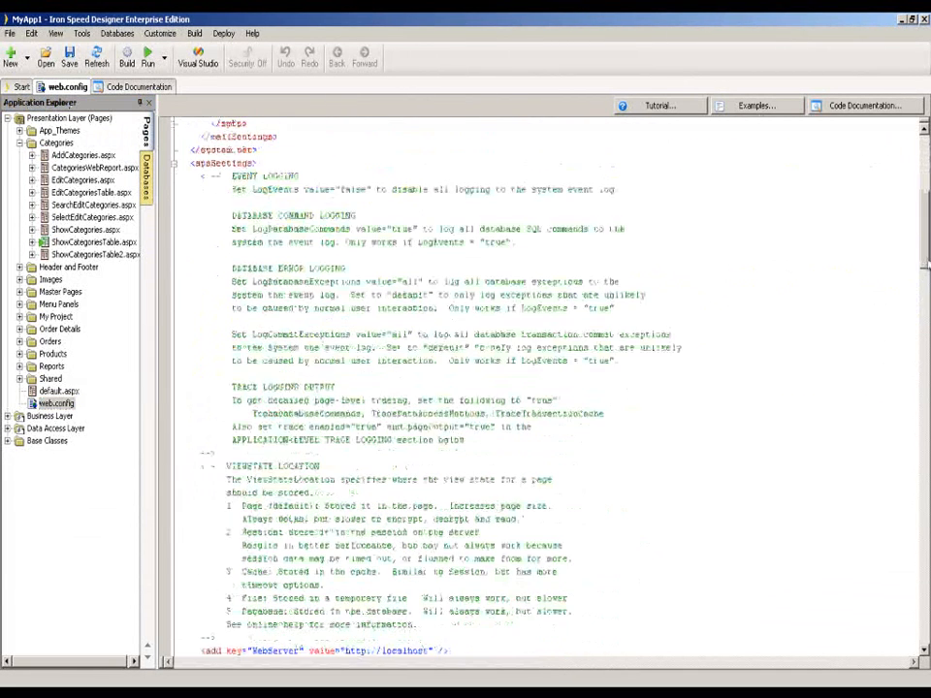
pyautogui.scroll(-3)
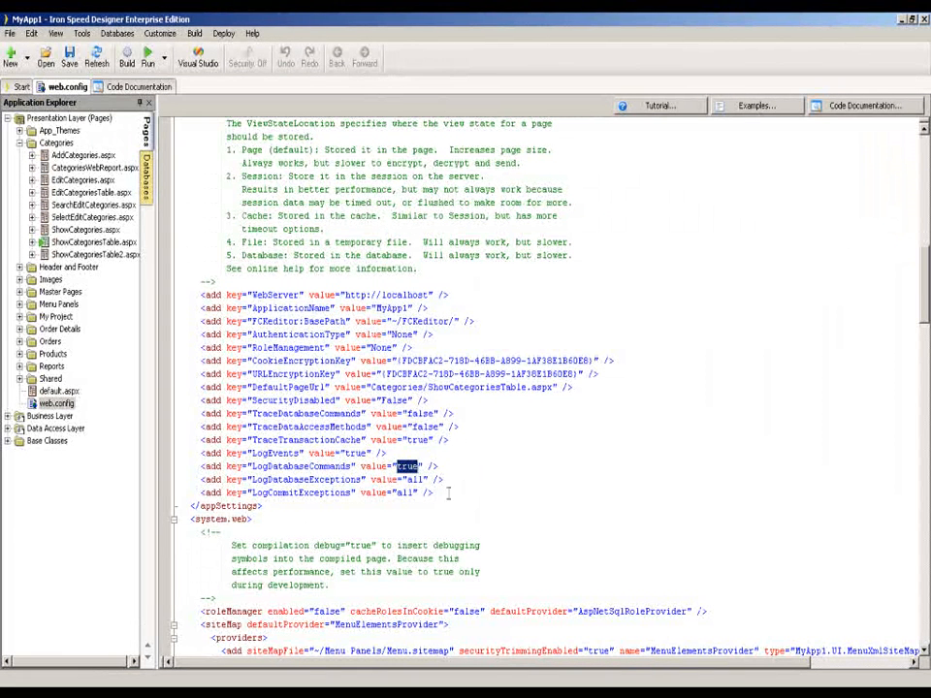
pyautogui.doubleClick(414, 479)
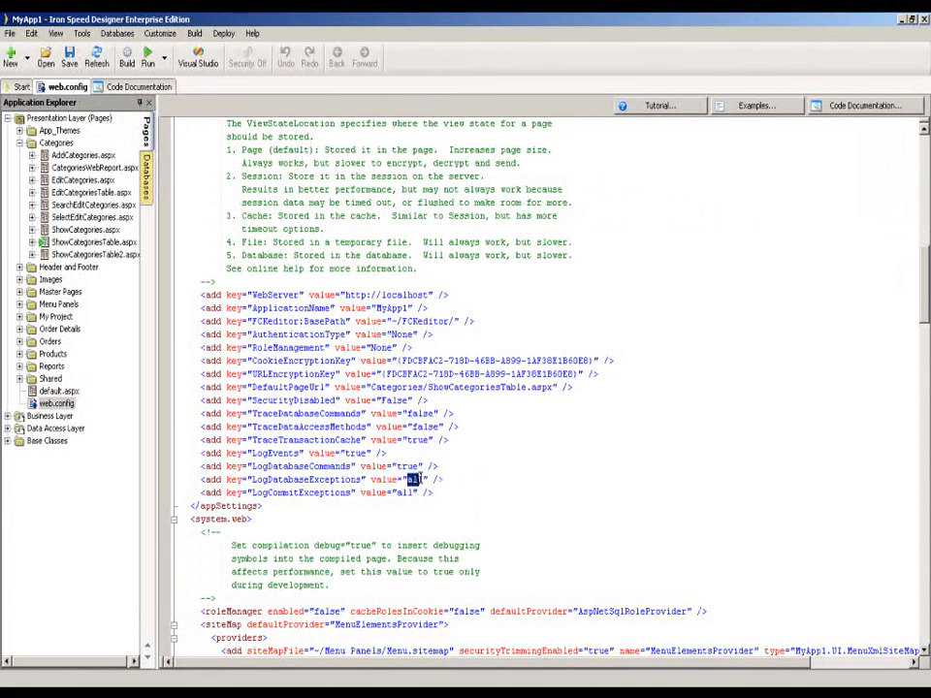